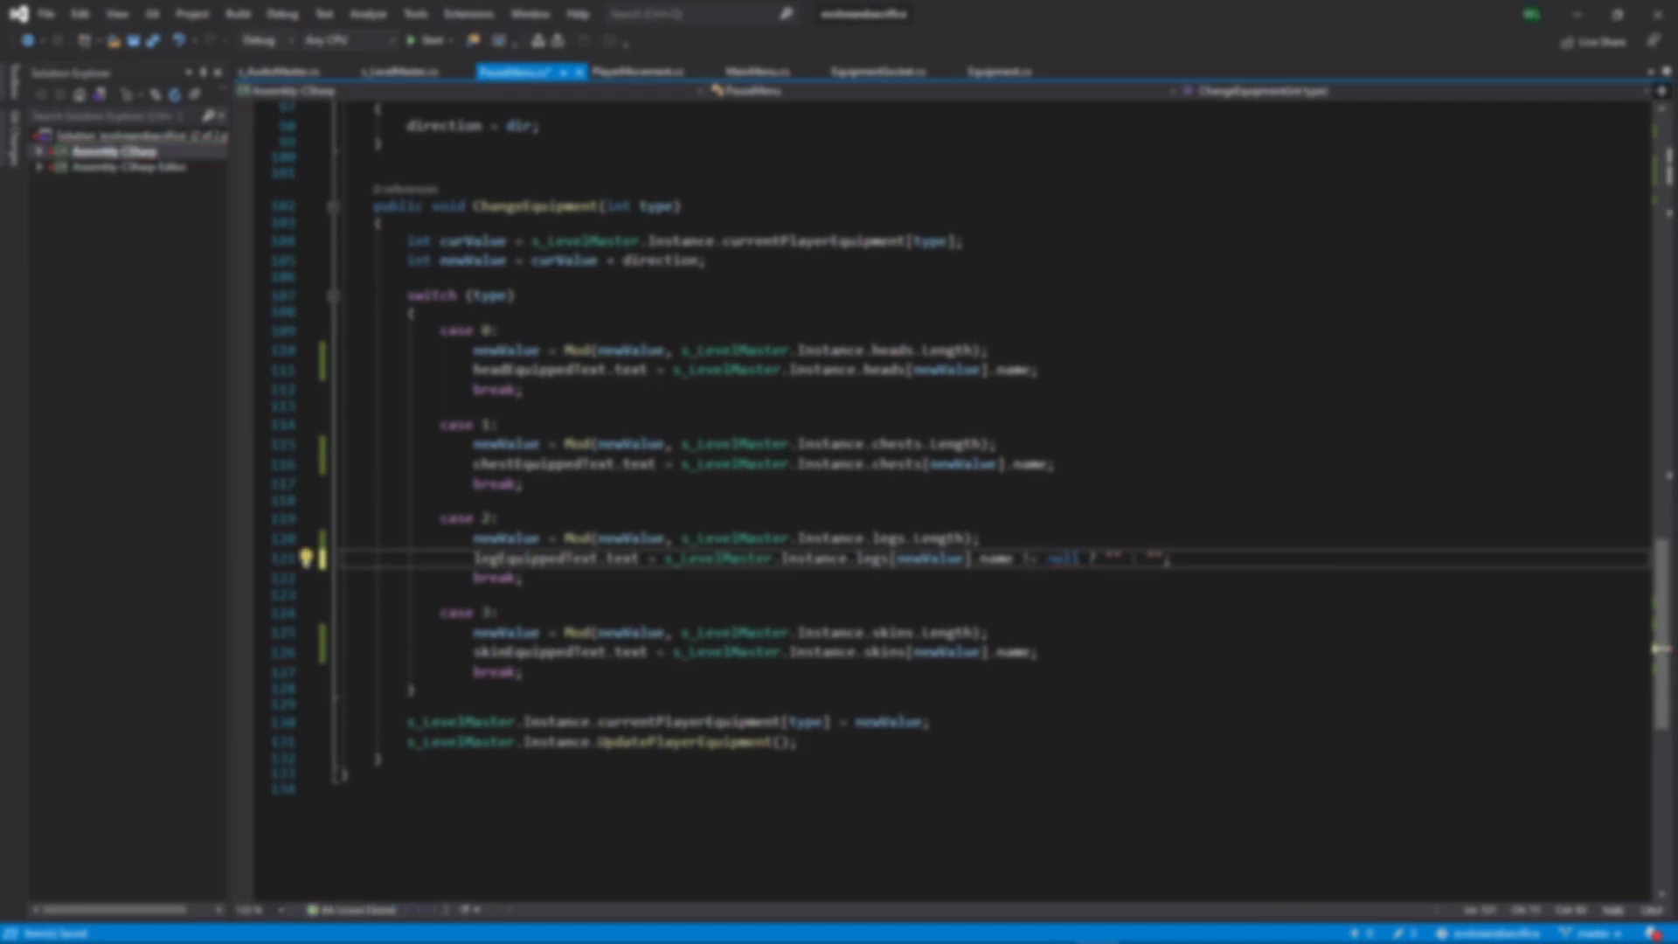
Create Sword and IWeapon C# scripts from the Project window's Create menu
left_click_drag(733, 557, 1011, 558)
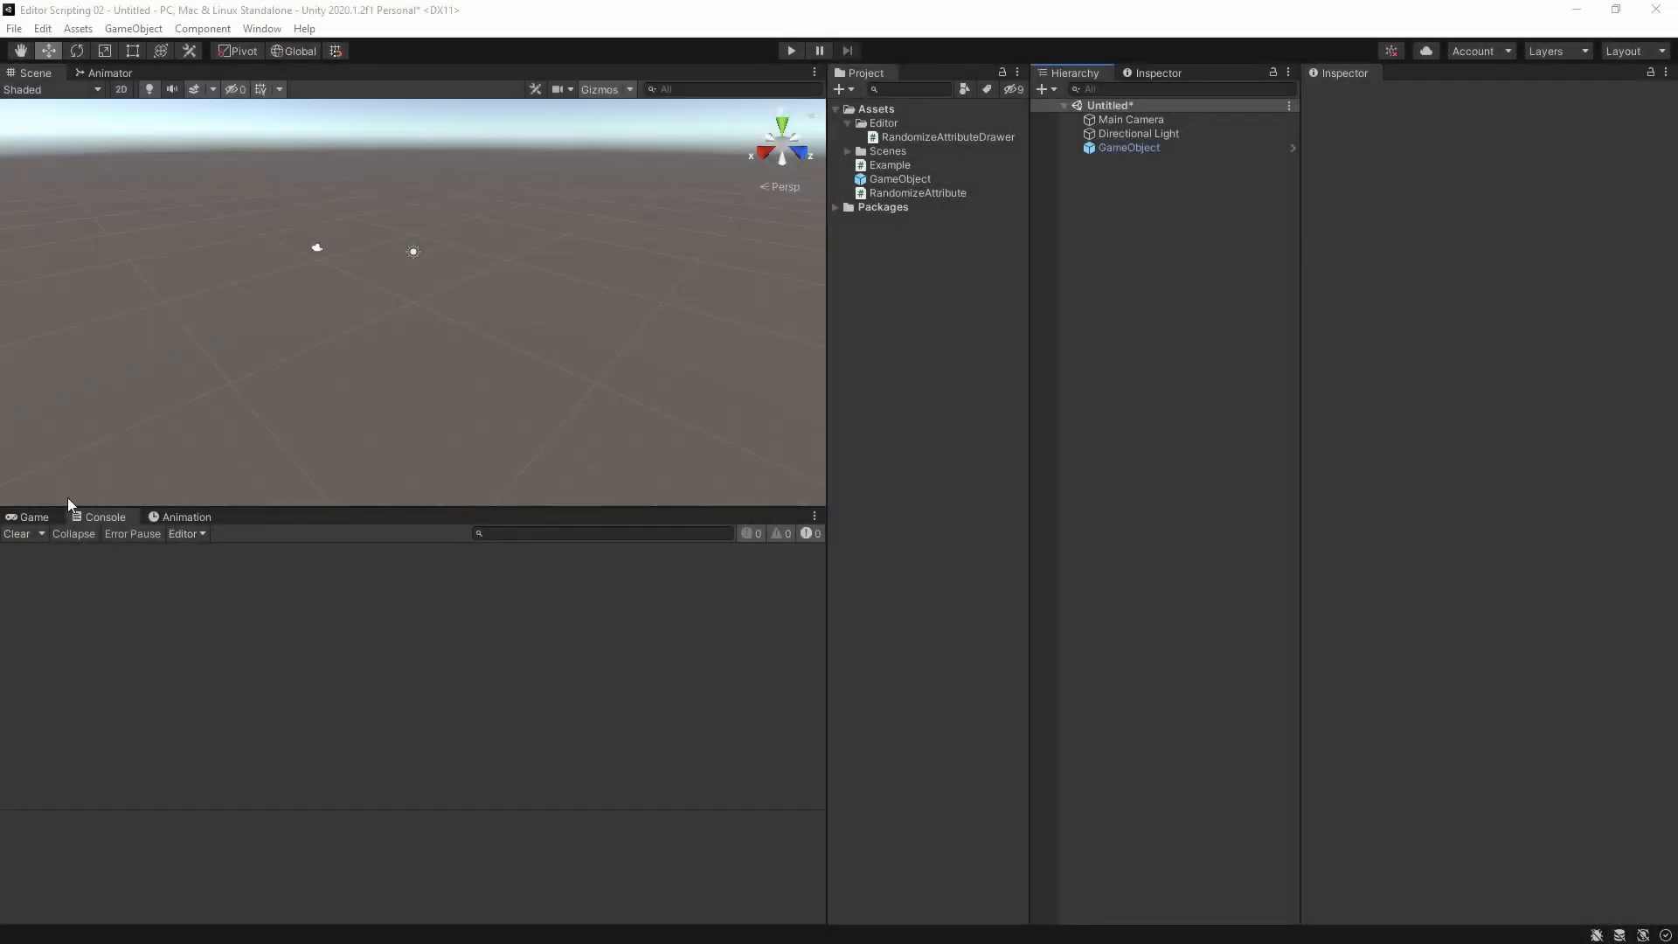
right_click(873, 108)
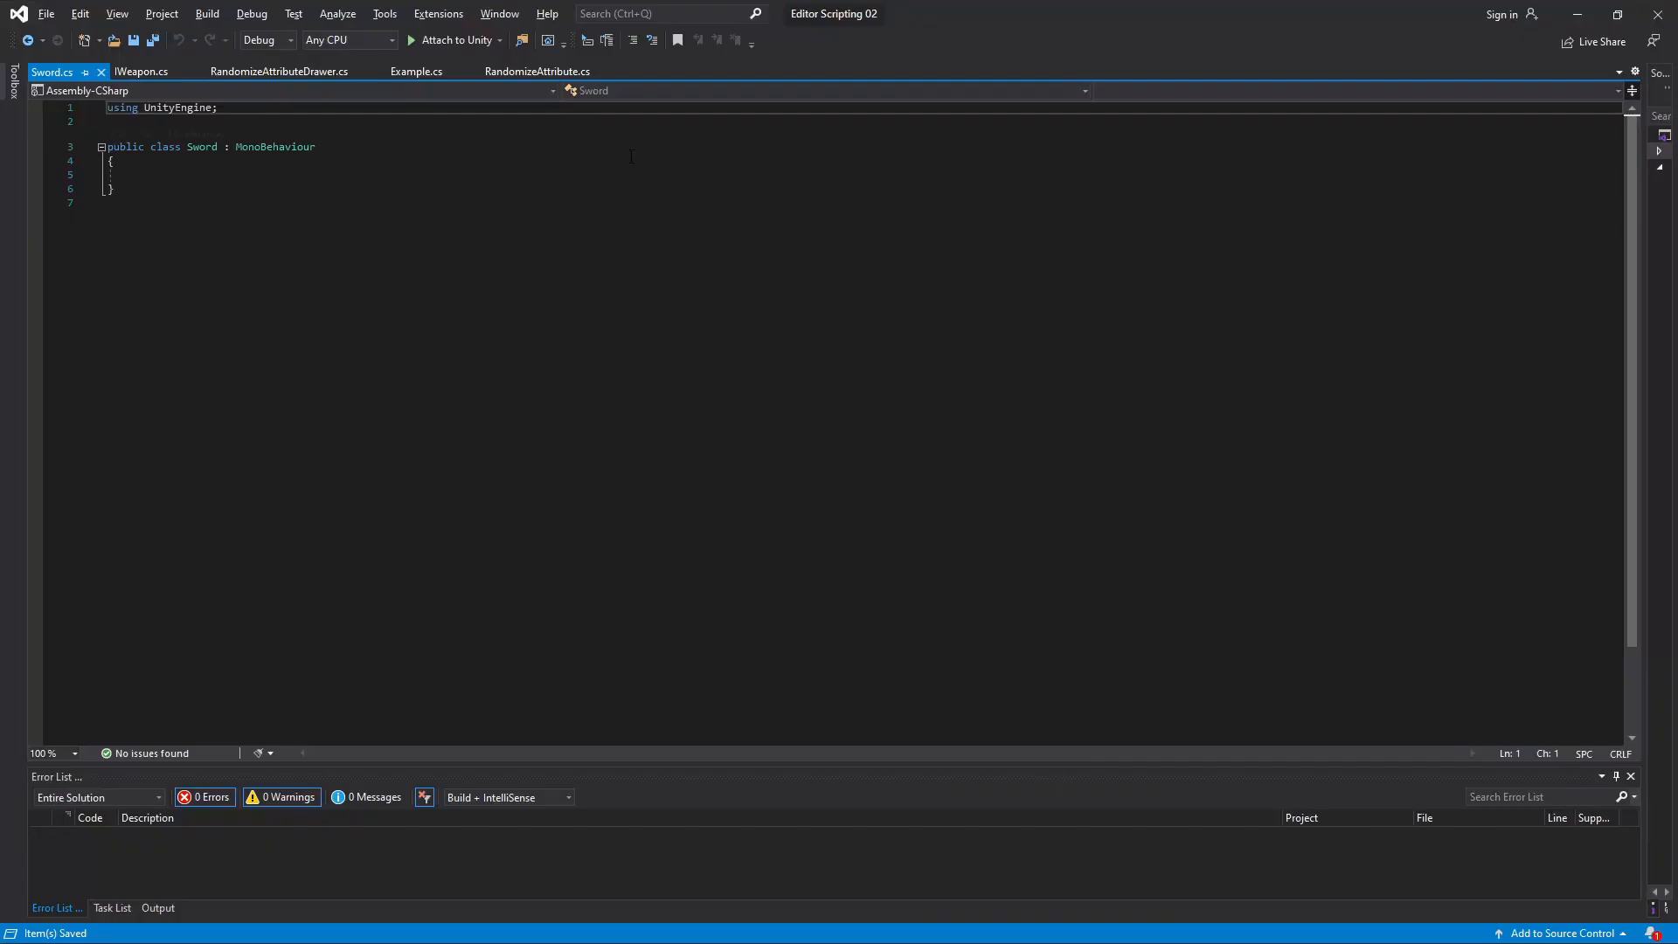
Make Sword implement IWeapon and give Example a 'public IWeapon weapon;' field
type(", IWeapon")
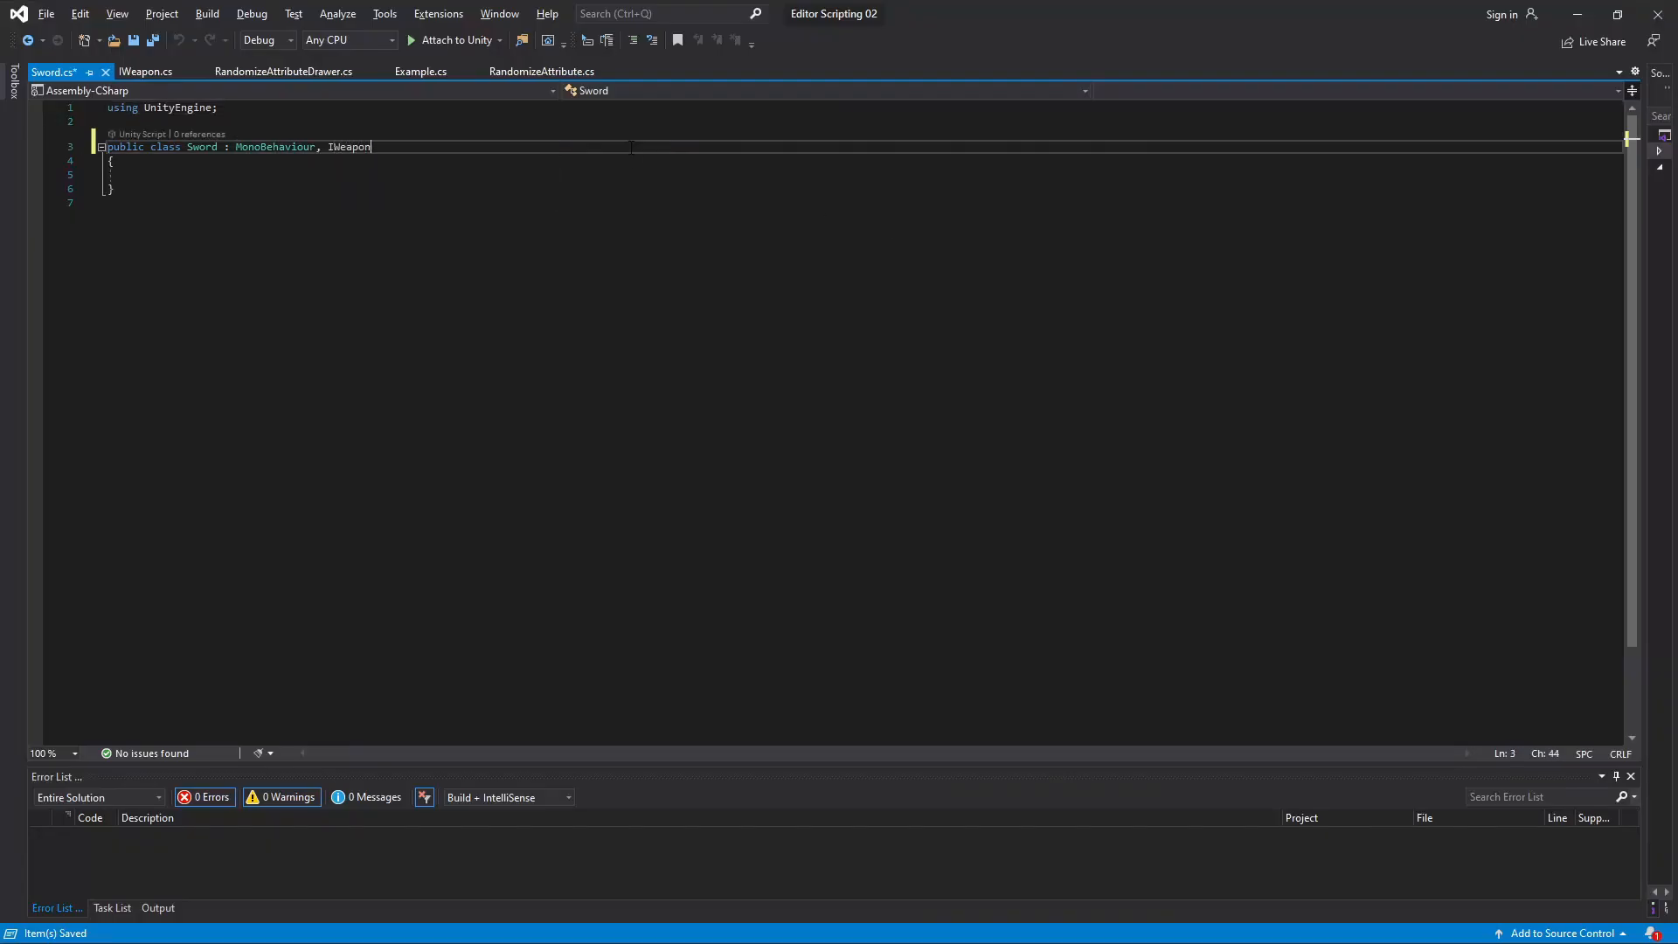
left_click(418, 72)
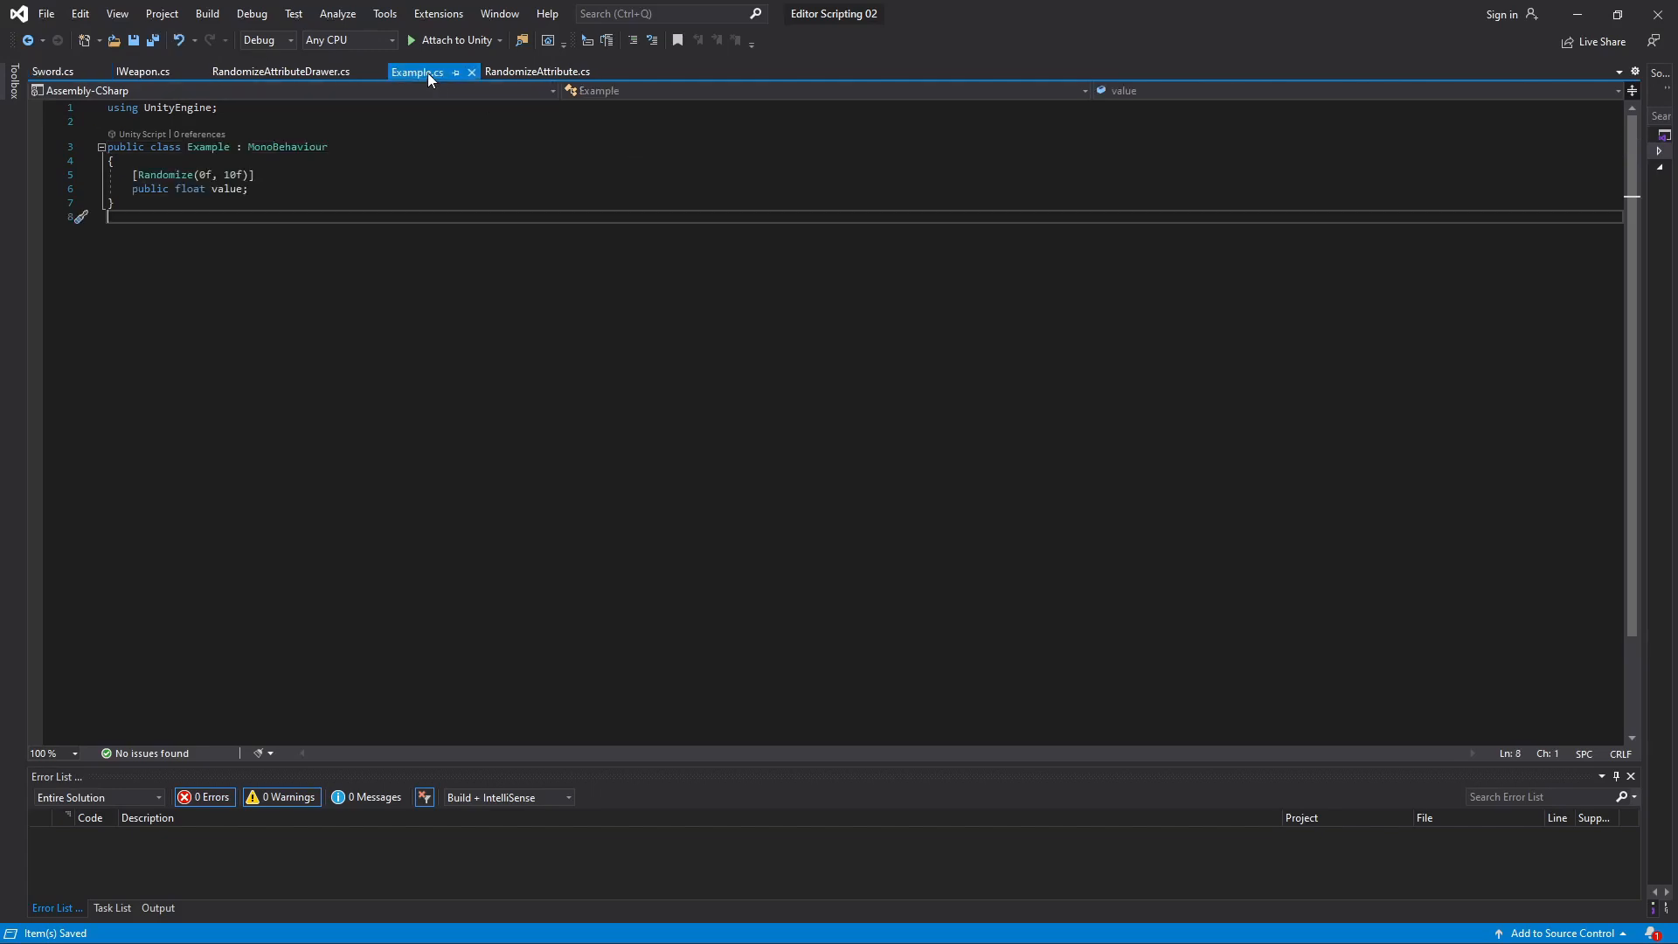
type("public")
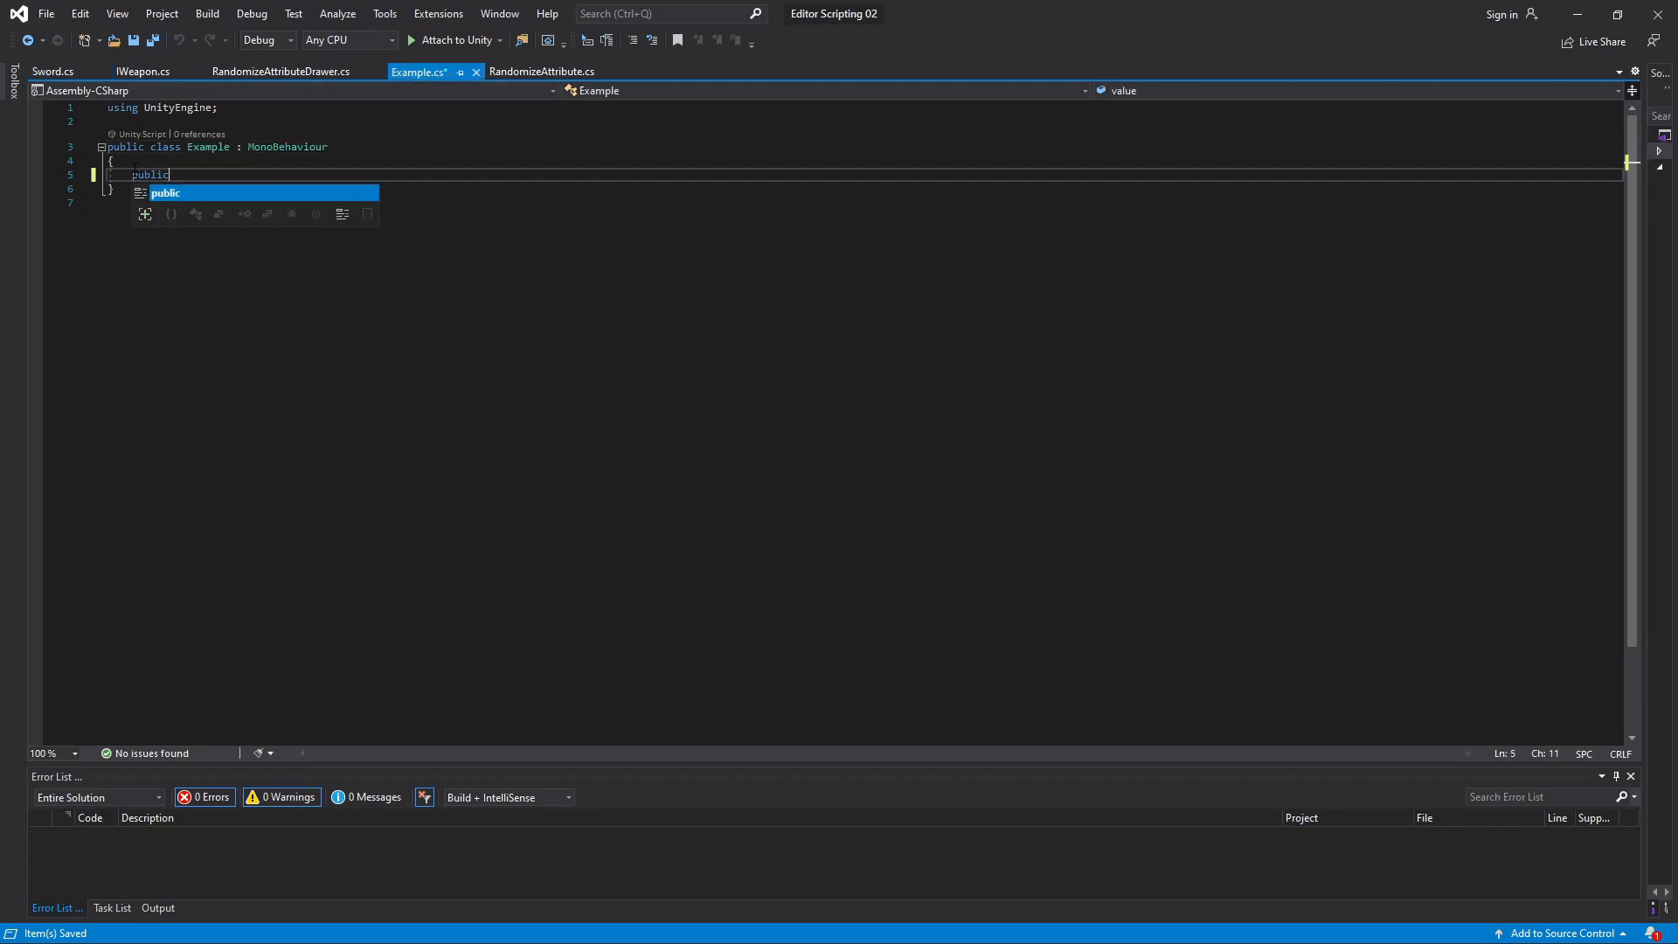
type("IWeapon weapon;")
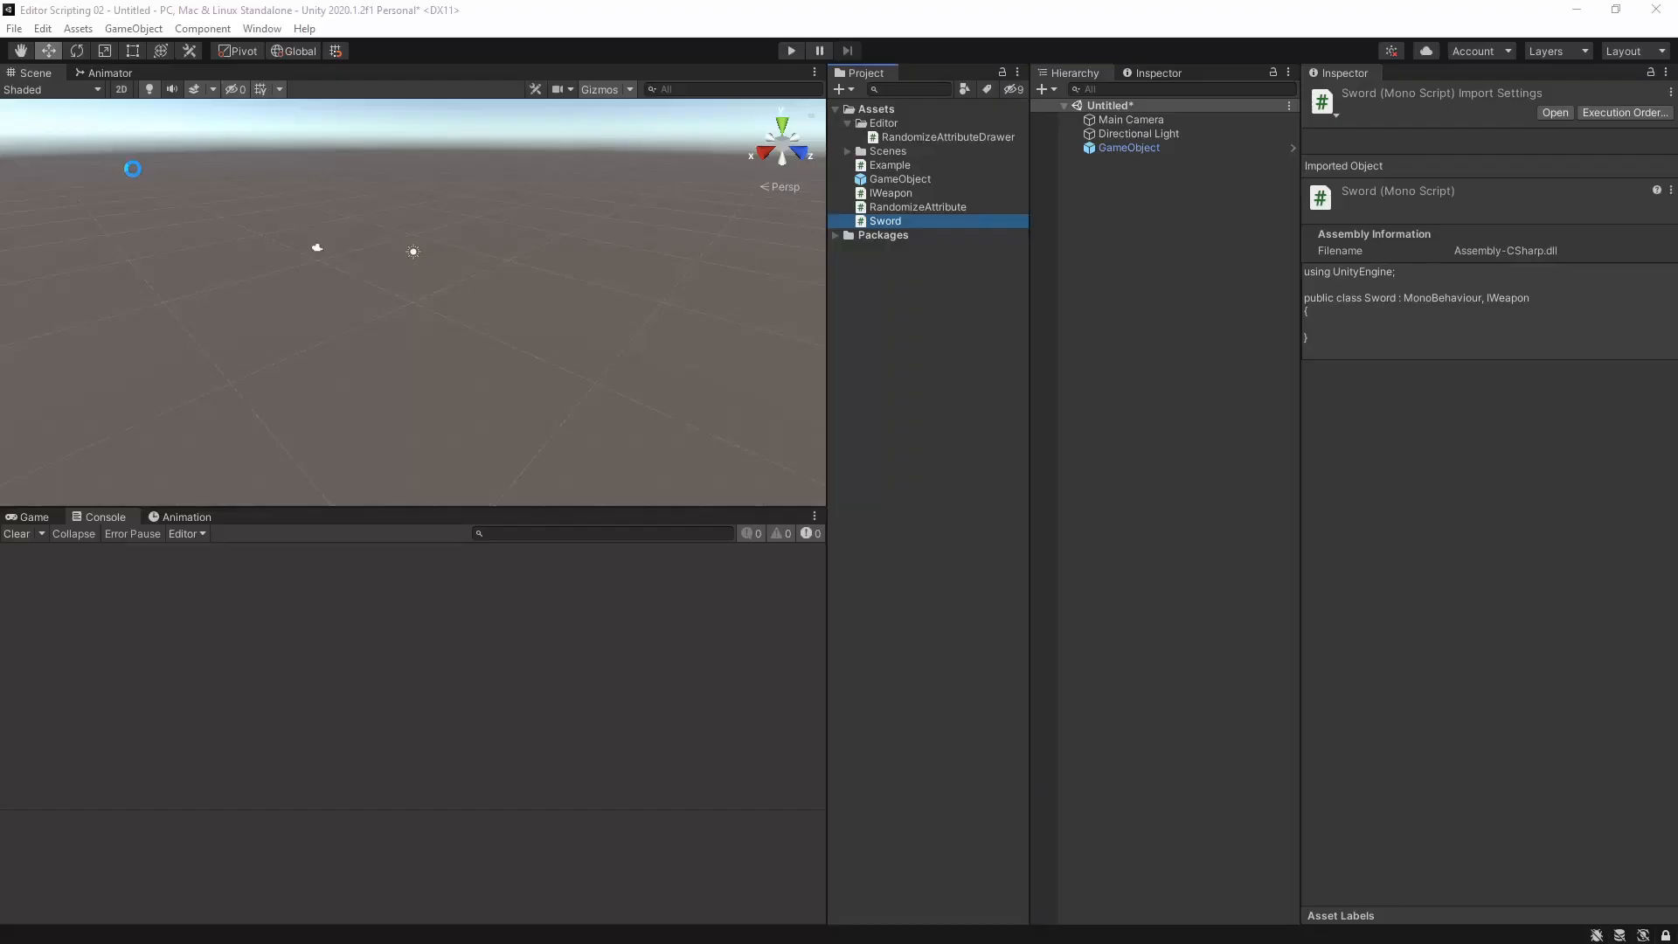
Check GameObject's Example component, then create a ForceInterfaceAttribute script
left_click(1128, 147)
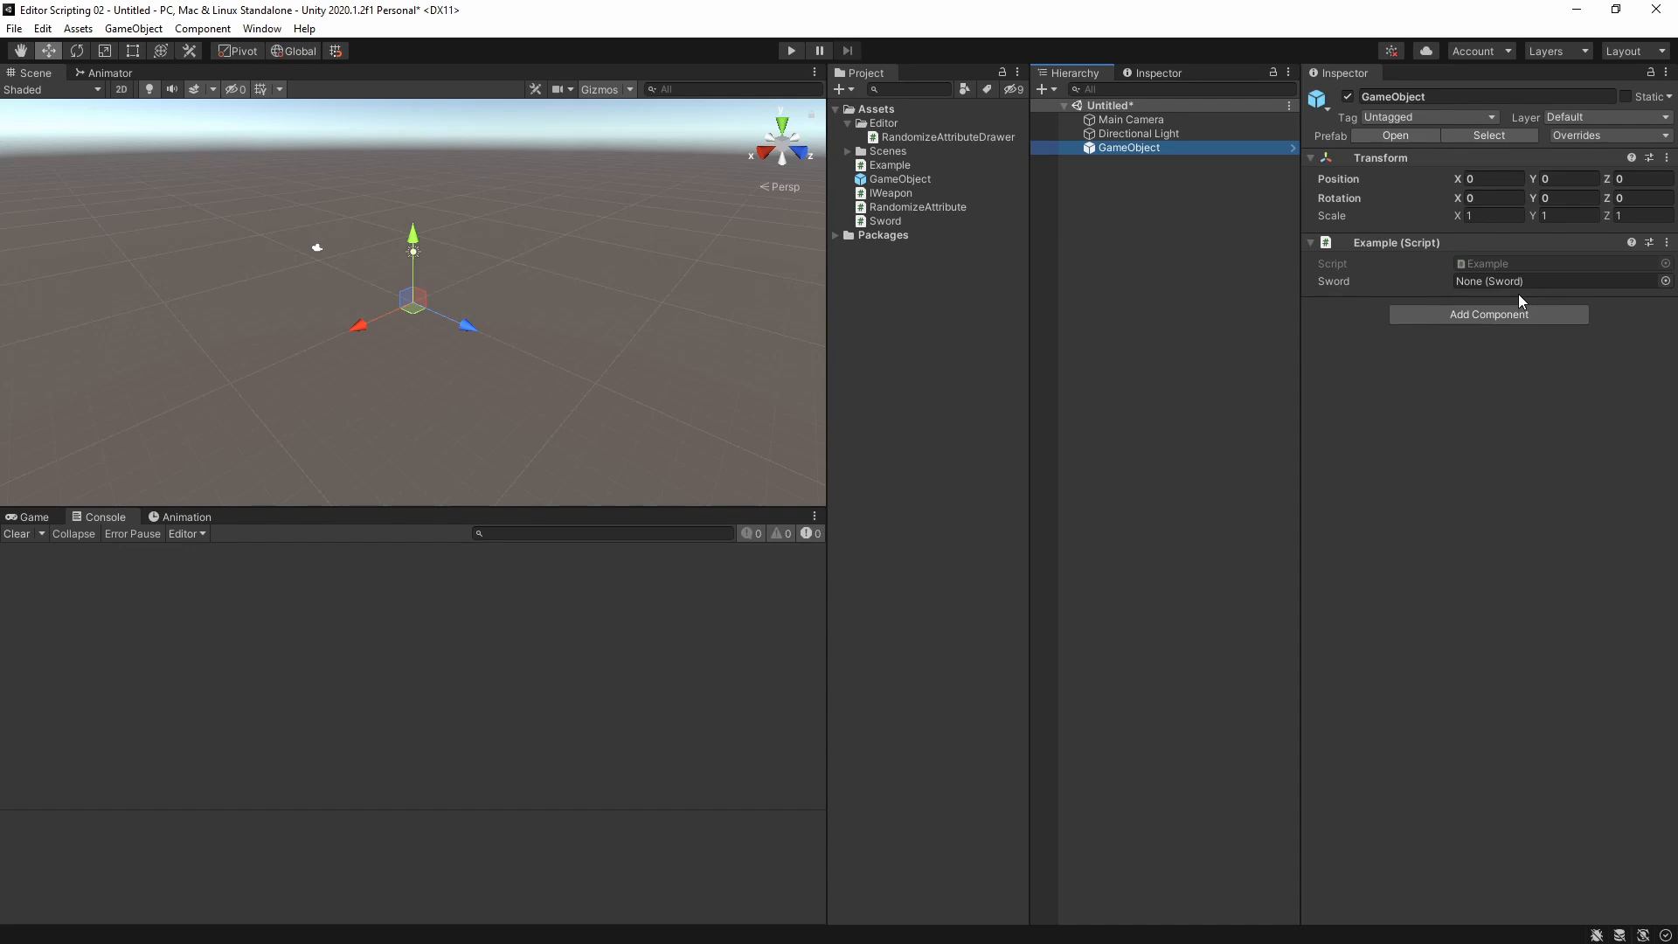
left_click(874, 108)
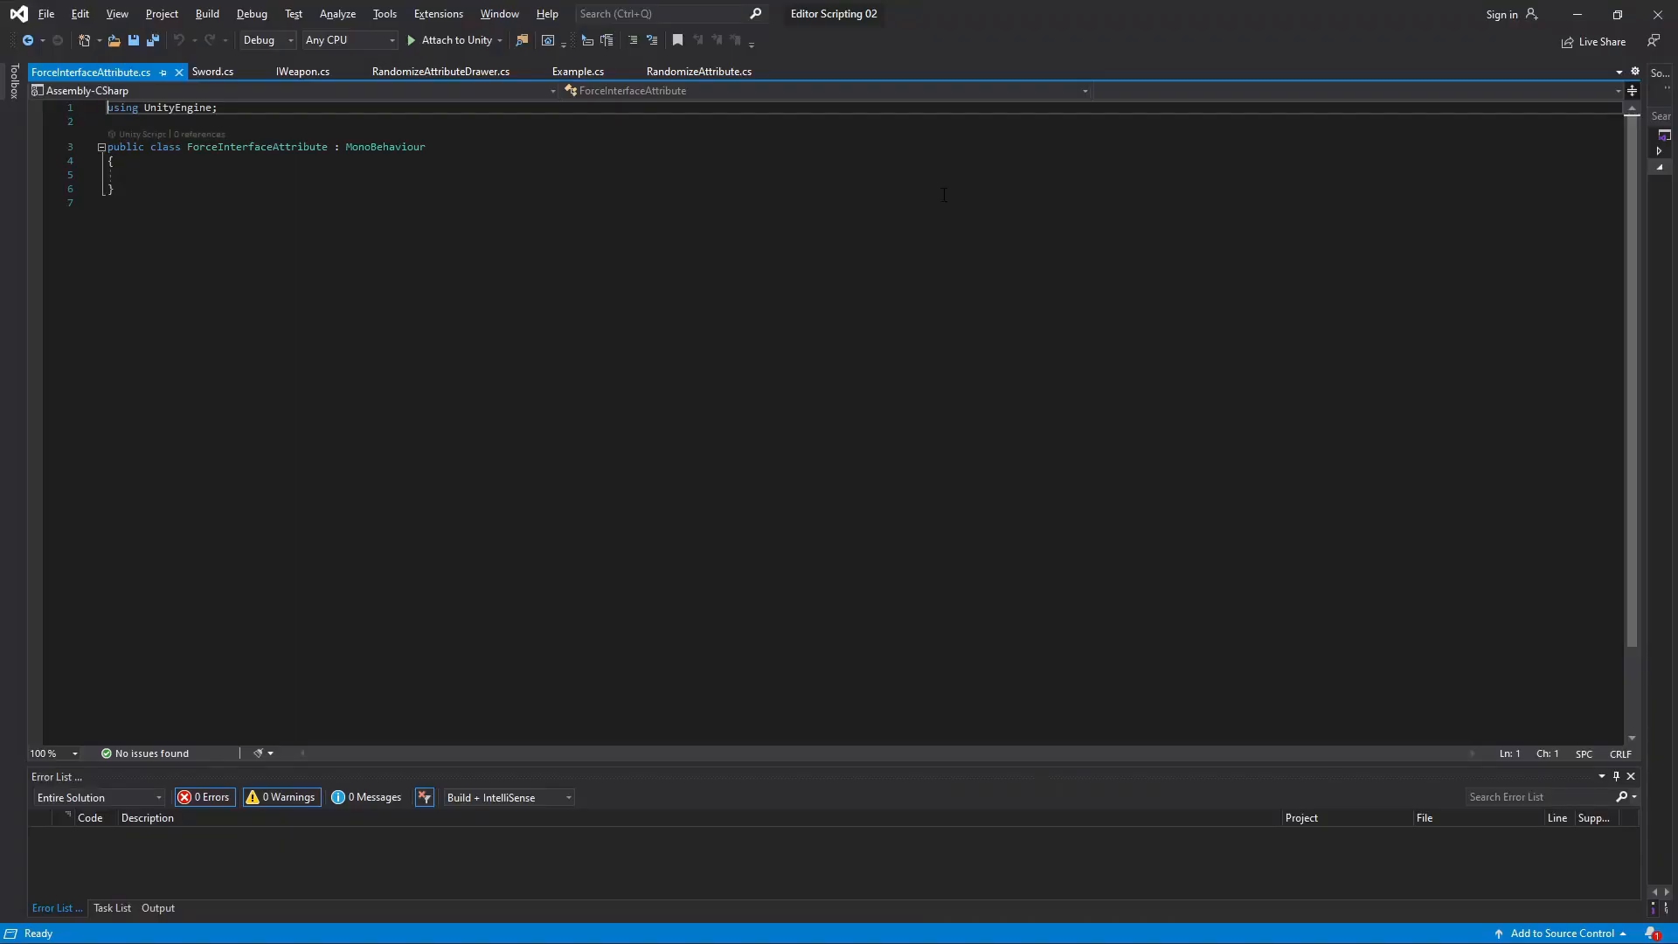
Derive ForceInterfaceAttribute from PropertyAttribute with a constructor-set readonly interfaceType field
type("PropertyAttribute")
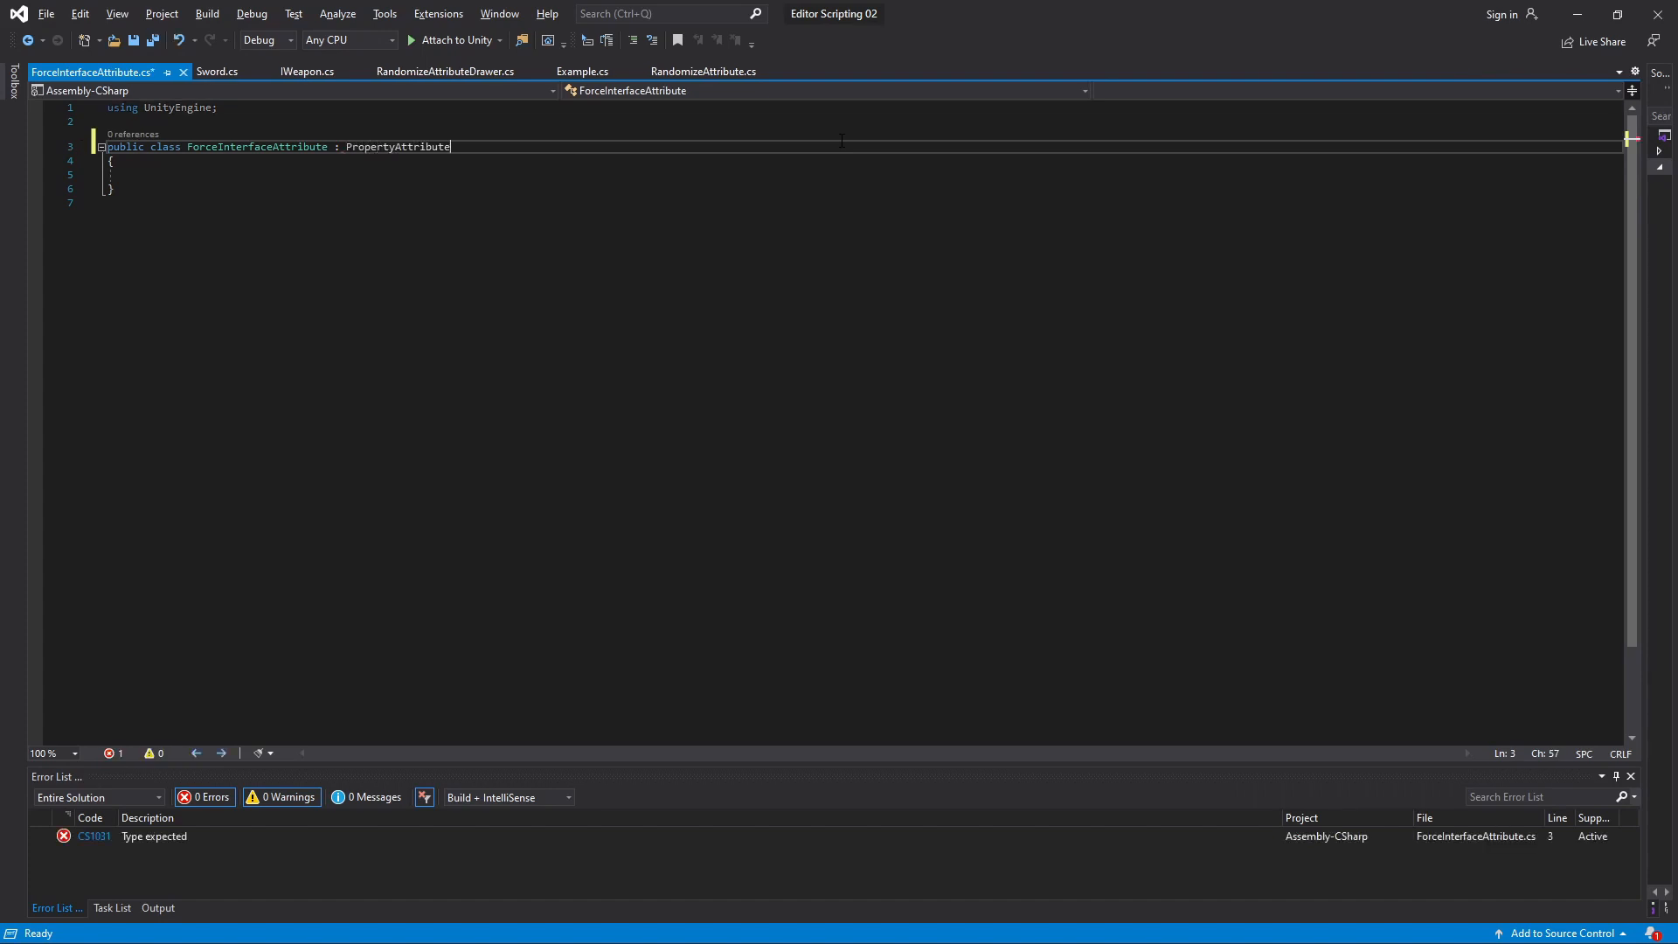
type("using System;")
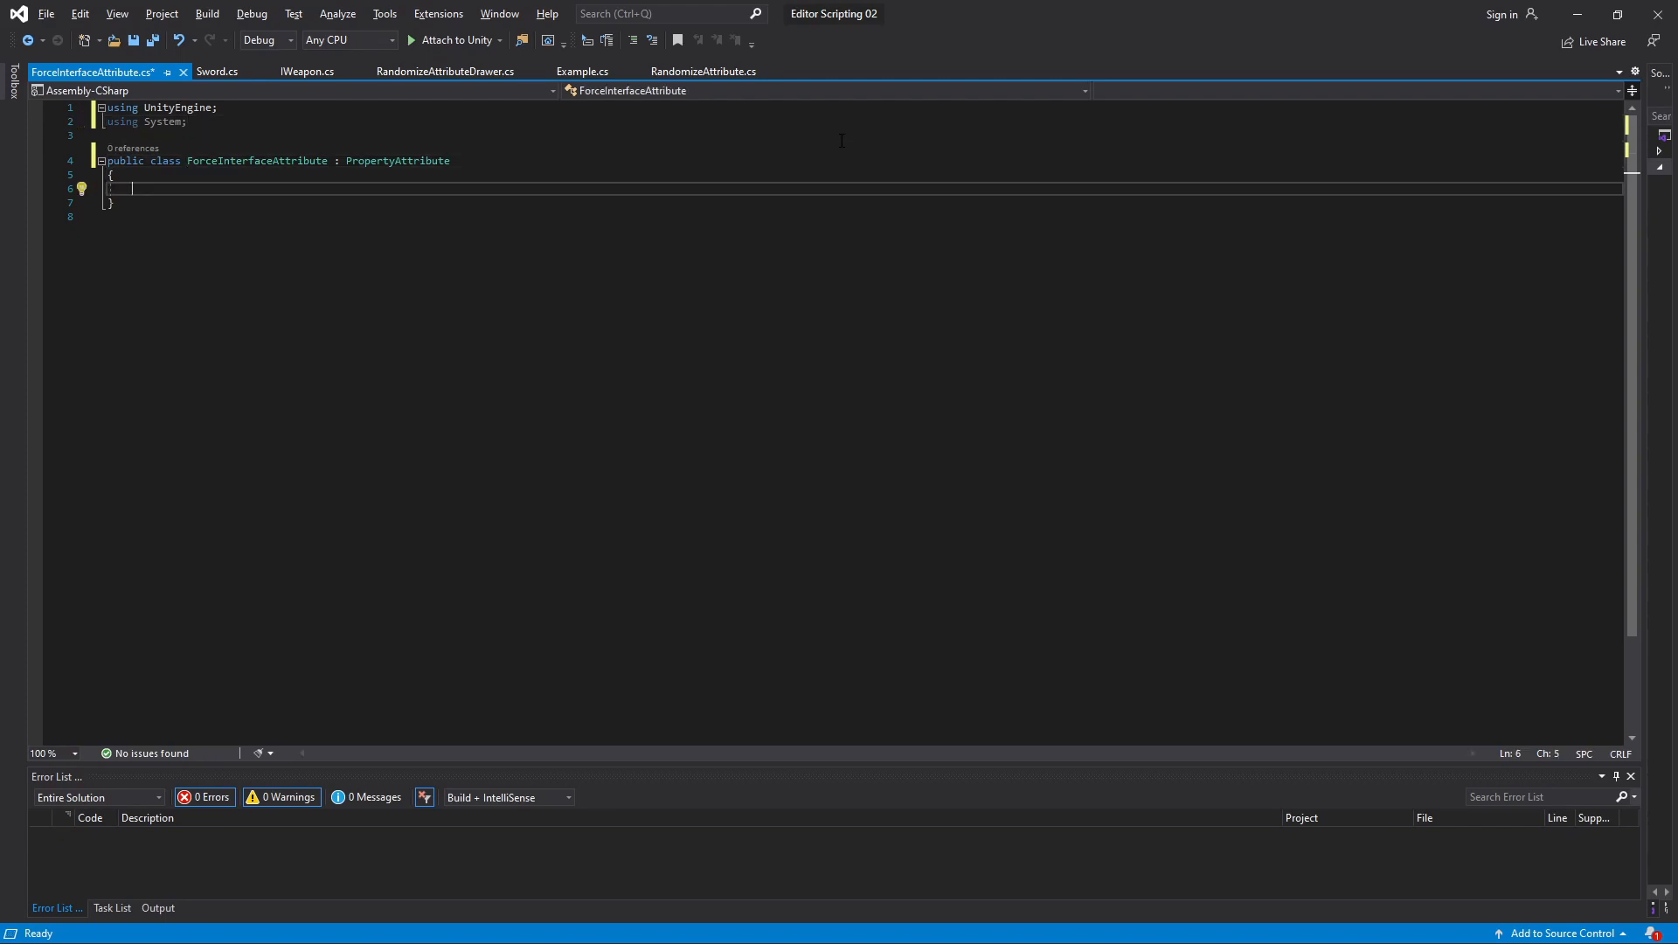
type("public readonly Type interfaceType;")
type("public ForceInterfaceAttribute(Type interfaceT")
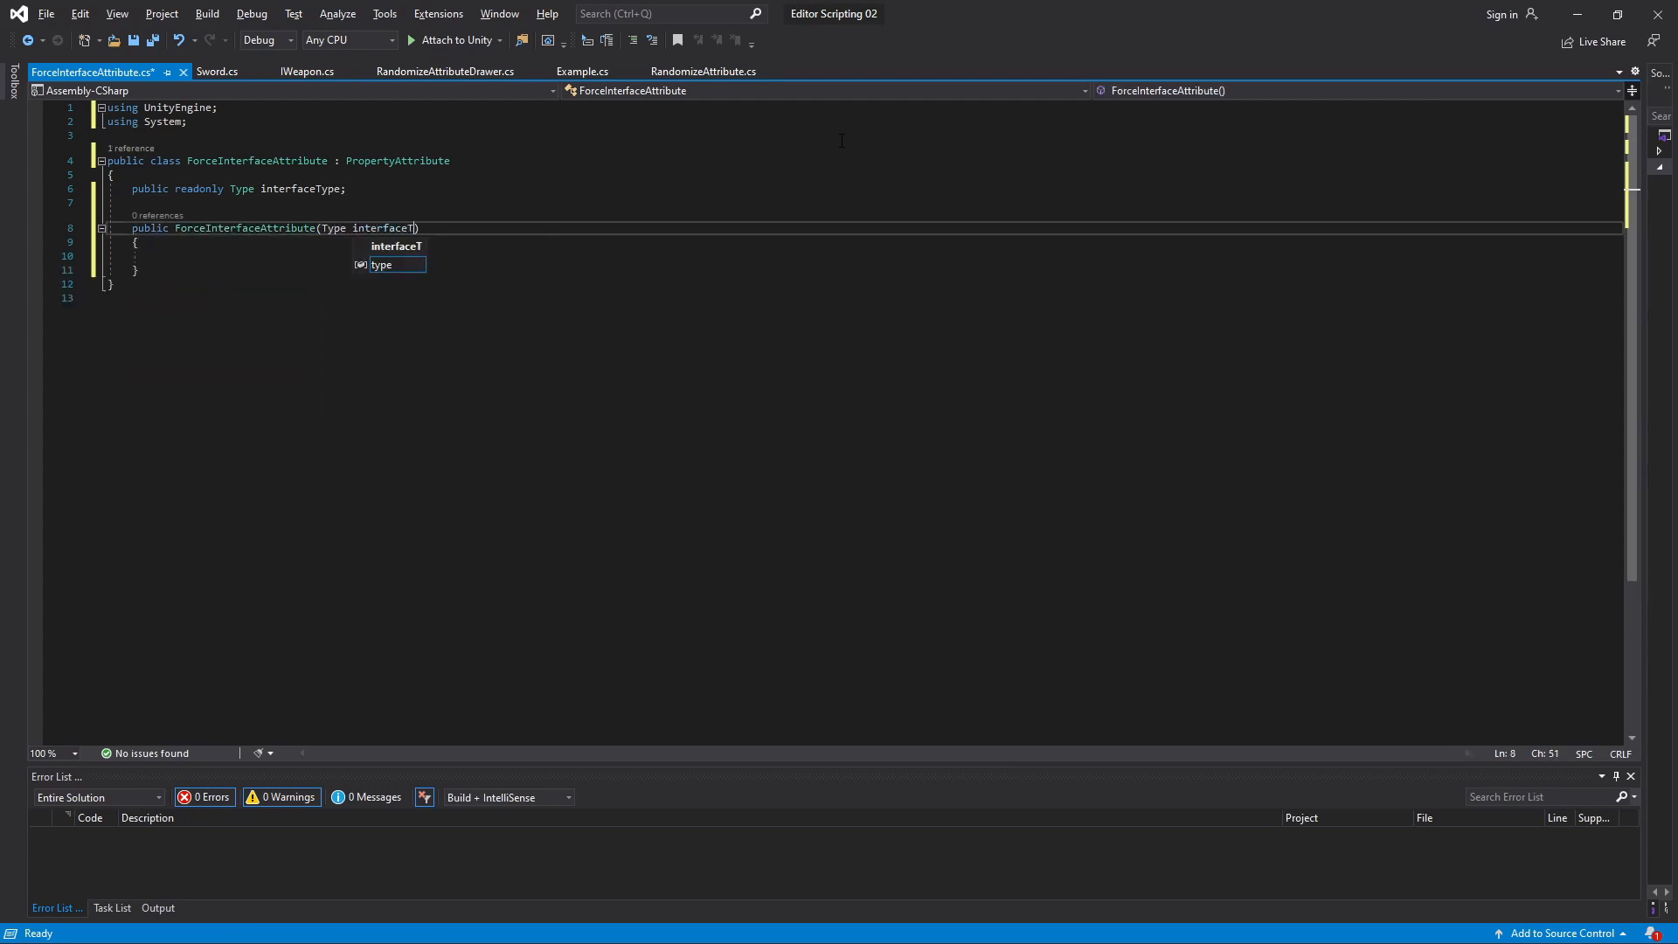
type("ype)")
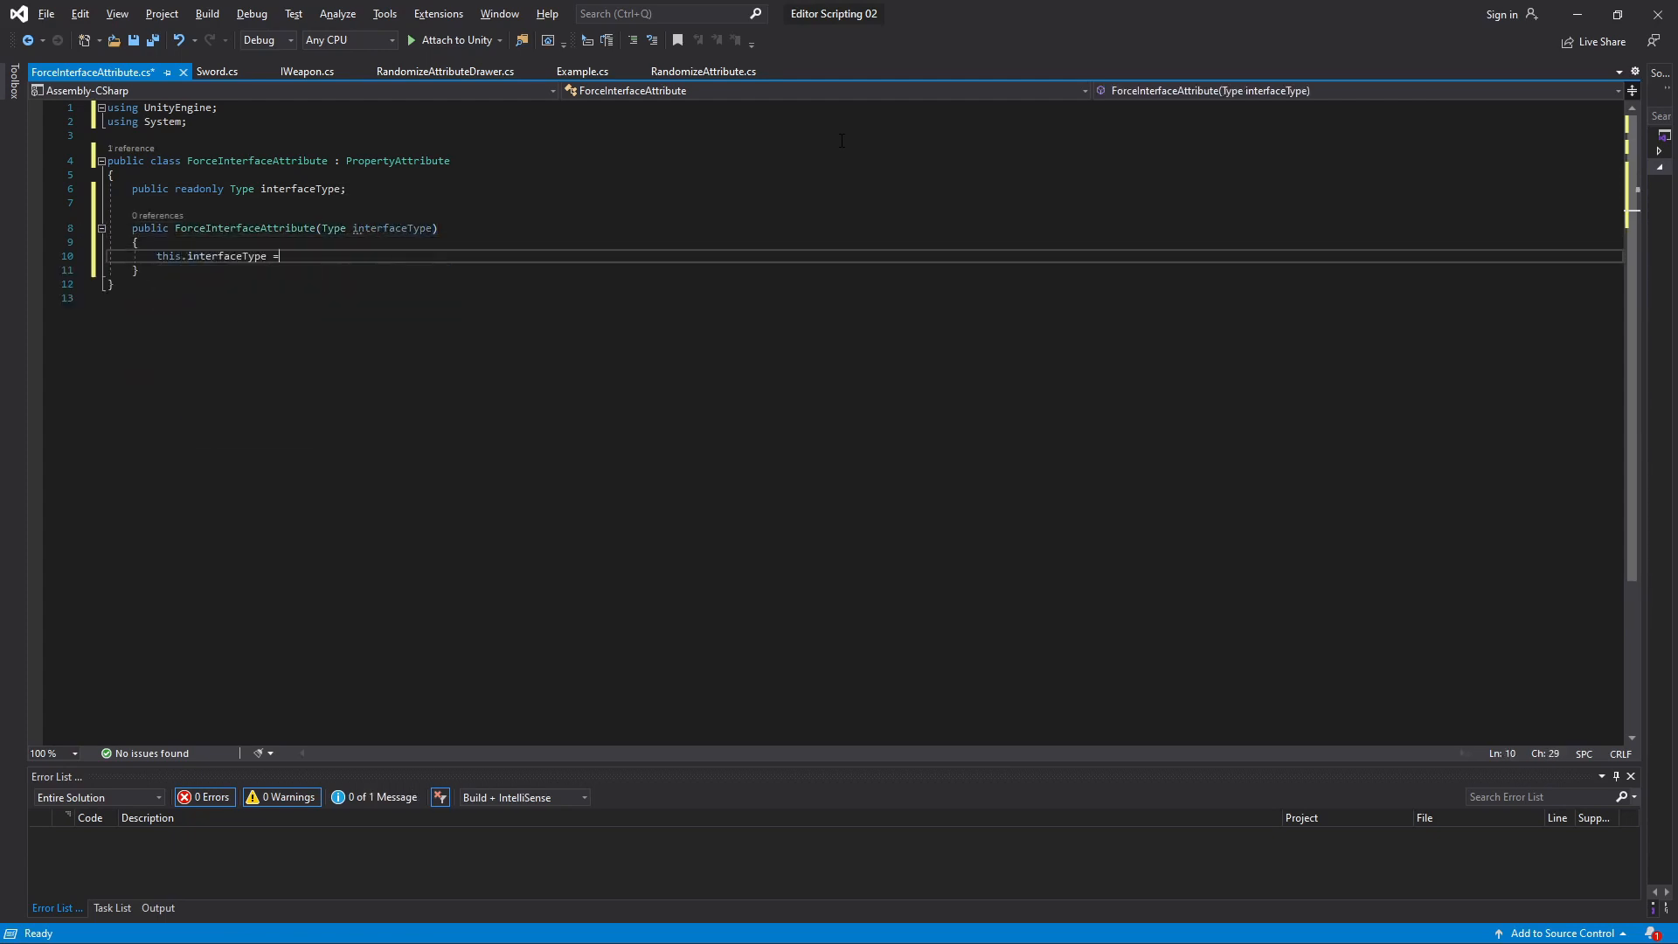
left_click(578, 71)
type("public O")
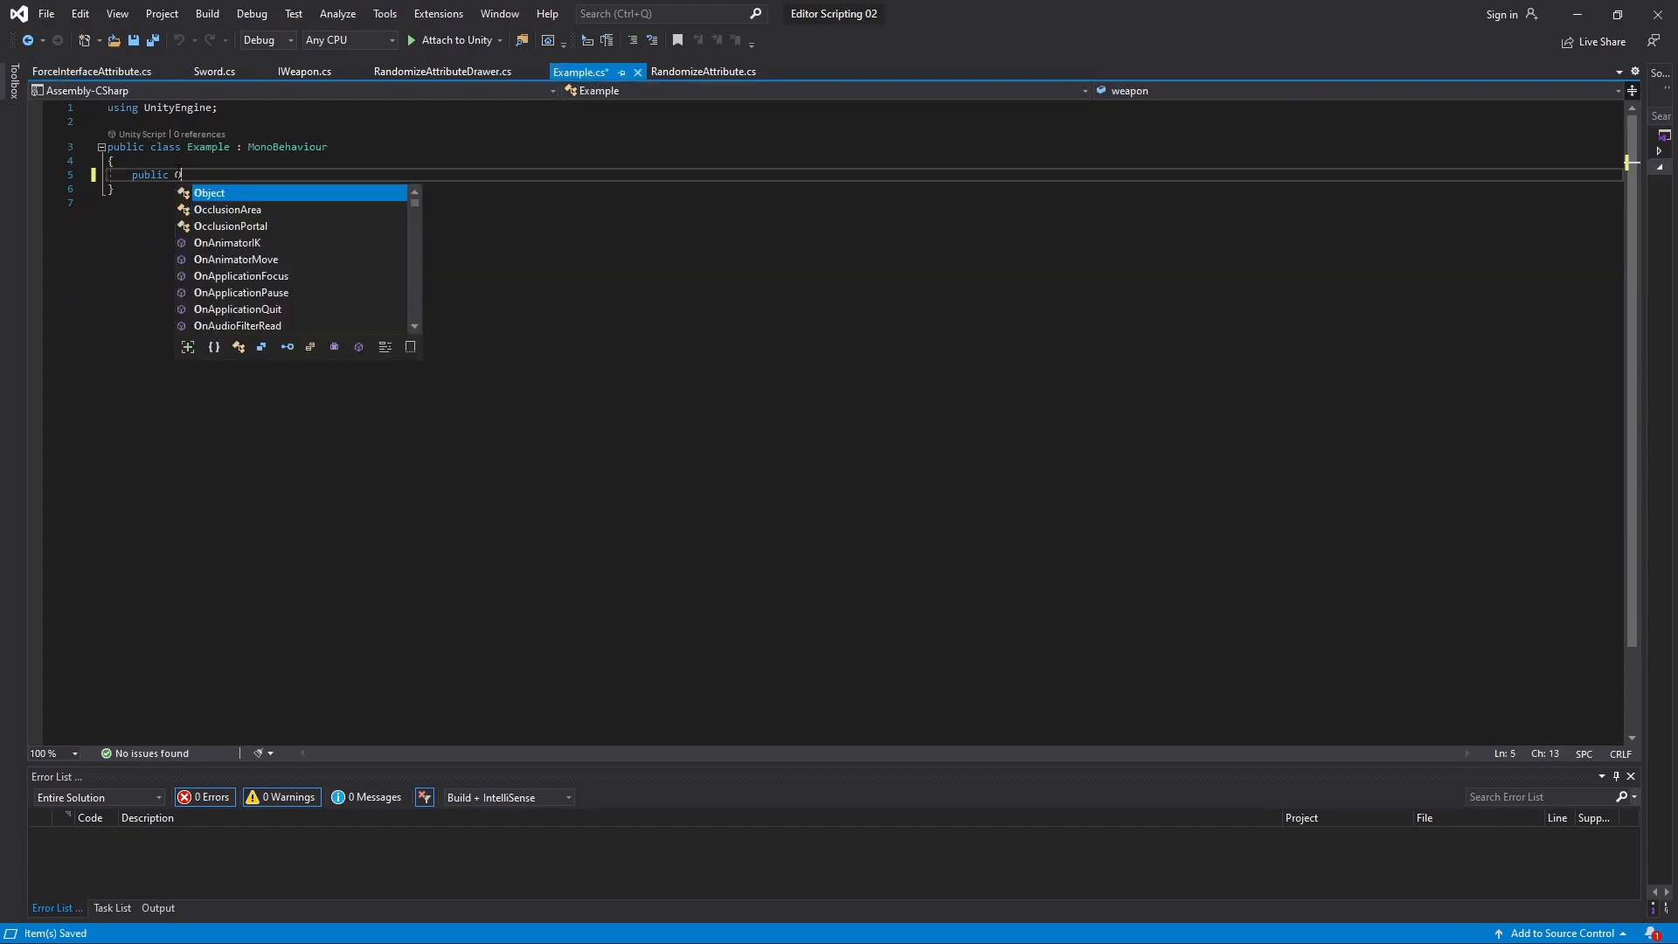
Declare 'public Object weapon;' in Example marked [ForceInterface(typeof(IWeapon))]
type("bject weapon;")
type("[ForceInterface(typeof(")
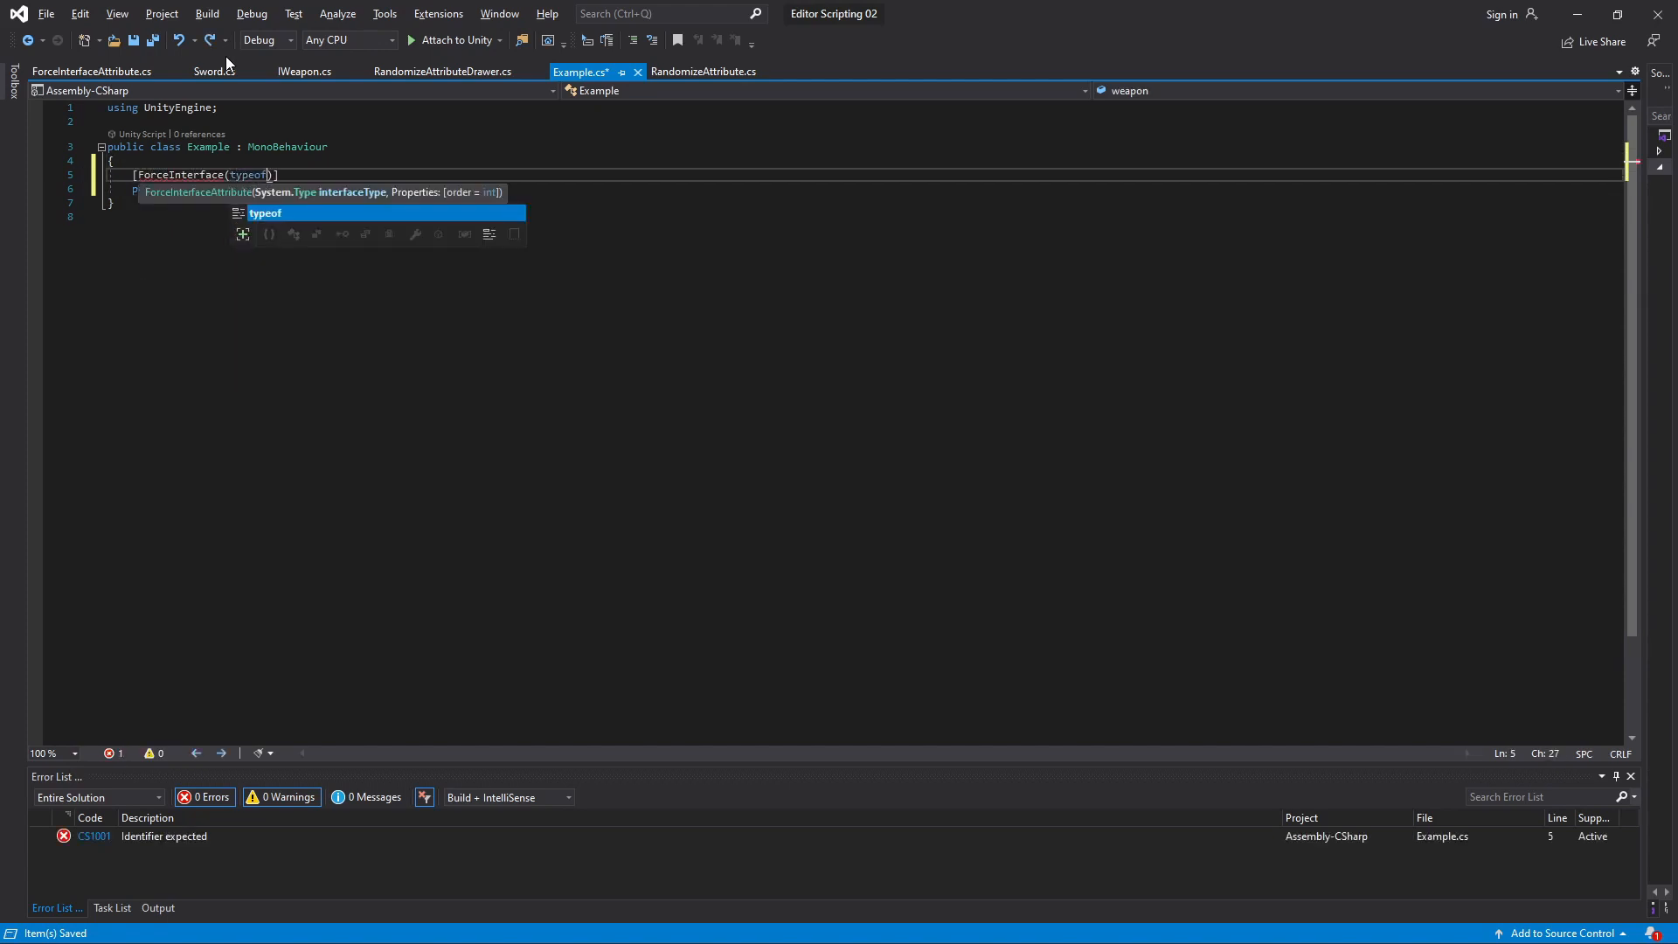
type("IWeapon")
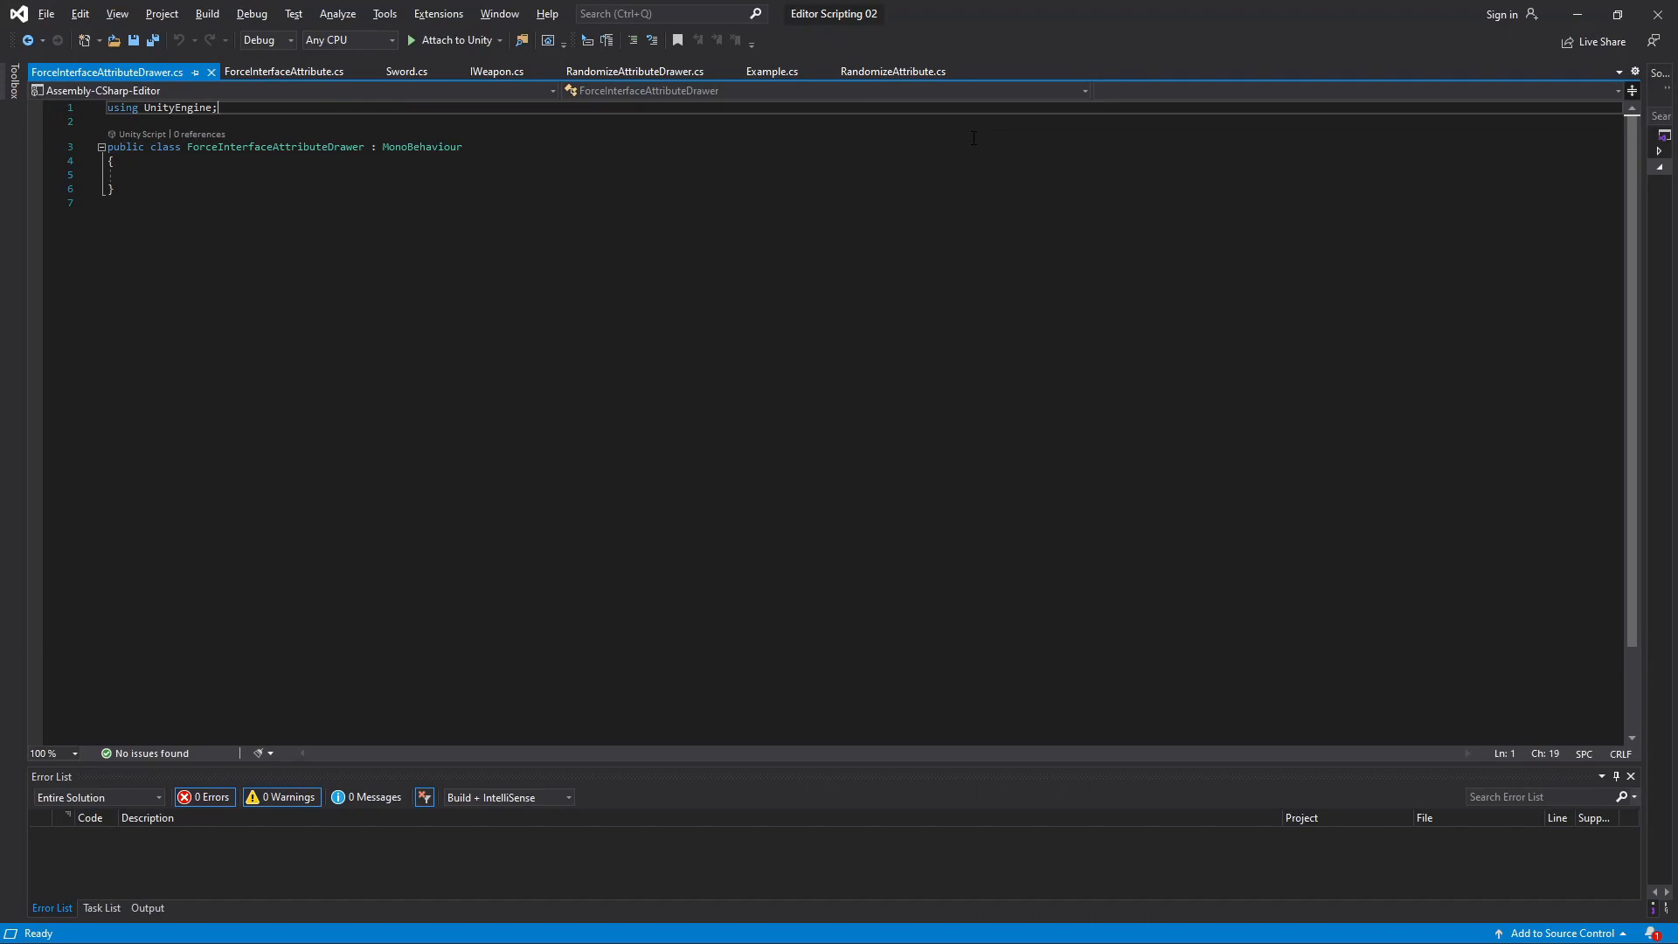
Make the drawer a PropertyDrawer whose OnGUI casts forceAttribute for ObjectReference fields, else warns
type("using UnityEditor;")
left_click(865, 174)
type("override On")
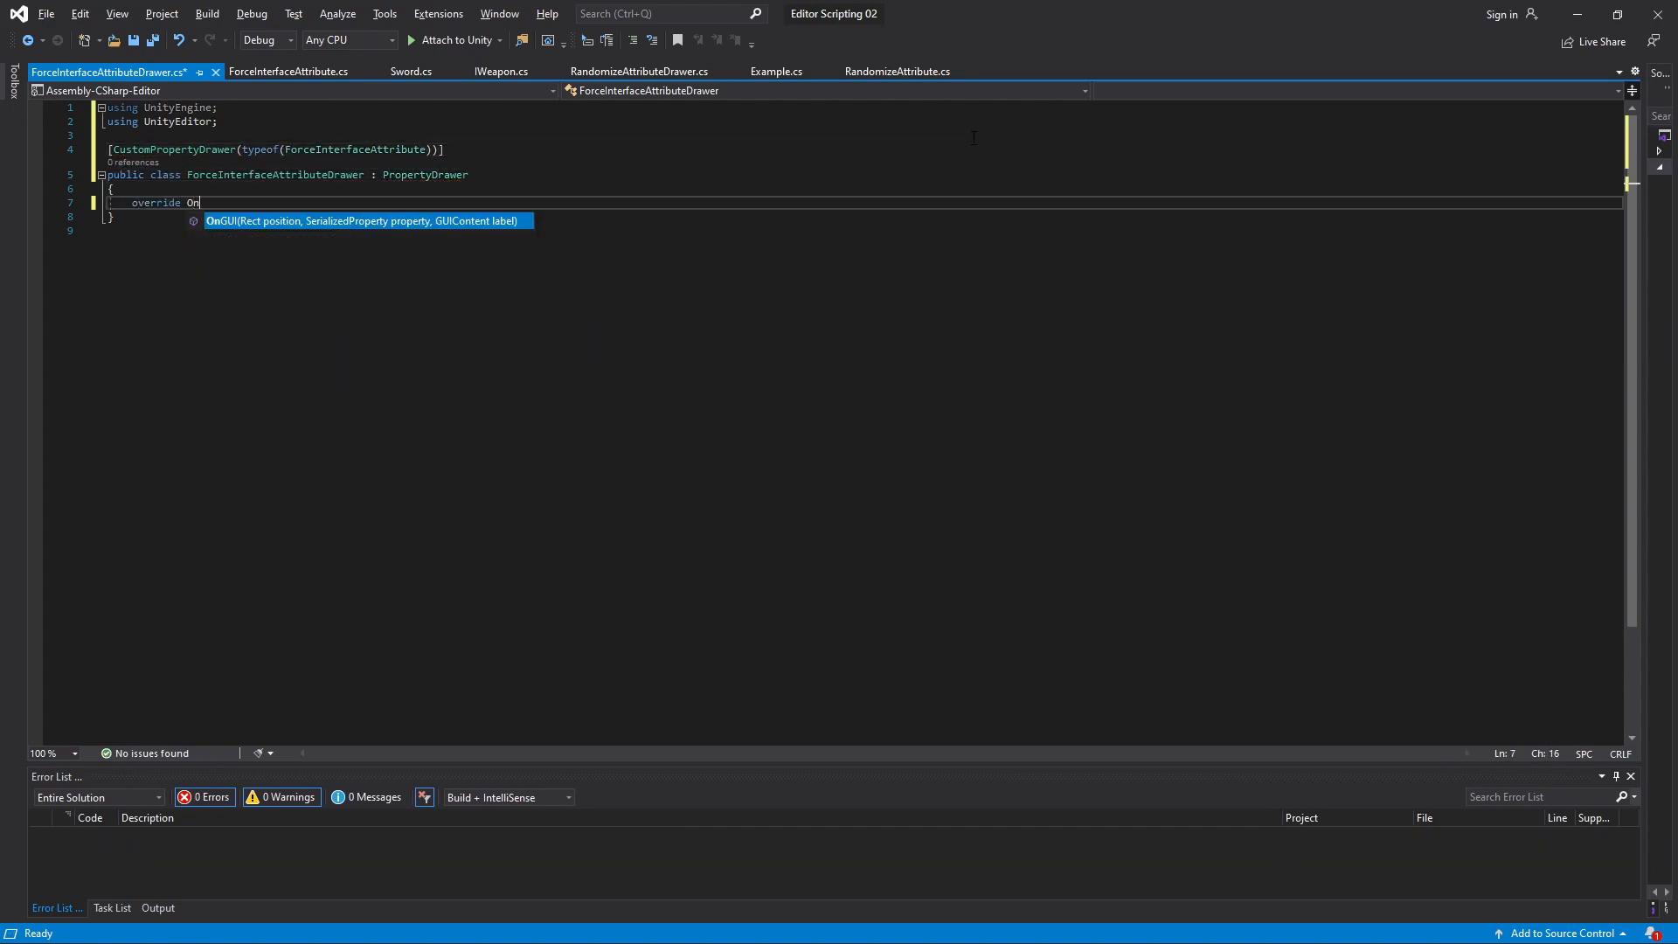
key("Tab")
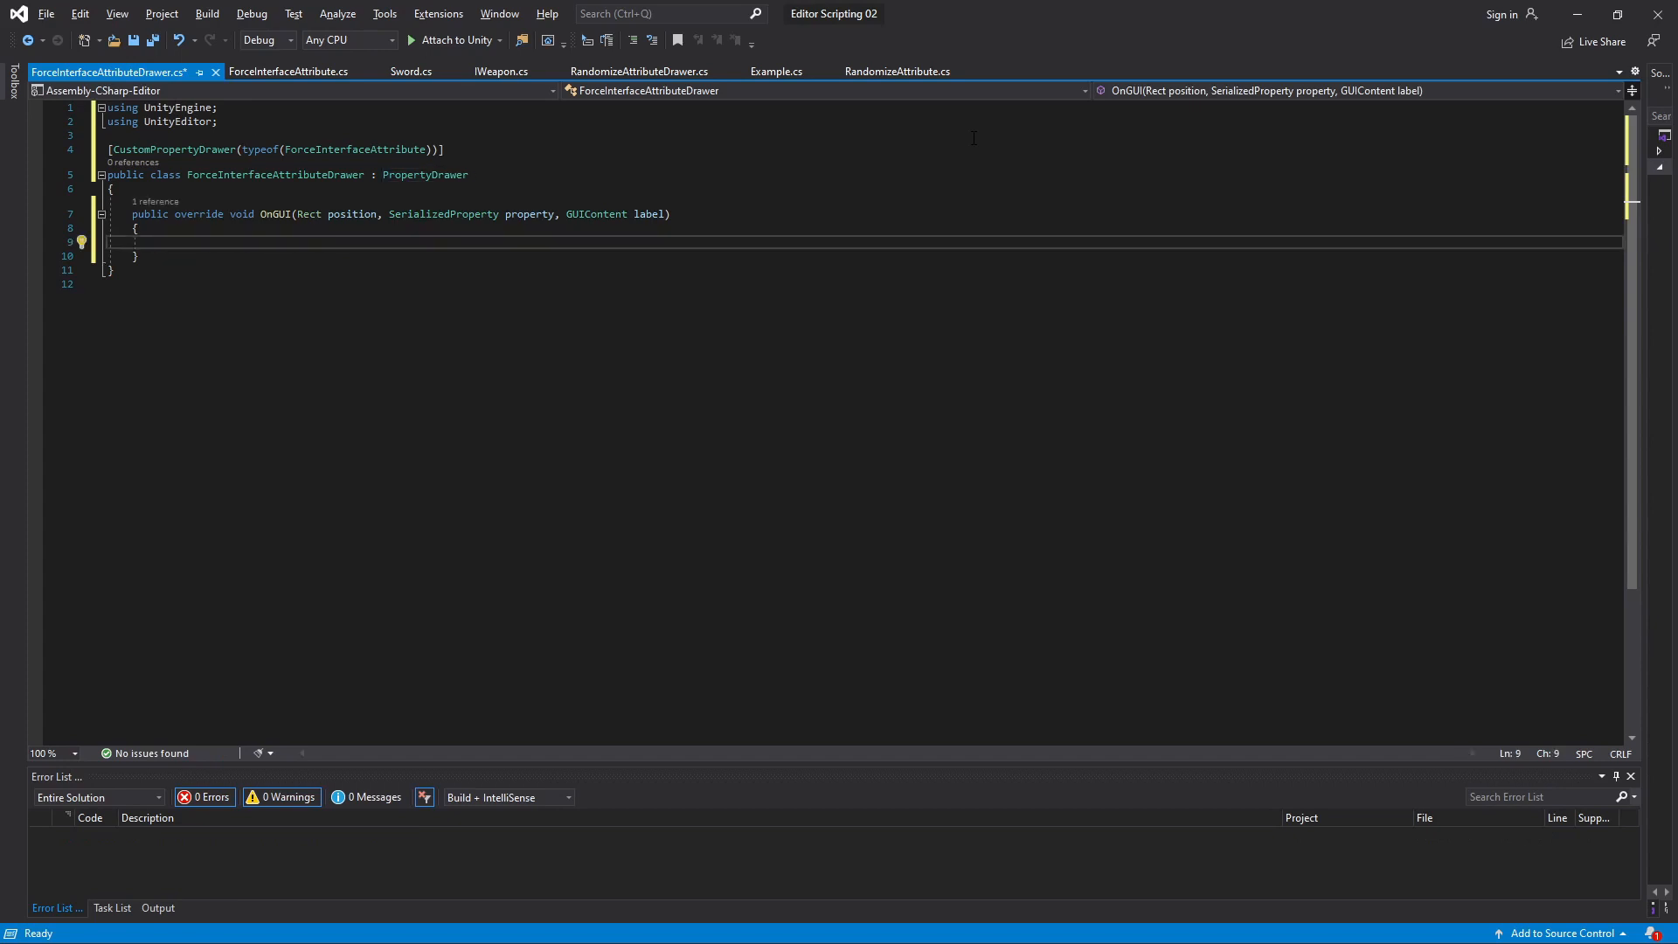
type("if (")
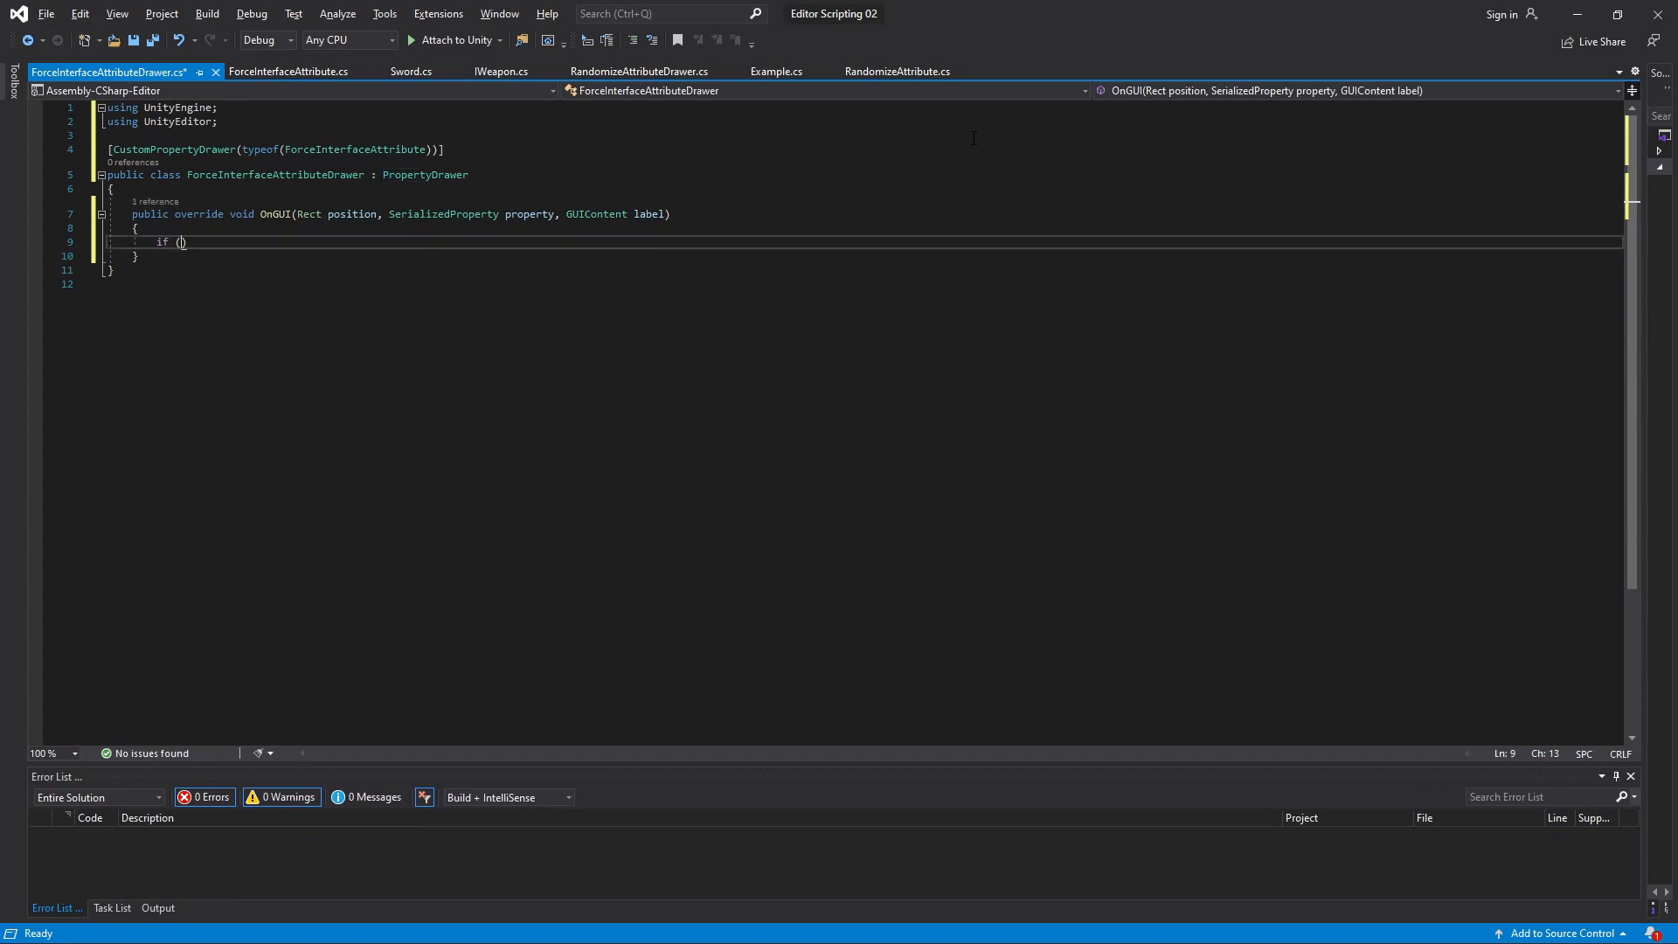
type("property.prf")
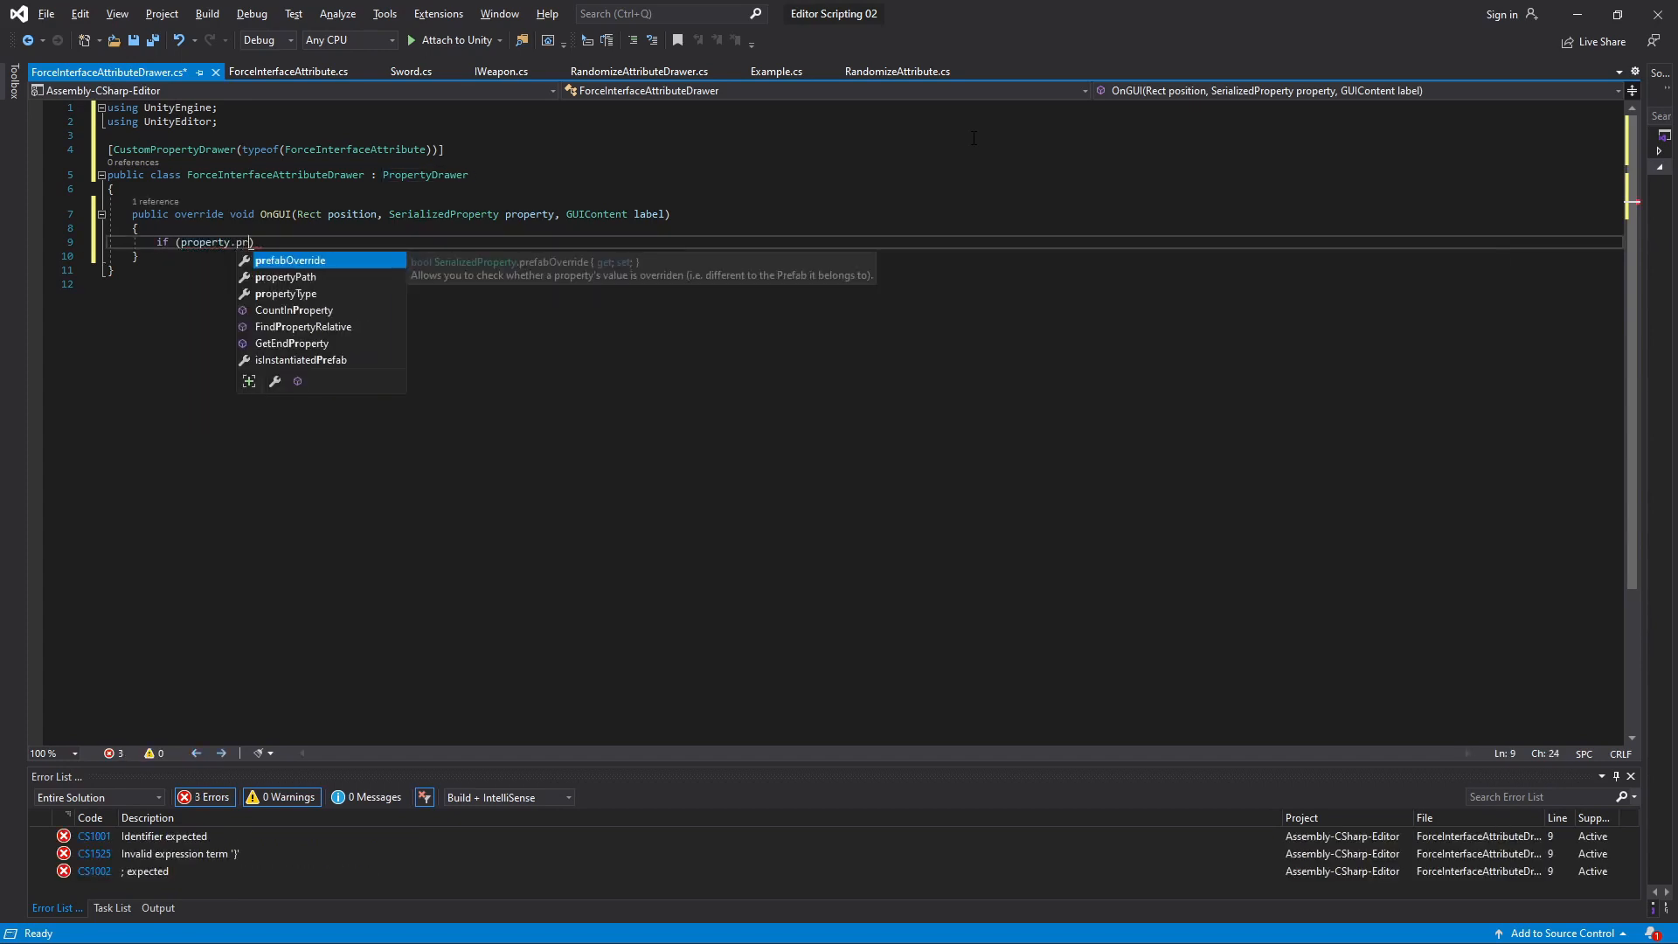
type("propertyType == SerializedPropertyType.ObjectReference)")
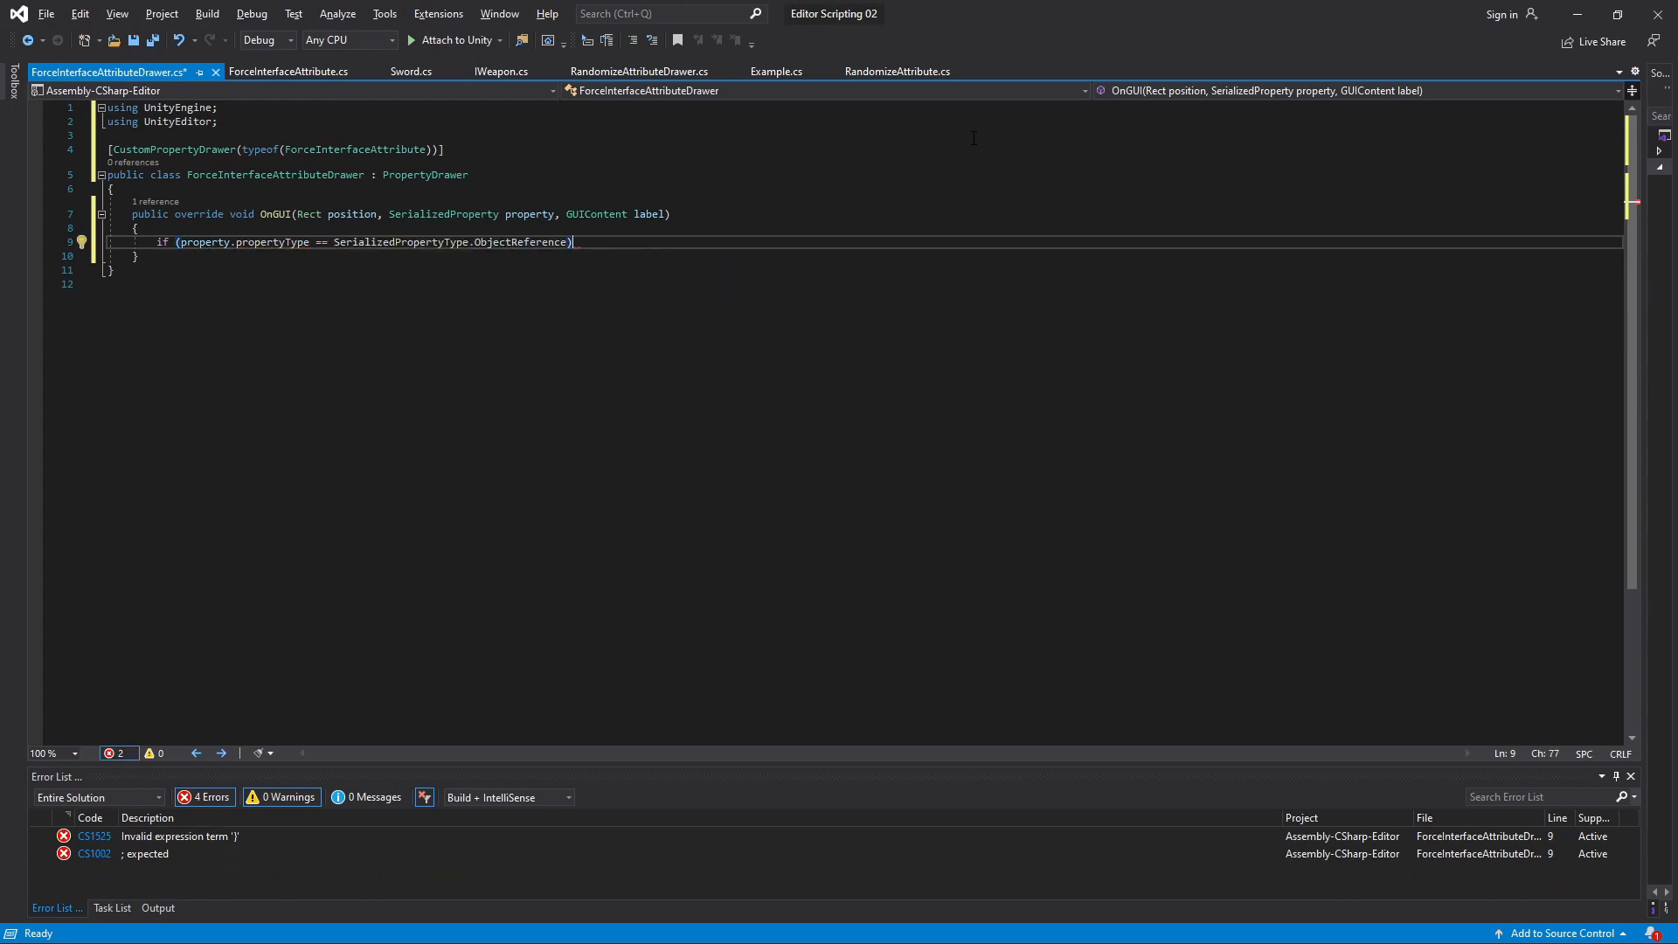
type("Edi")
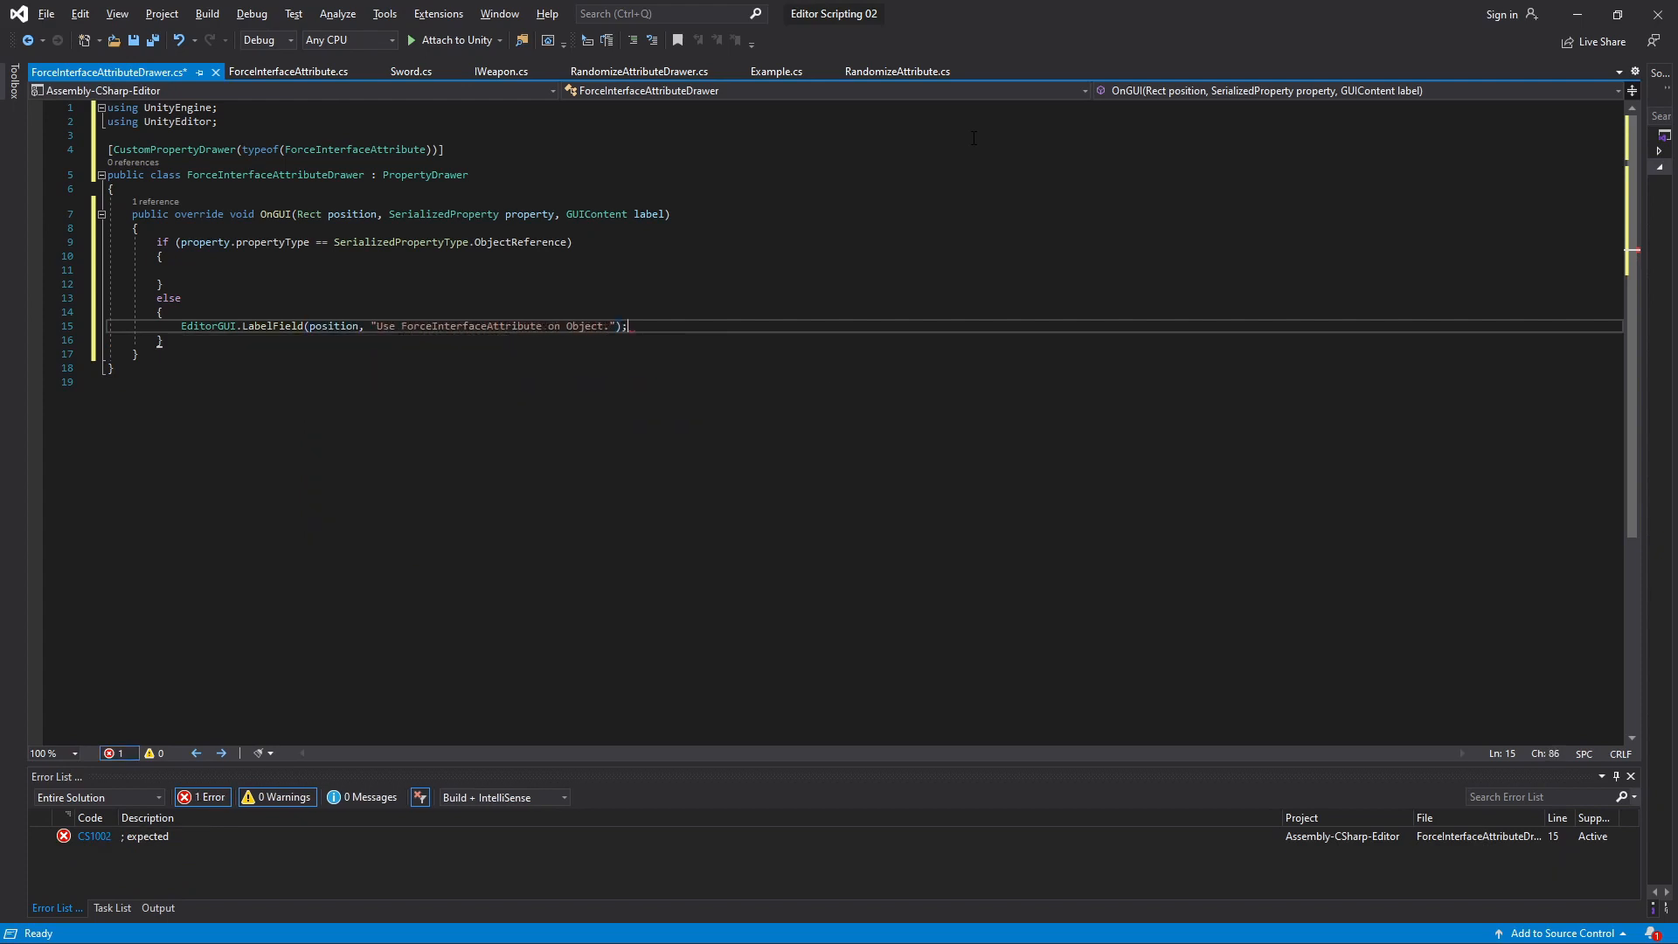
type("ForceInterfaceAttribute f")
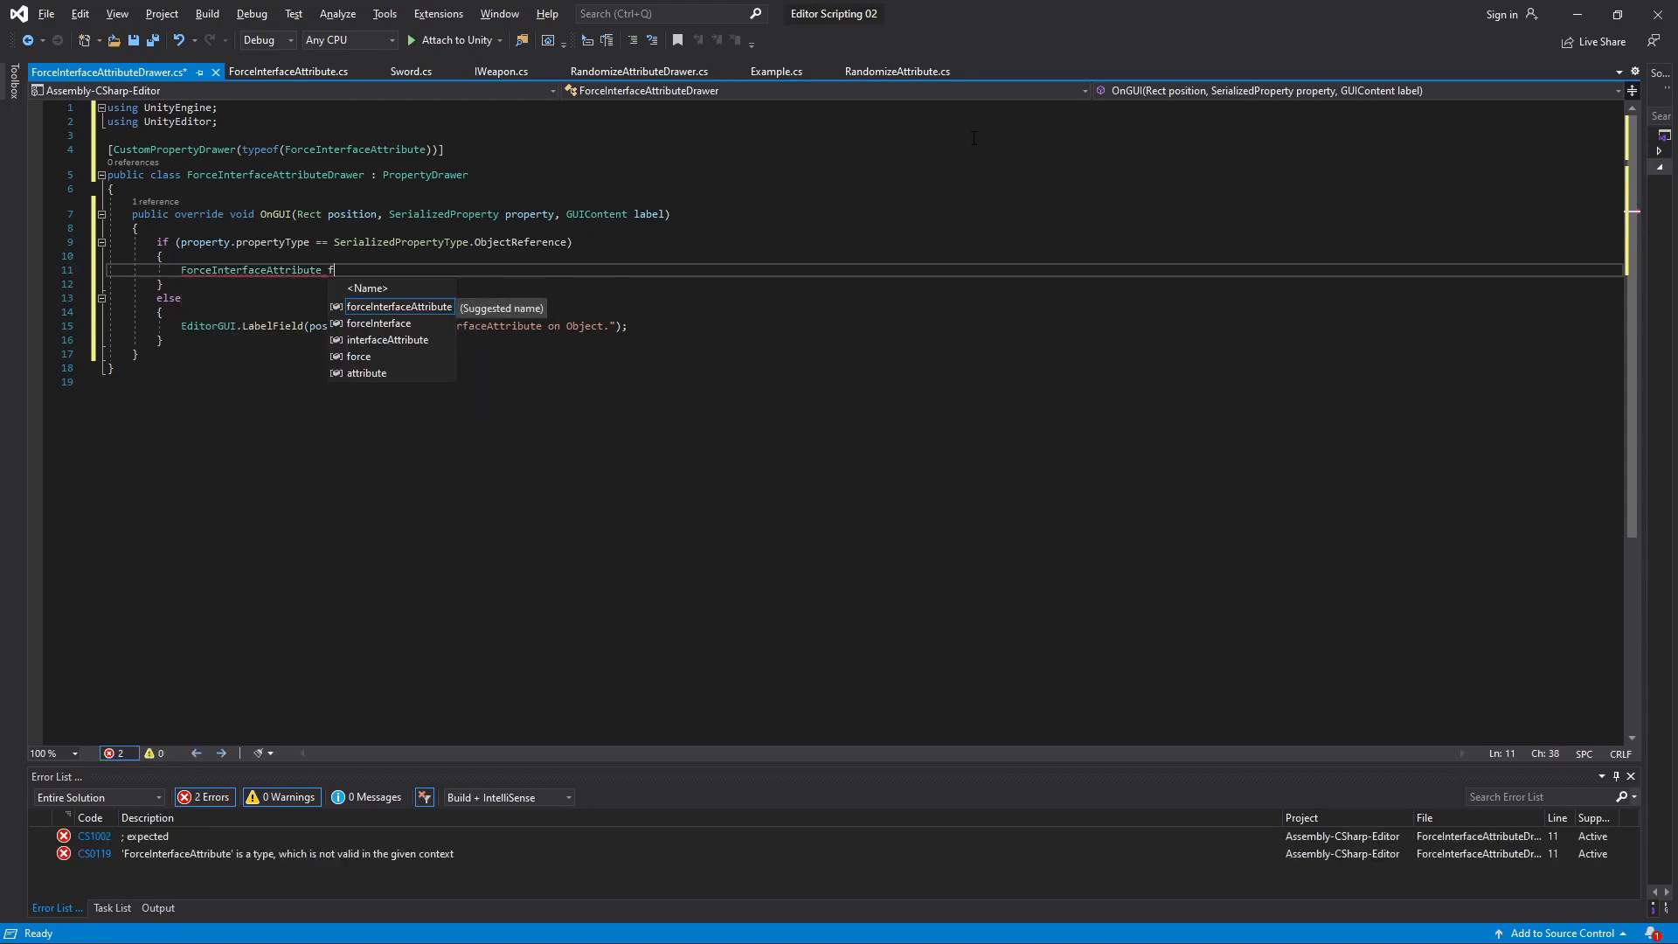
type("orceAttribute =")
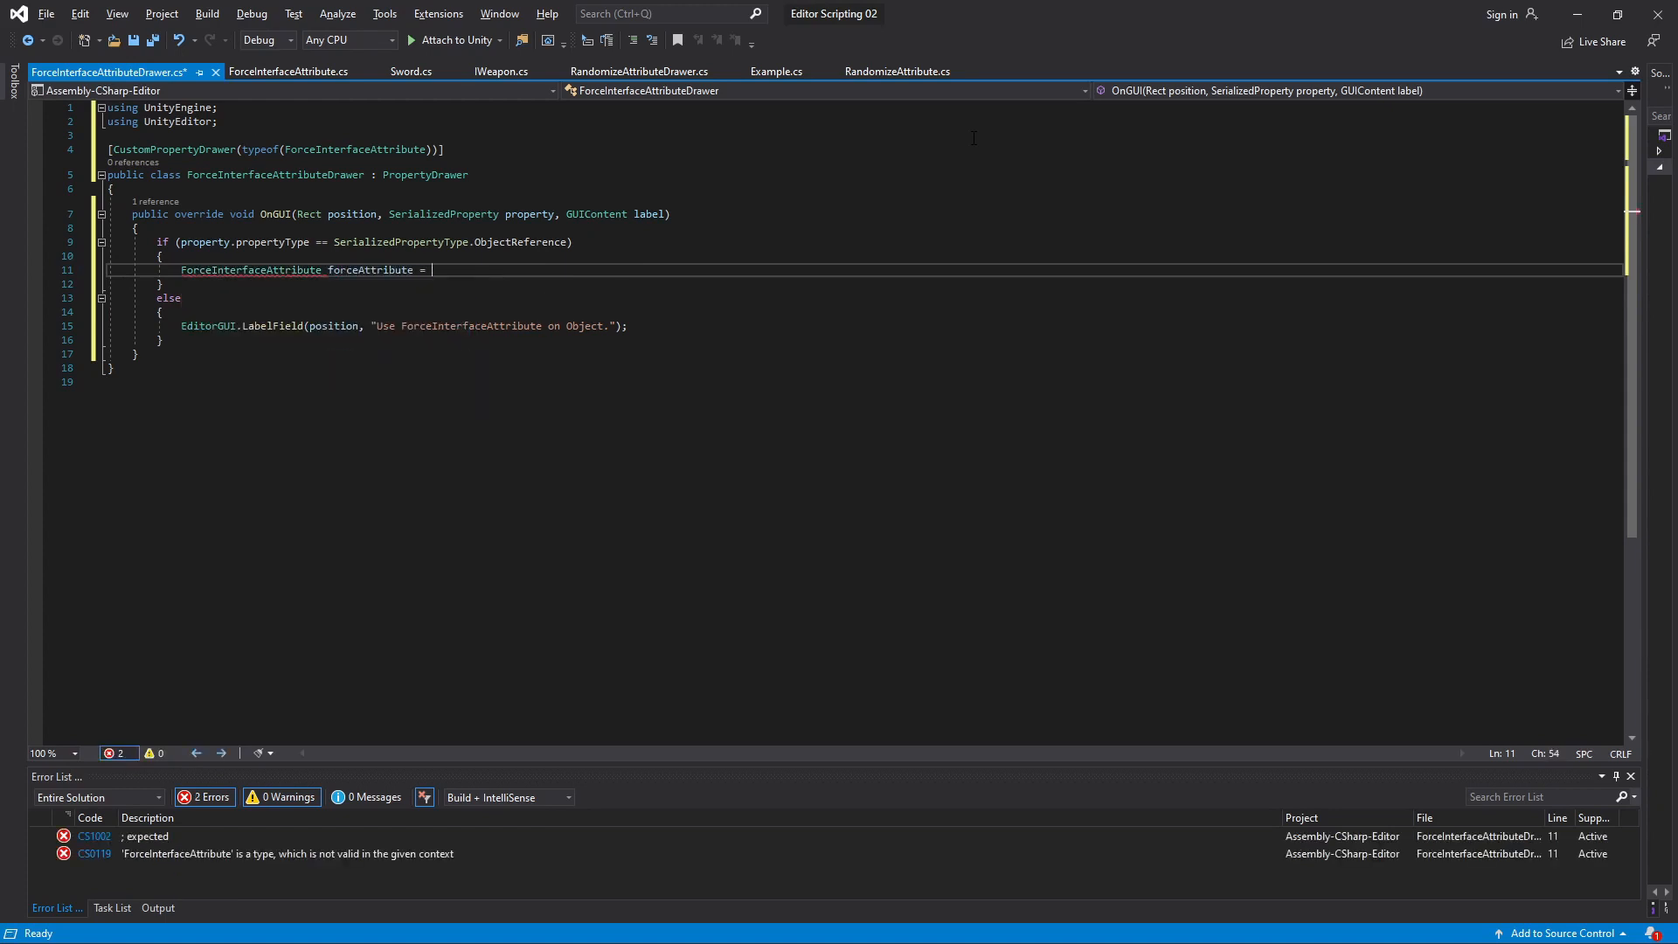
type("(ForceInterfaceAttribute)attribute;")
type("Editor")
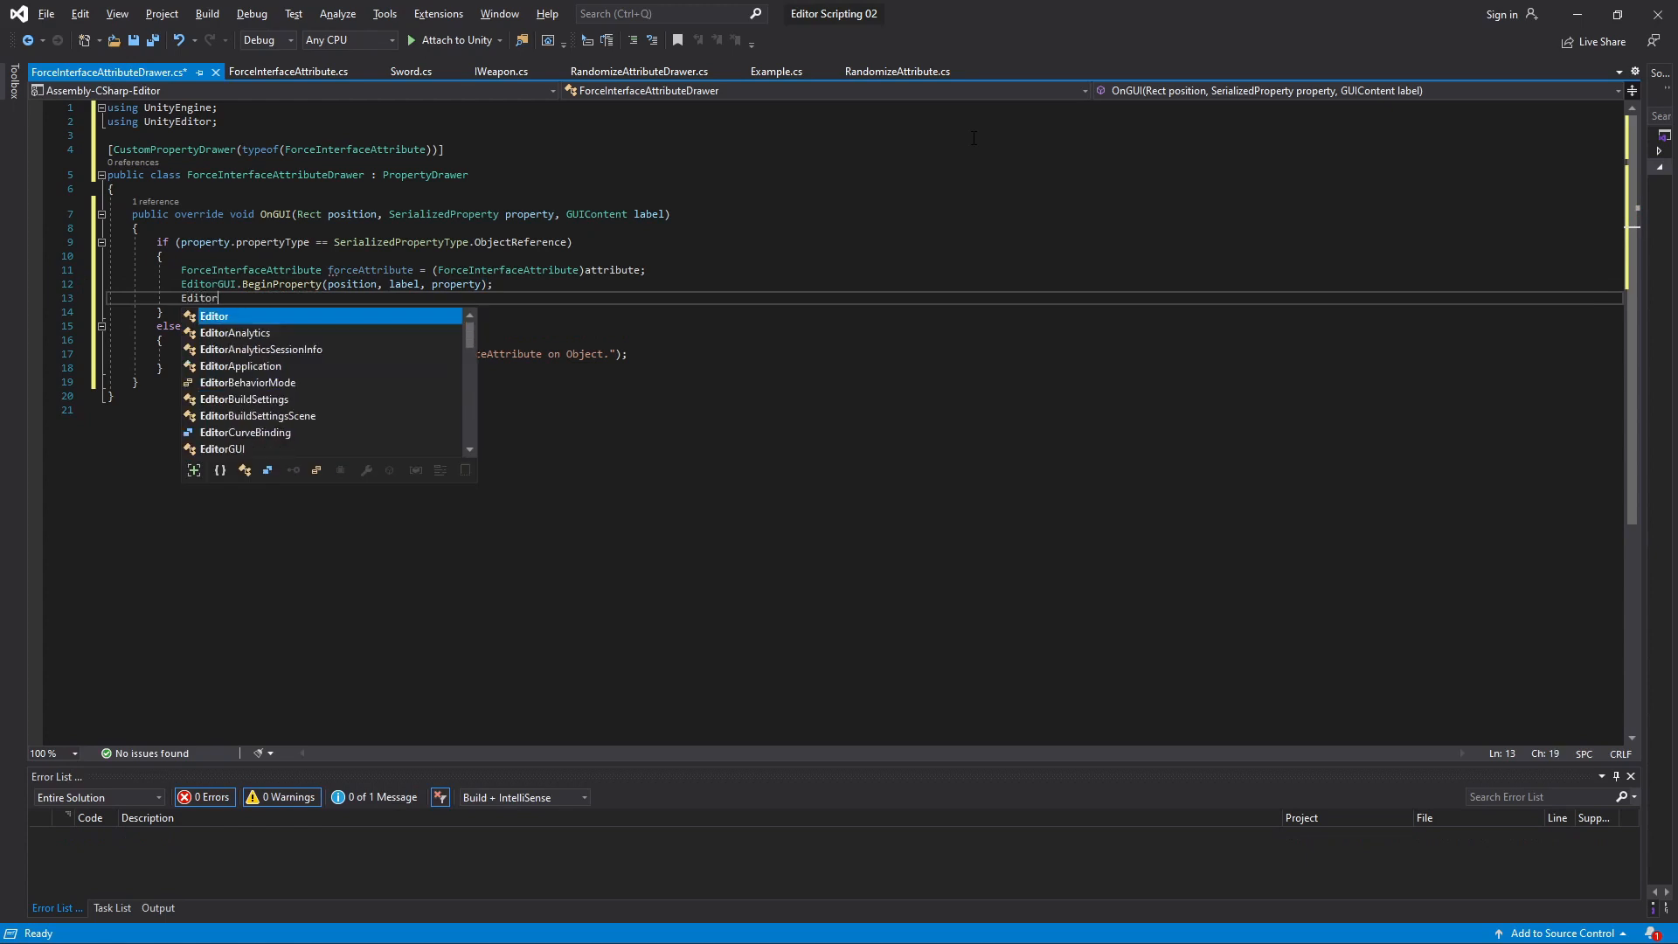
Draw an ObjectField with property.objectReferenceValue and forceAttribute.interfaceType, then end the property
type("GUI.EndProperty();")
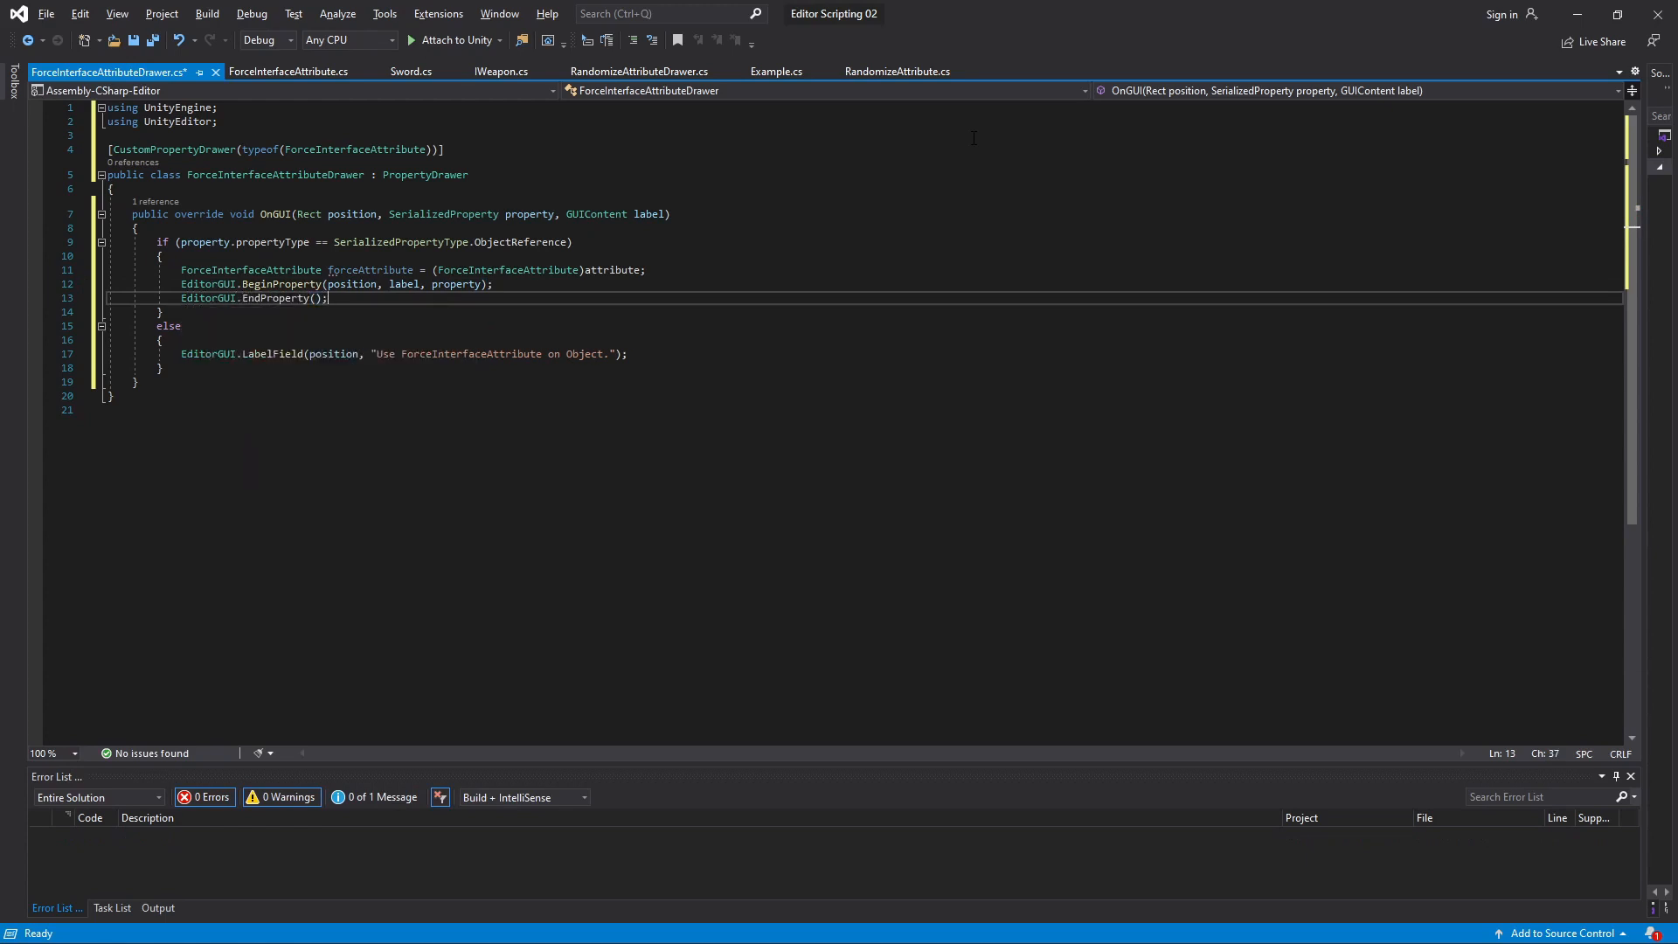
type("EditorGUI.ObjectField(")
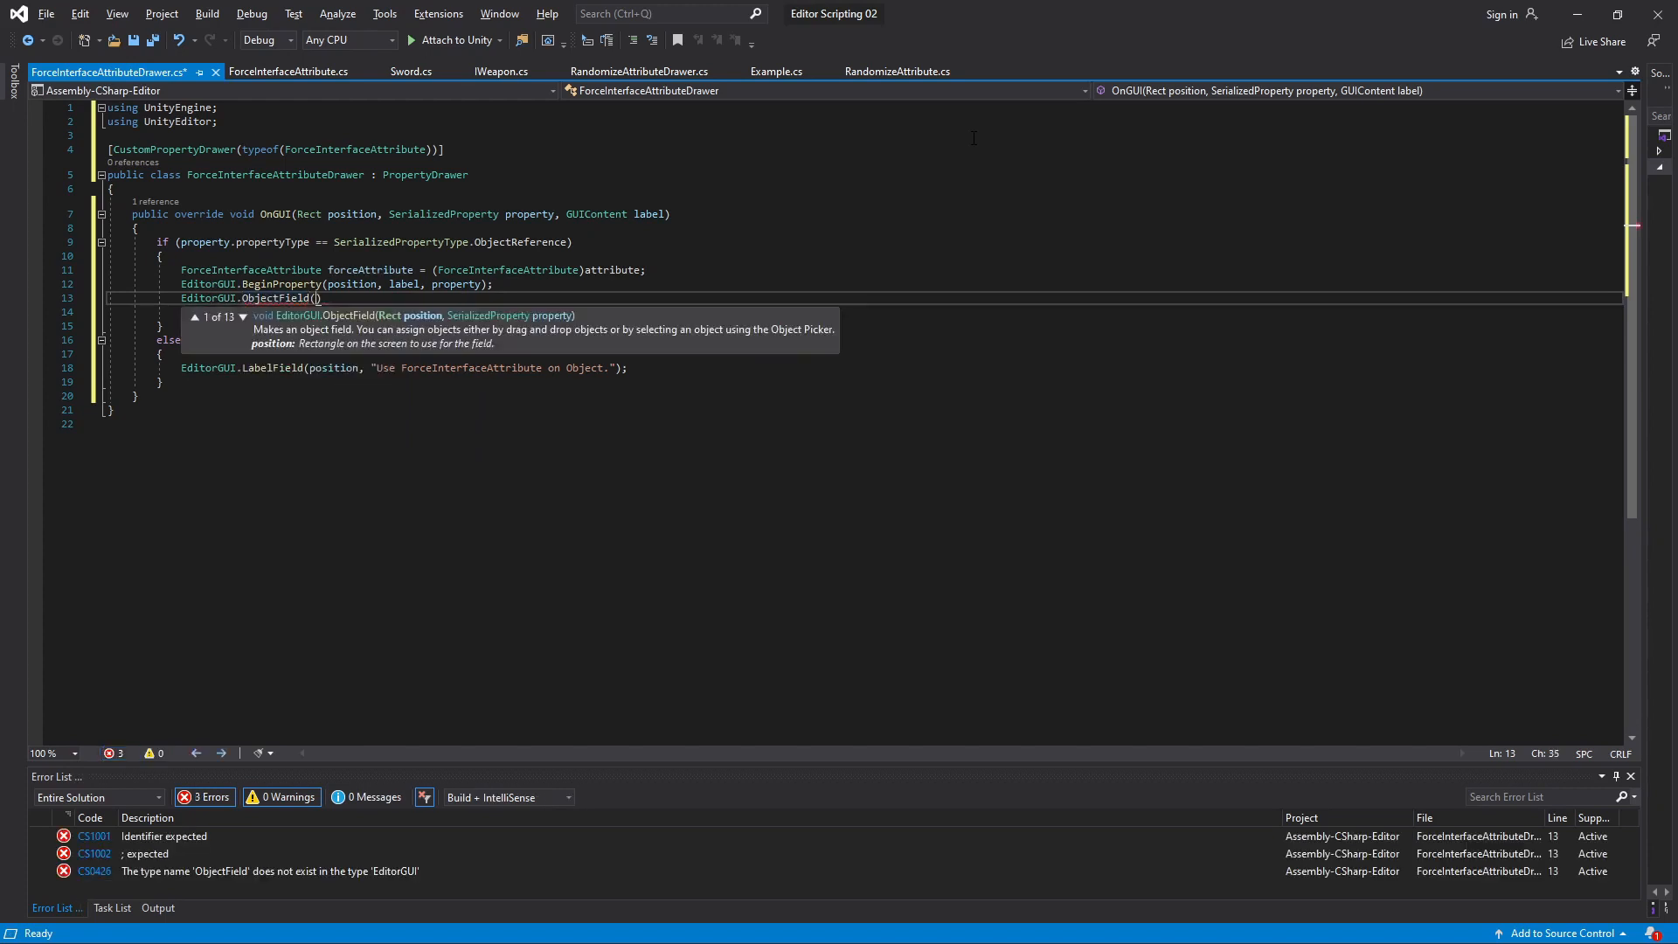
type("position, label, property.")
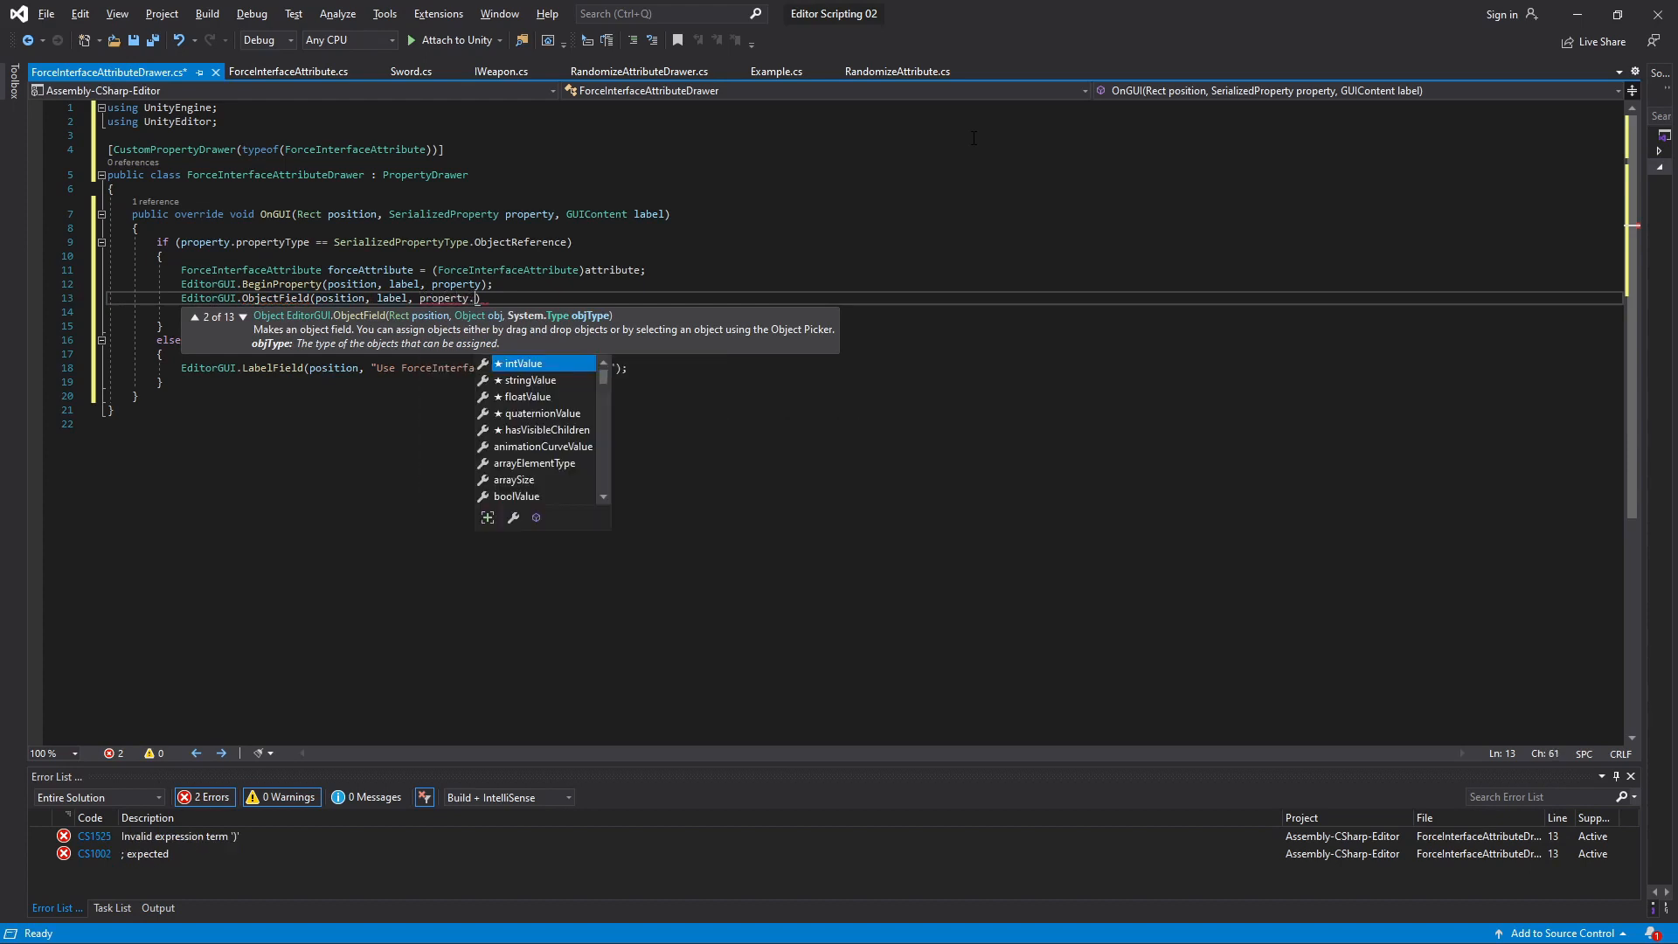
type("objectReferenceValue")
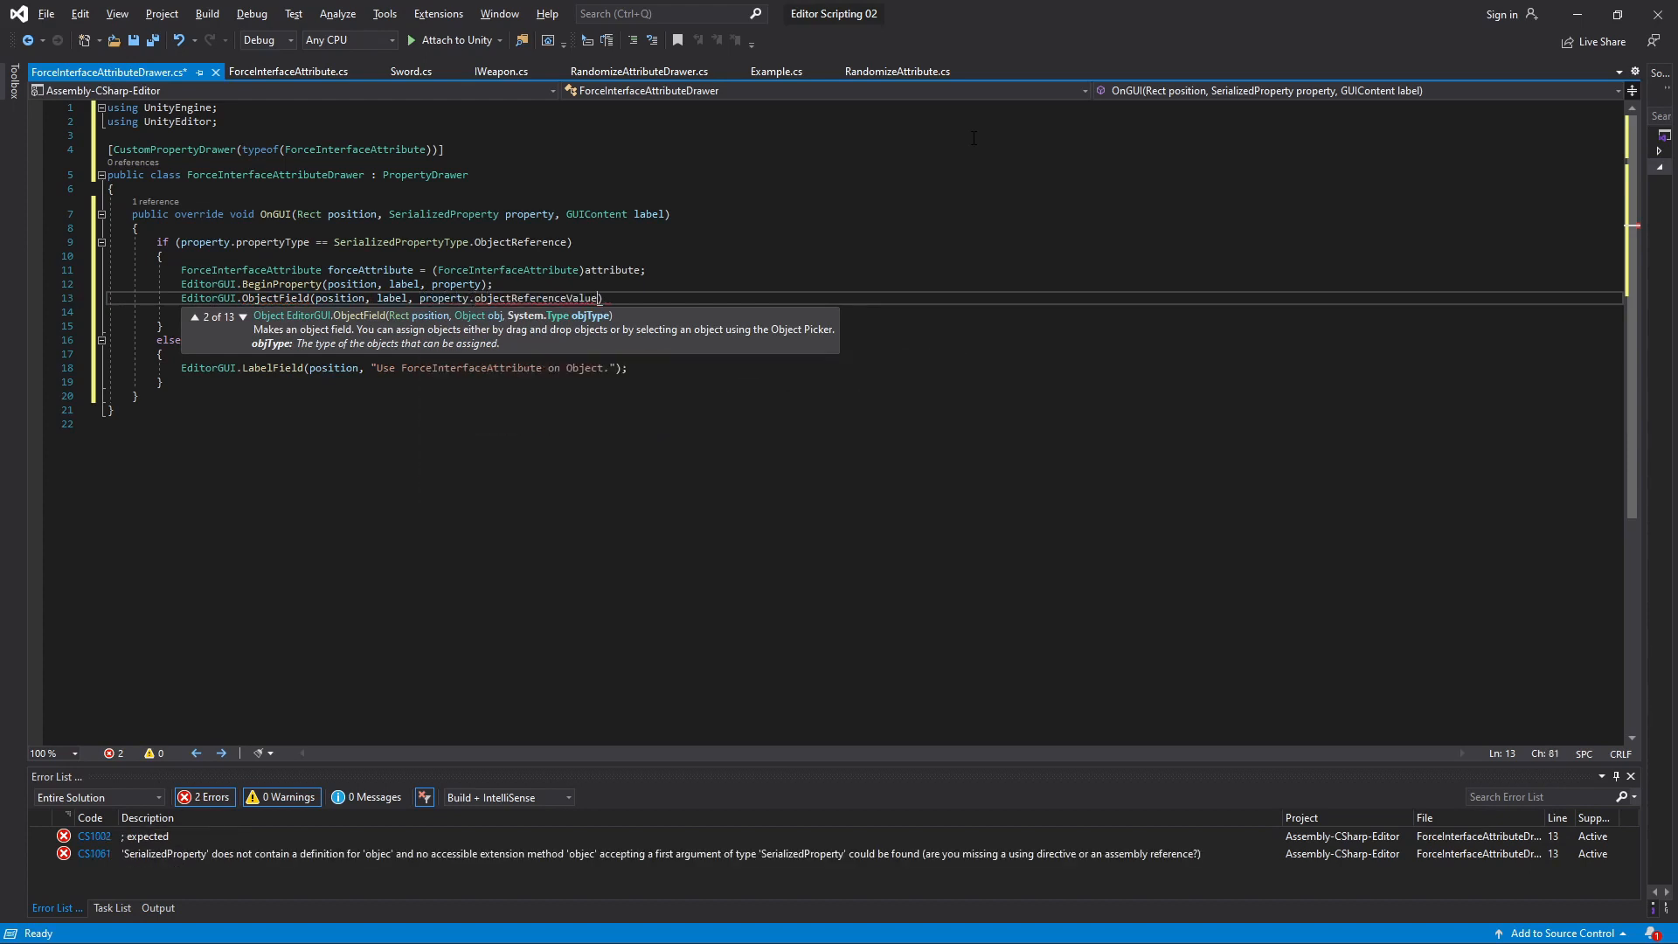
type(",")
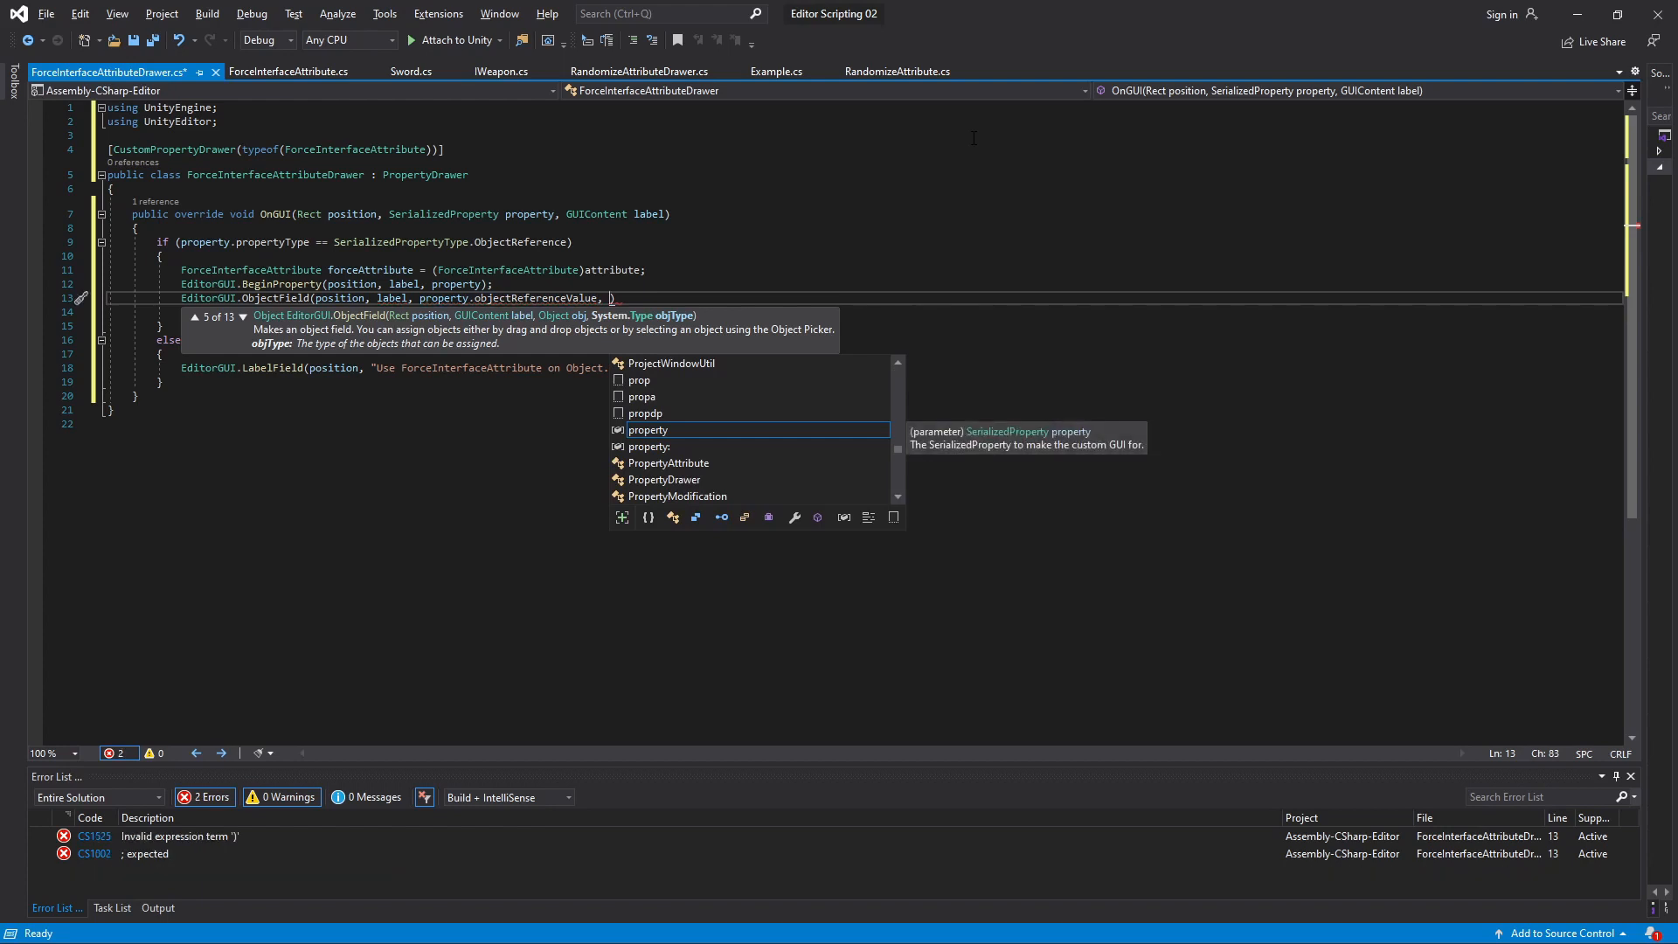
type("forceAttribute.")
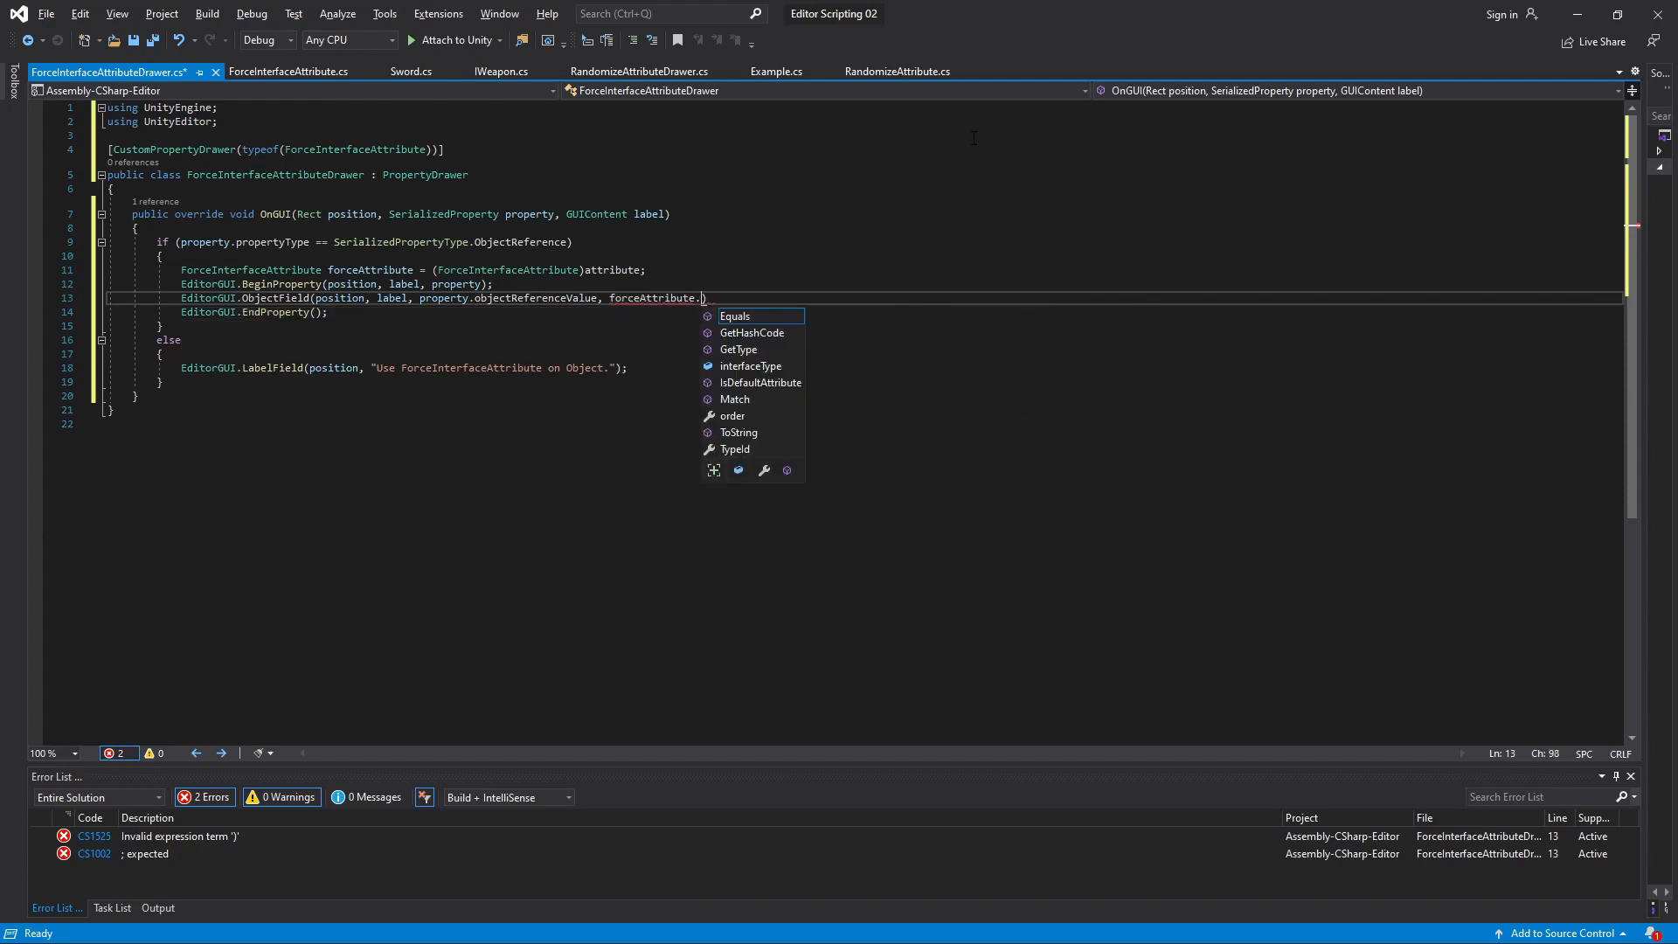
type("interfaceType,")
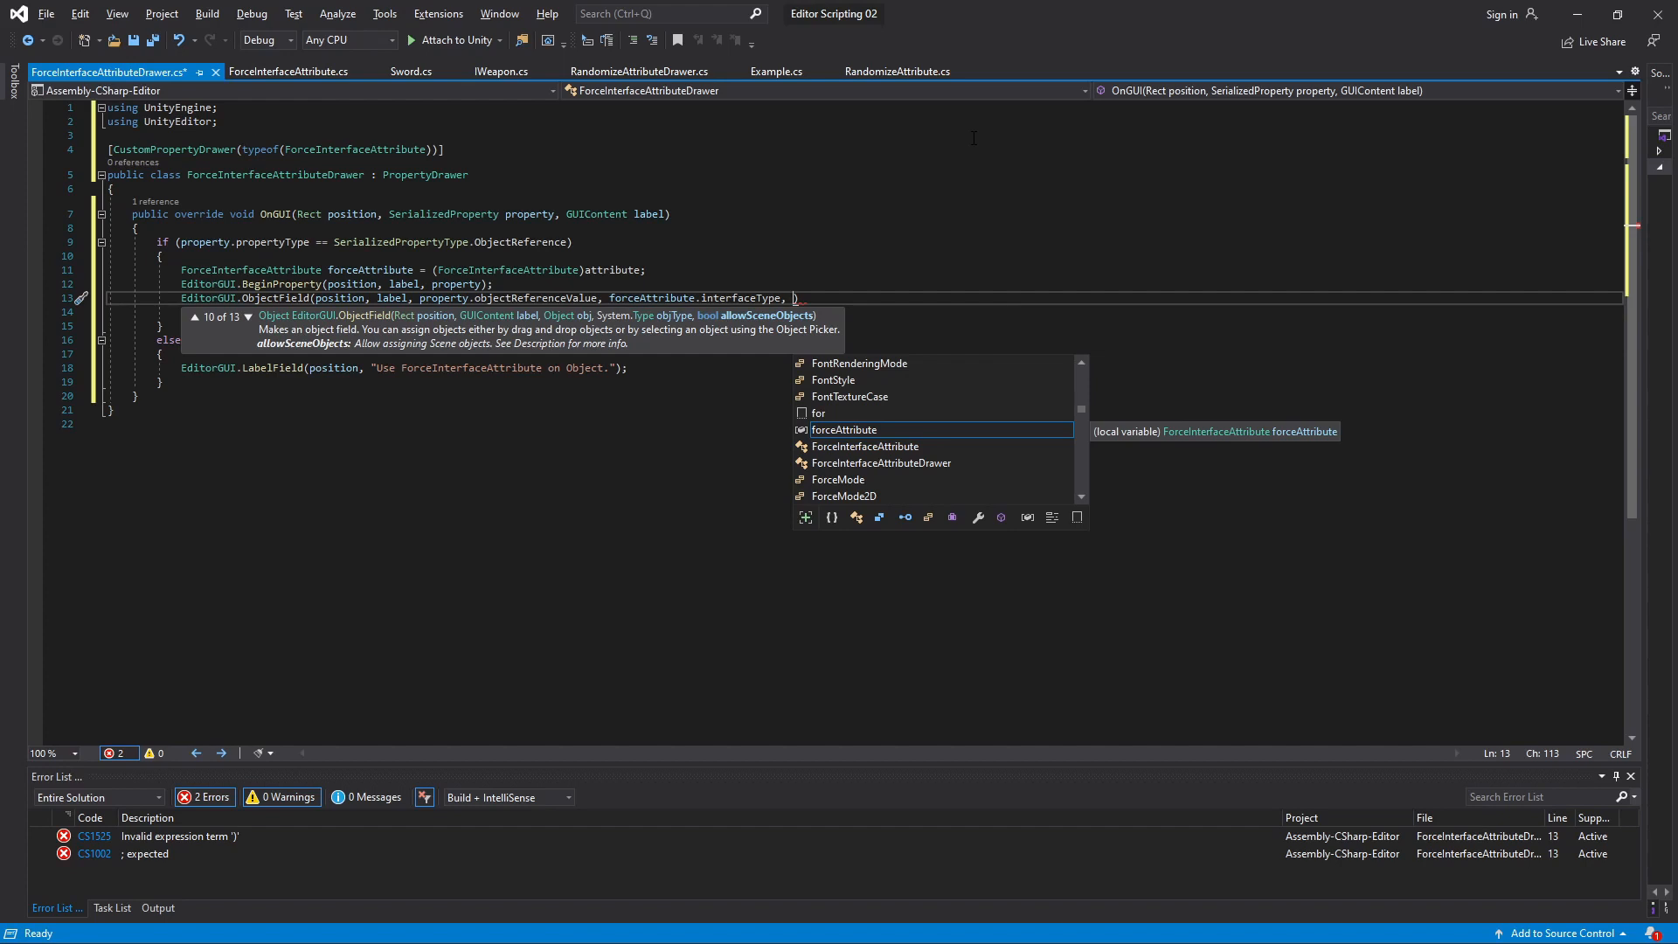
type("t")
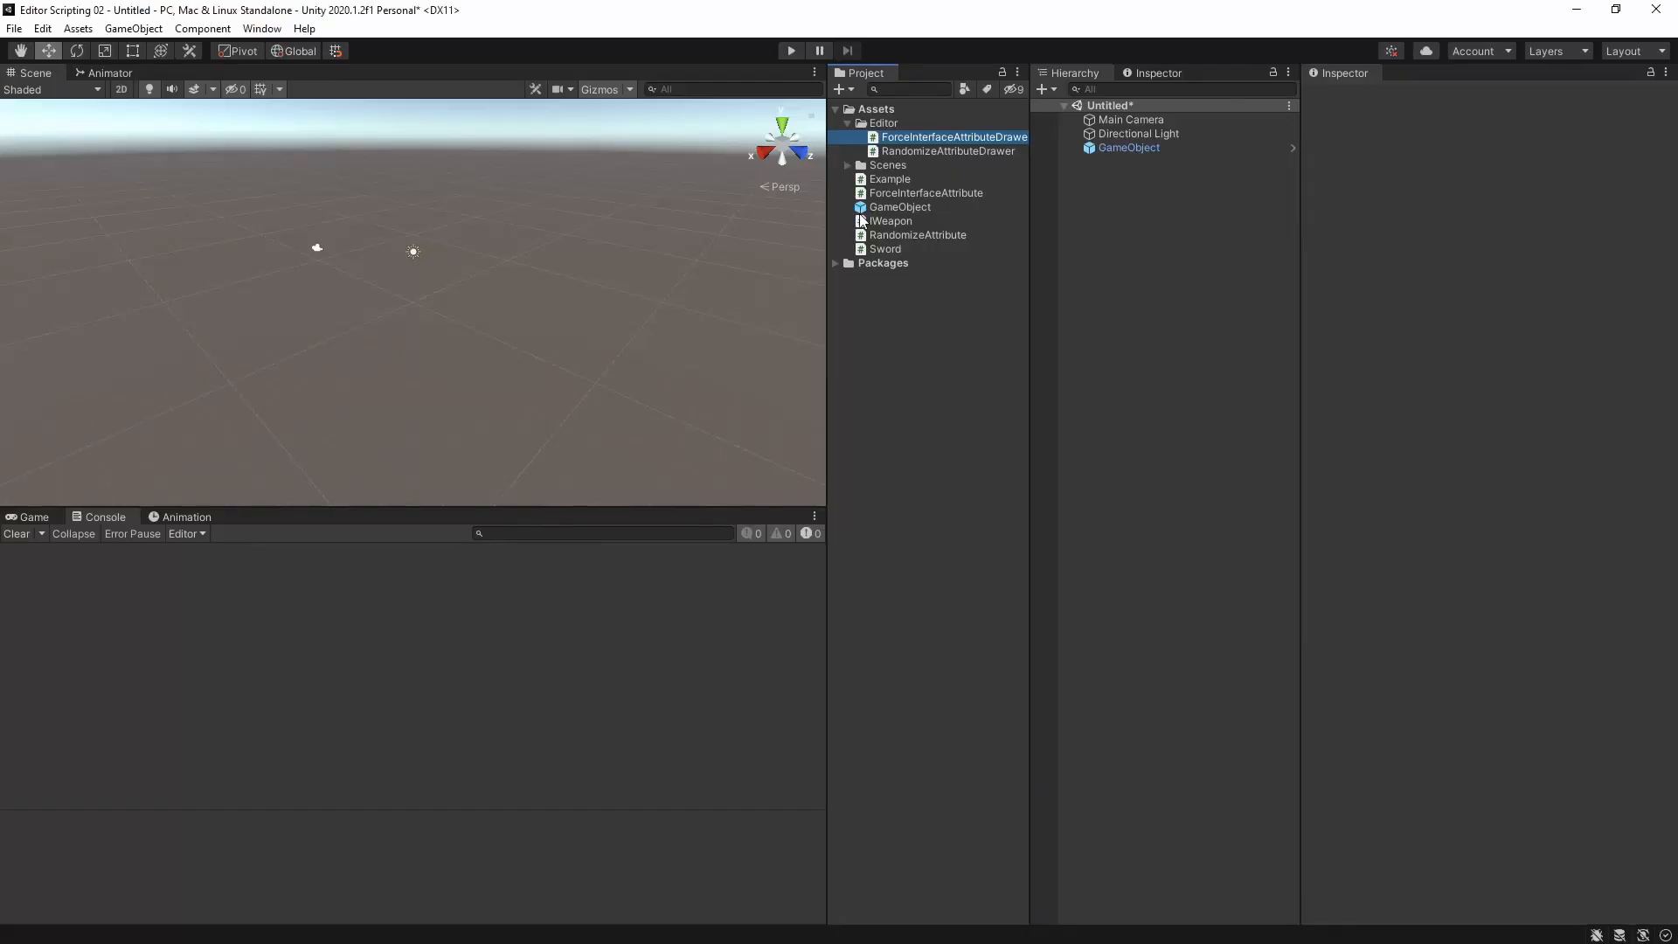
Add a Sword component to GameObject
left_click(1128, 147)
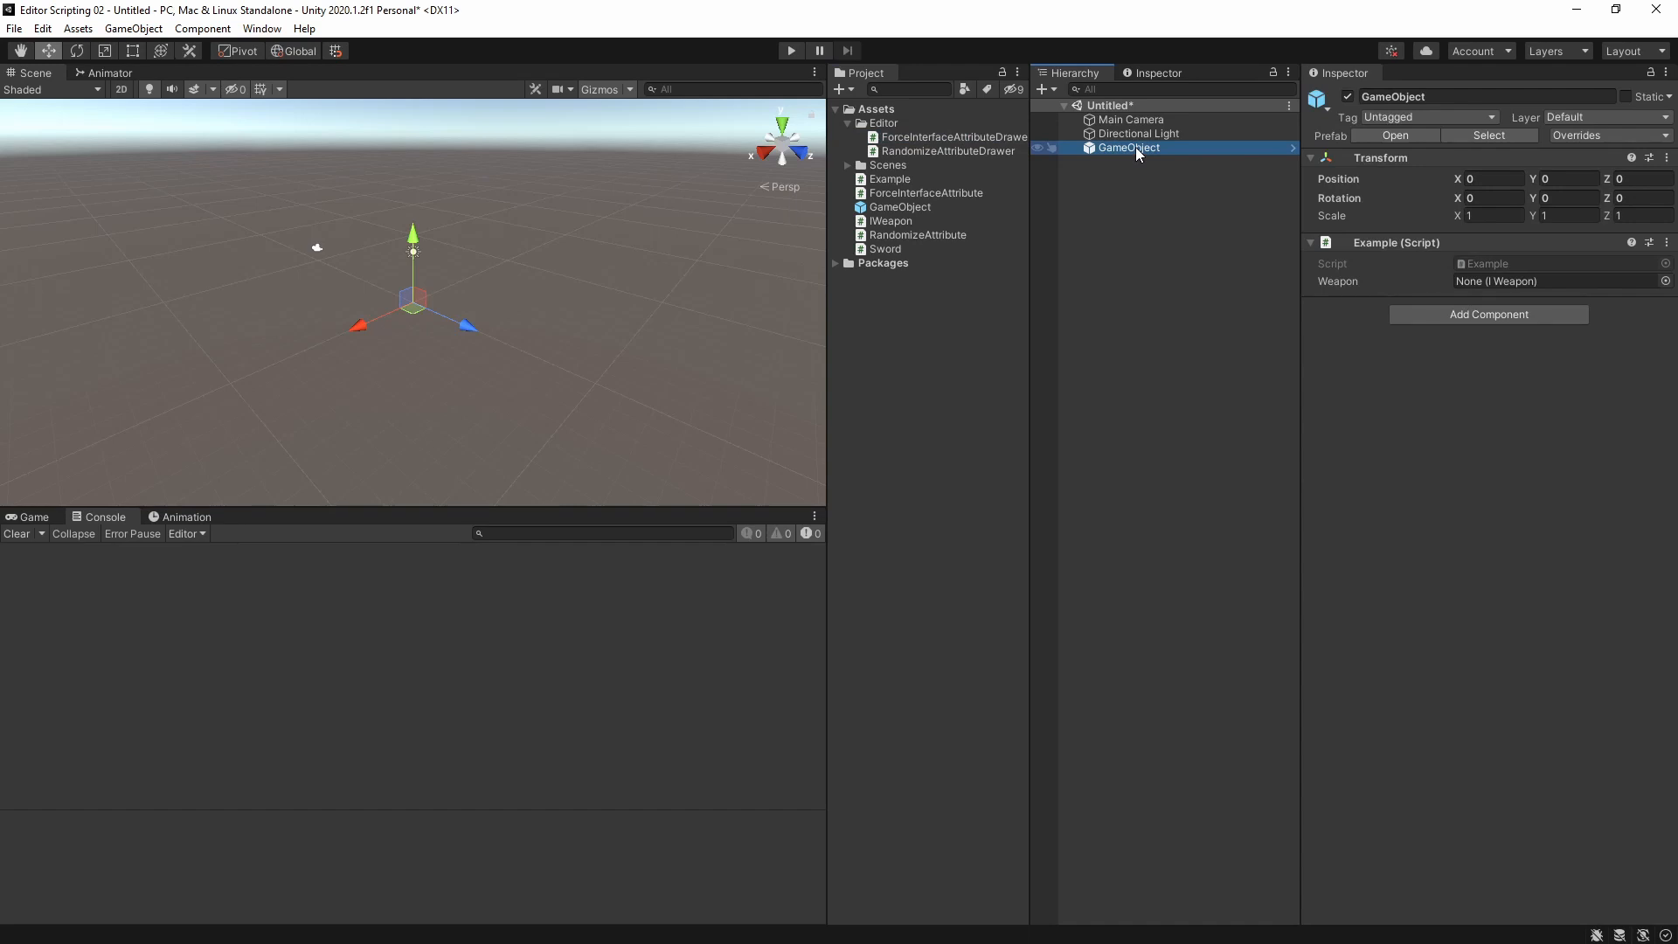
type("Swor")
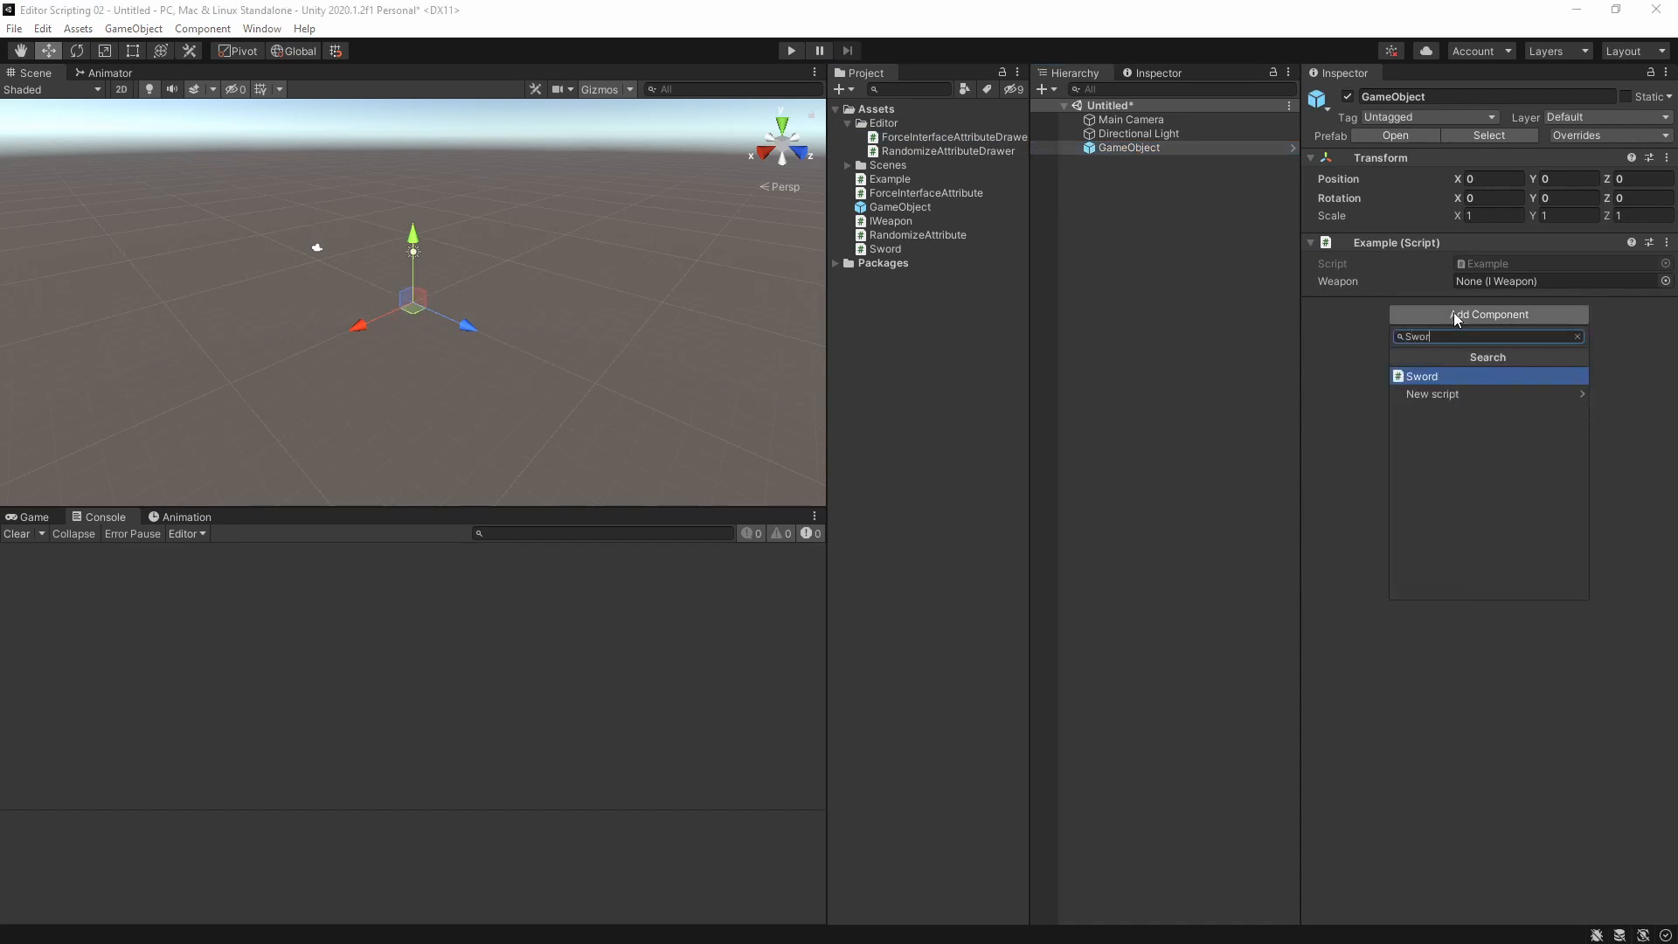
left_click(1421, 376)
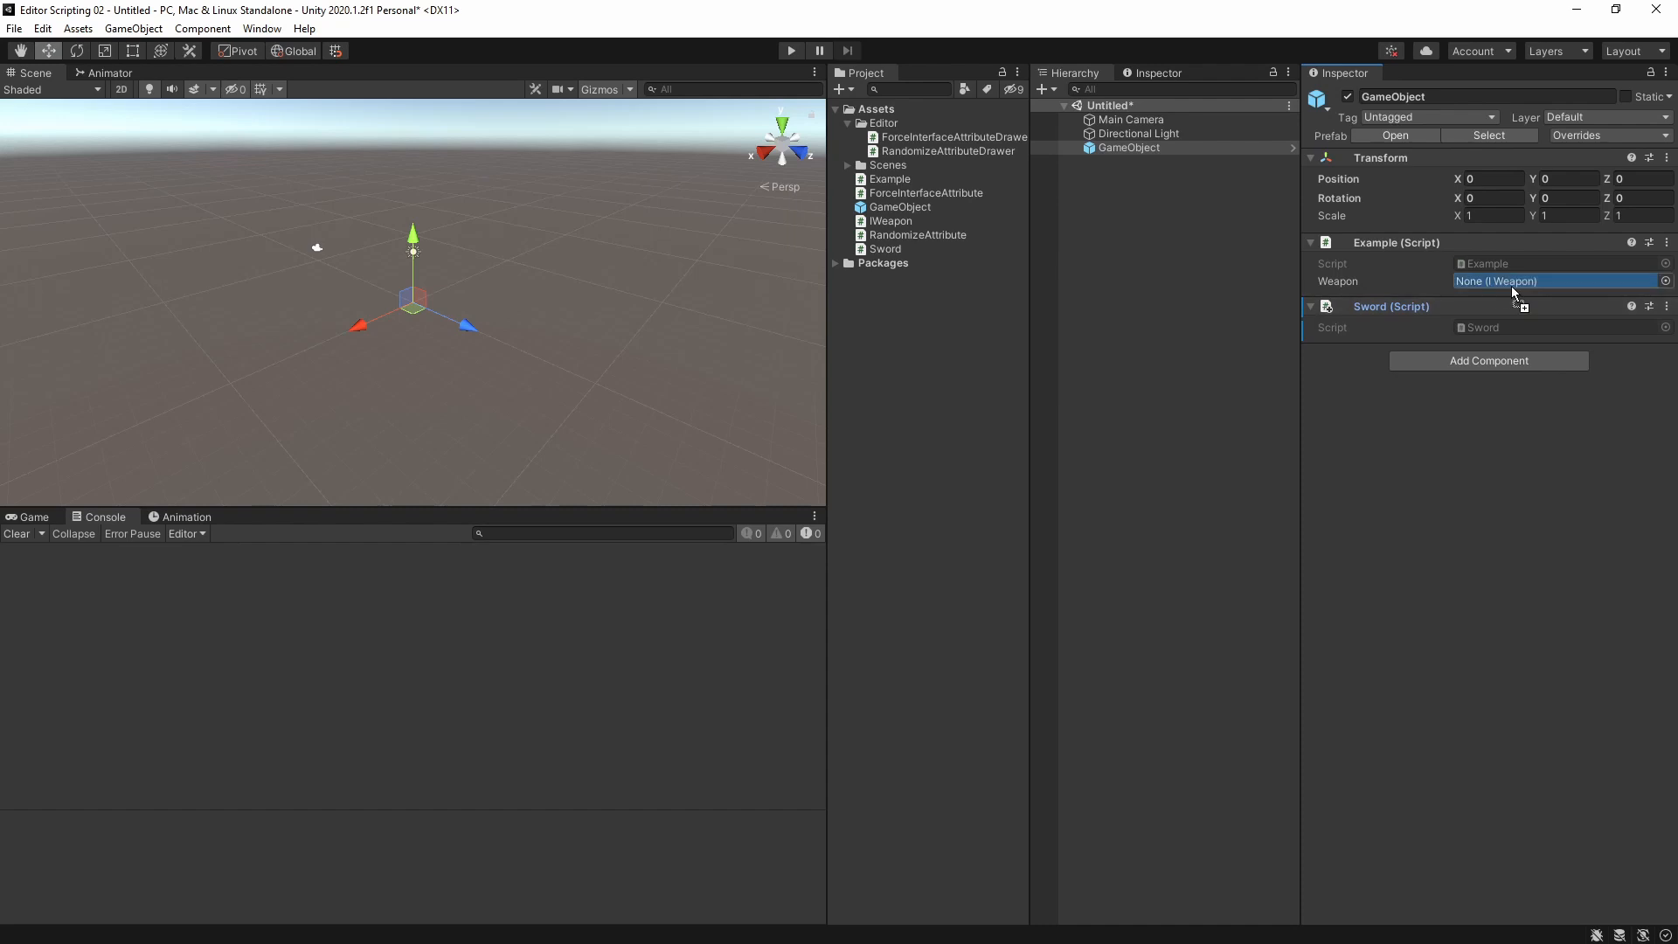
Assign a Sword to Example's Weapon field and check which object it references
left_click(1557, 281)
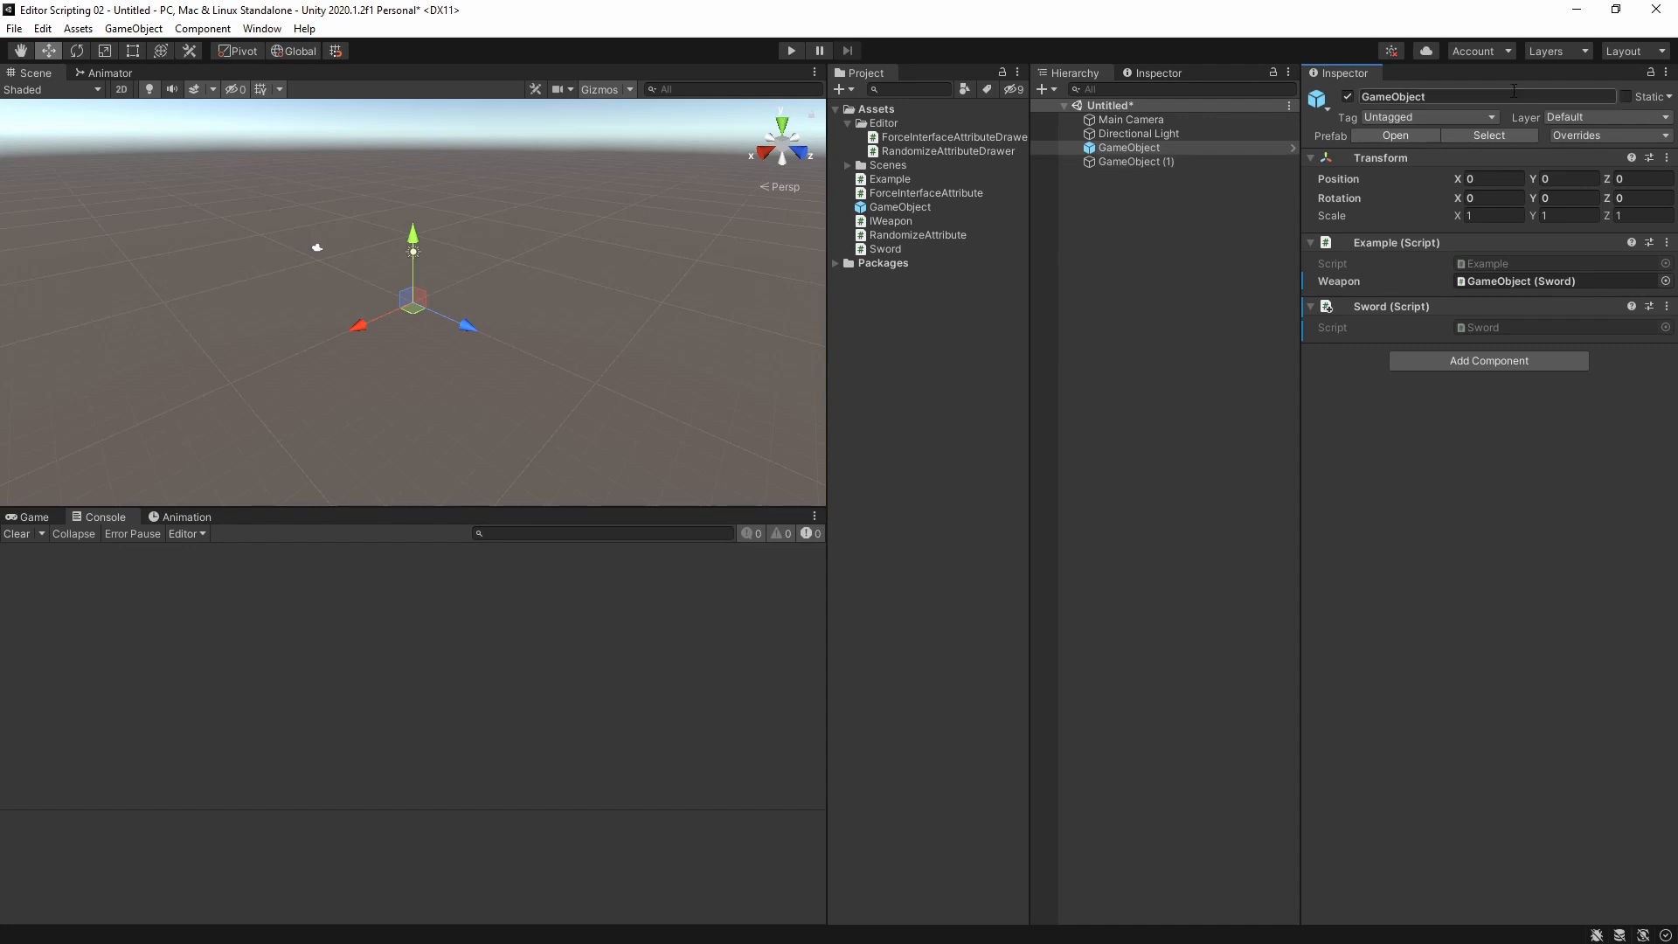
left_click(1134, 162)
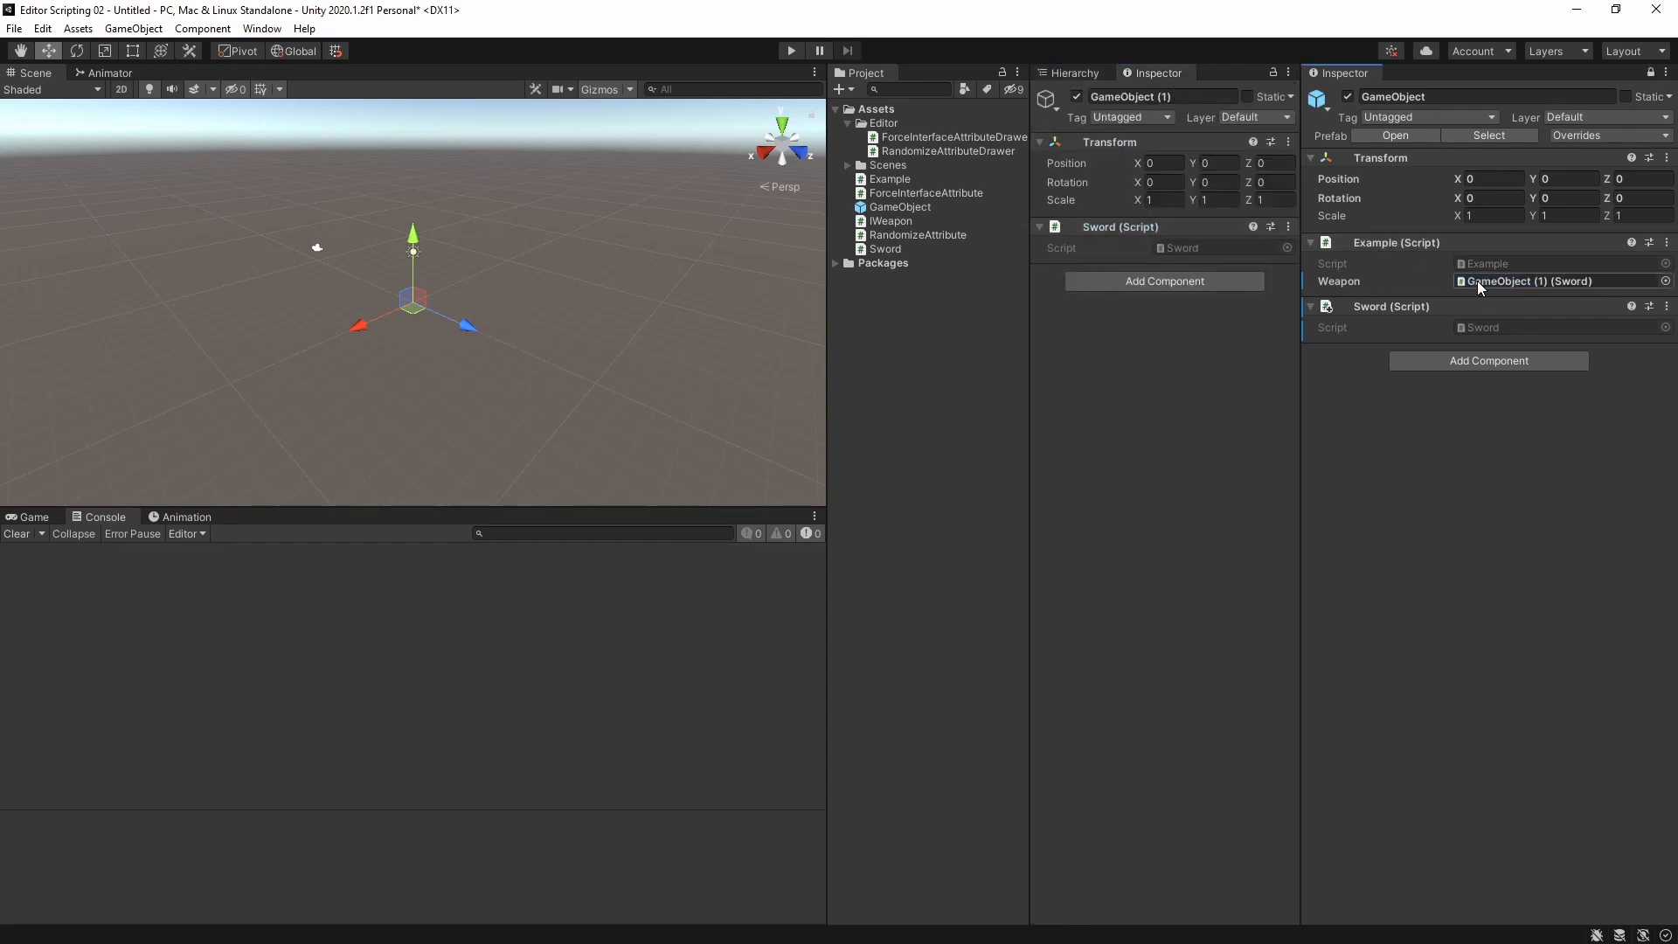
left_click(1072, 72)
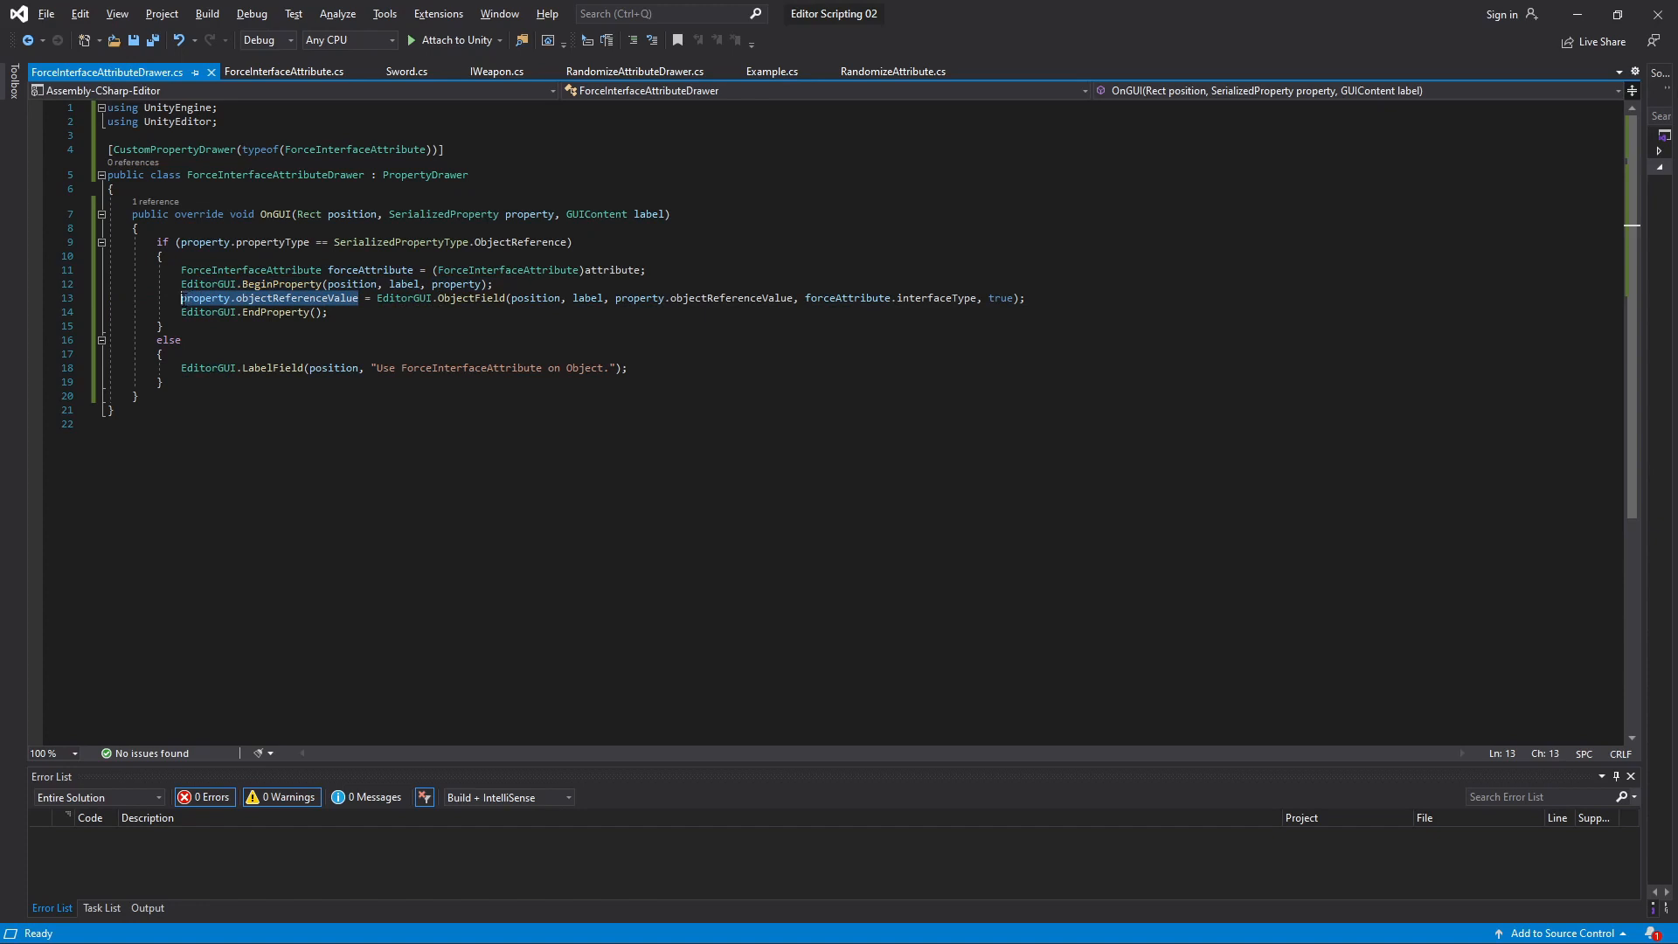
Store the ObjectField result in obj and null the reference when obj is null
type("Object obj")
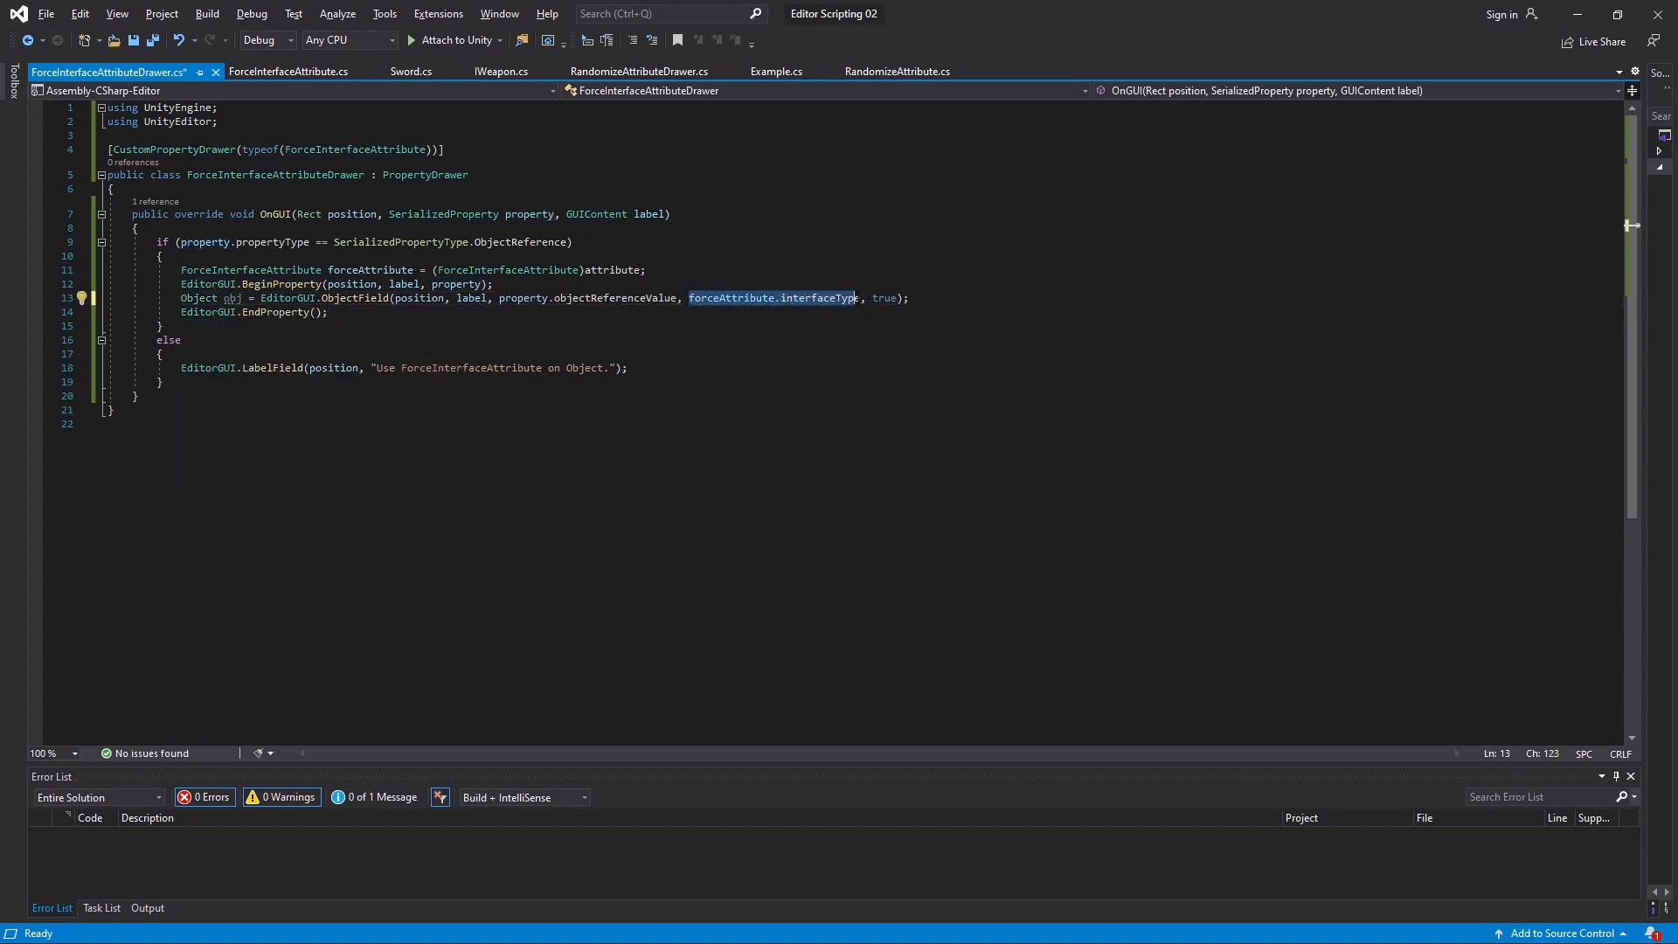
type("typeof(Object")
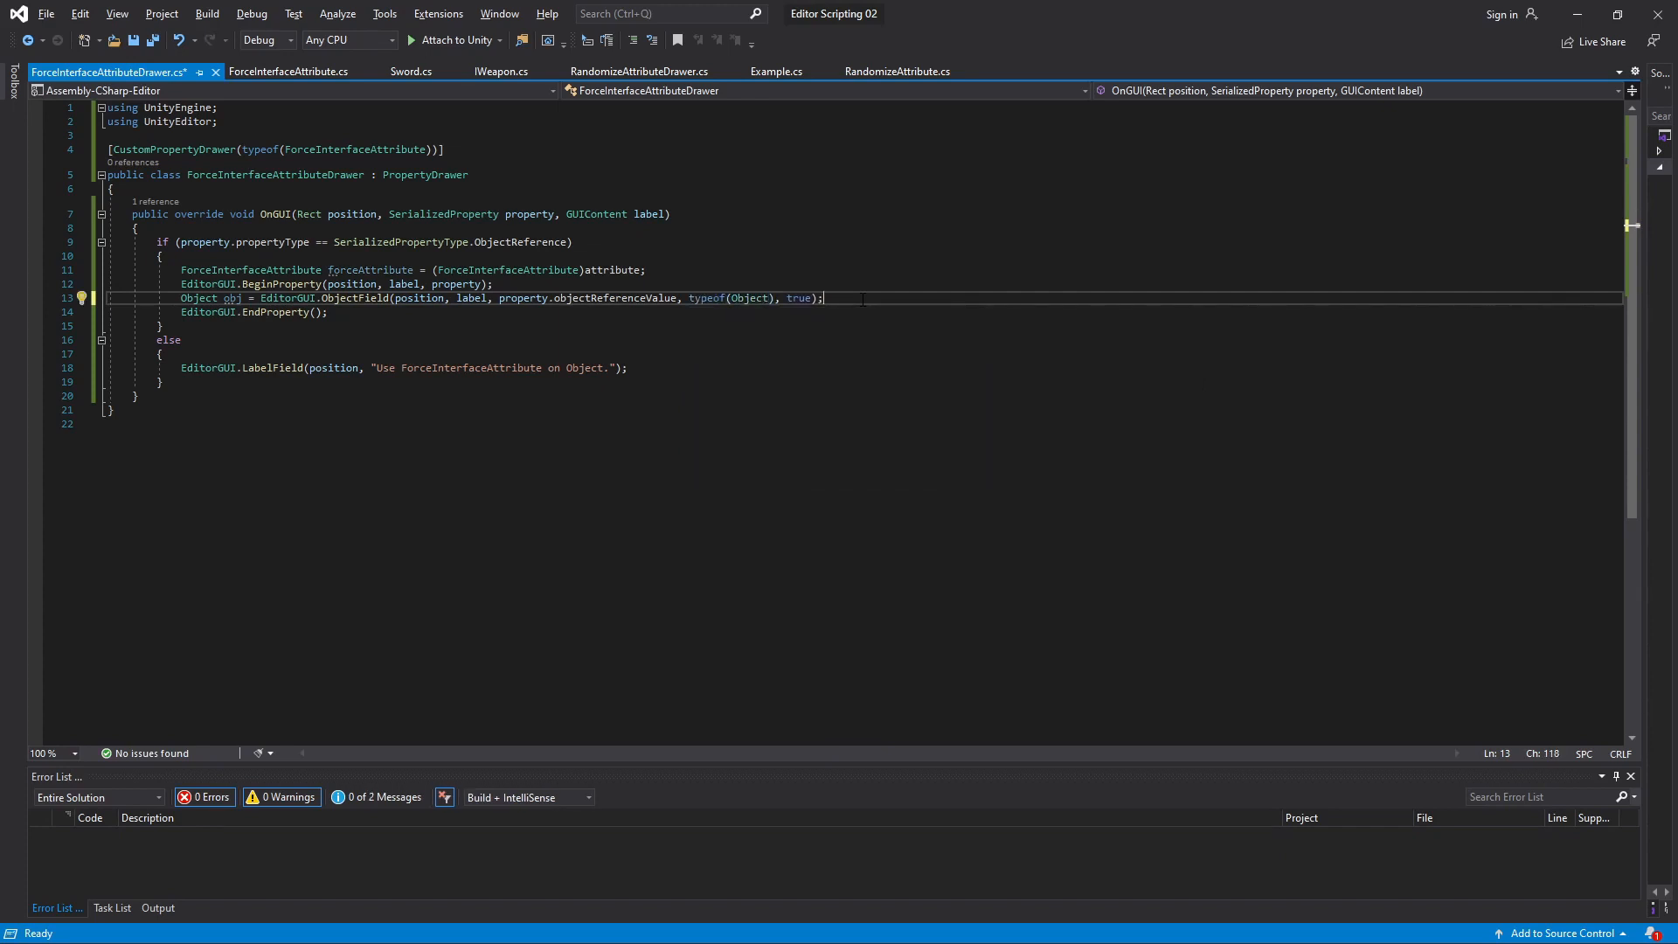
type("if (obj ==")
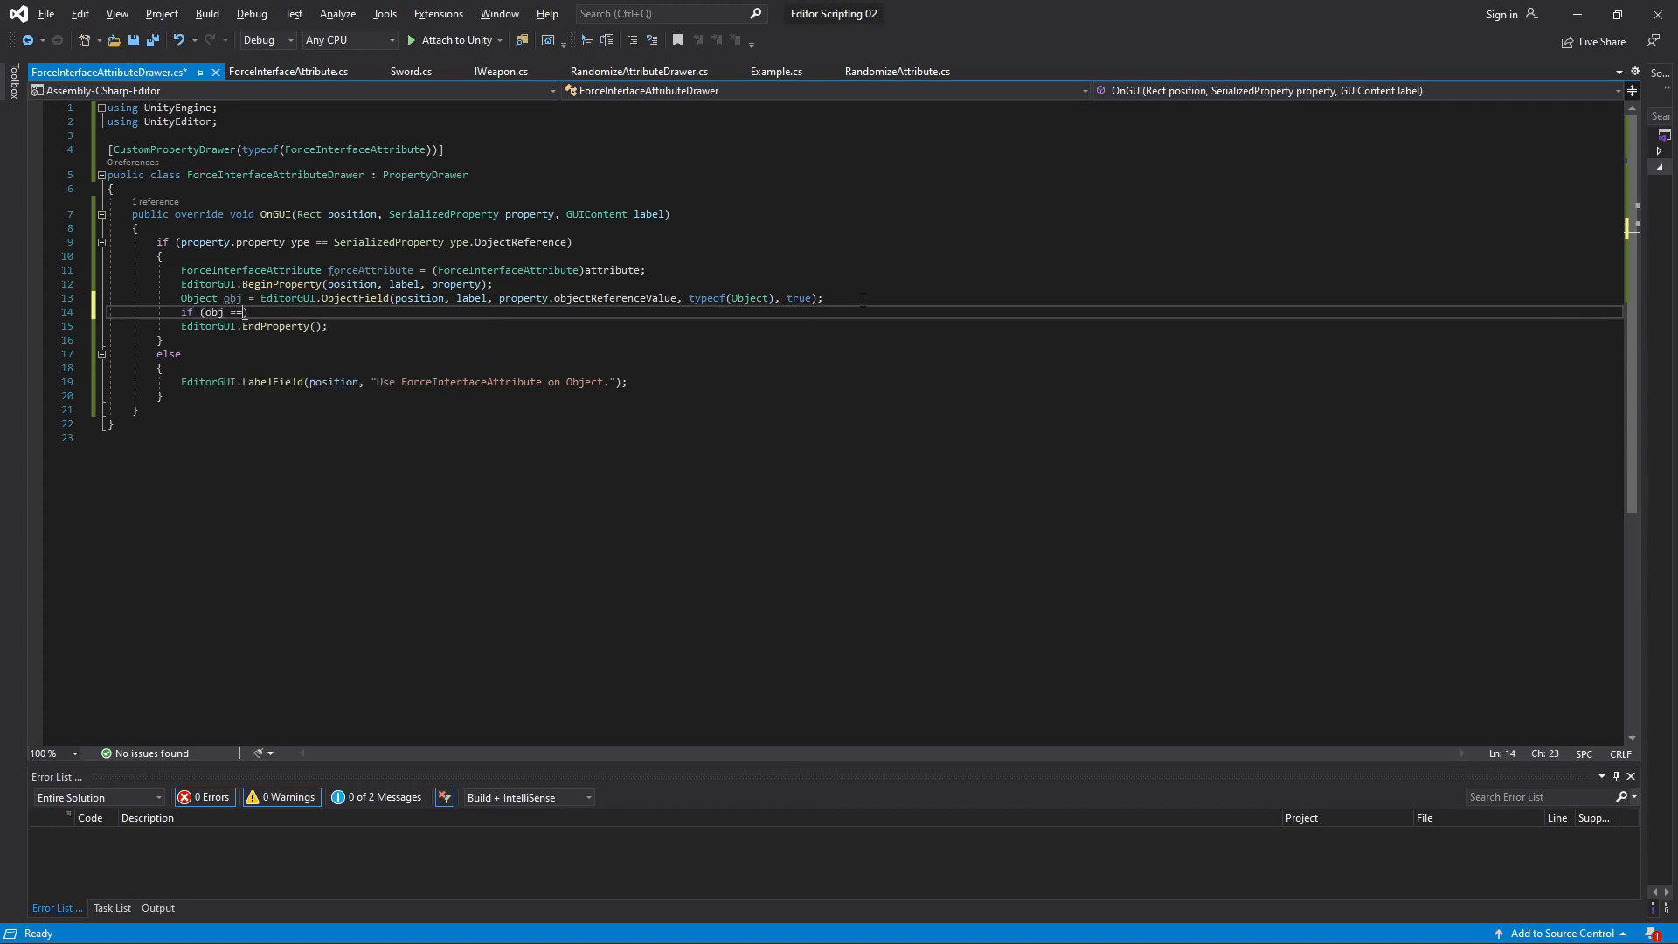
type("null)")
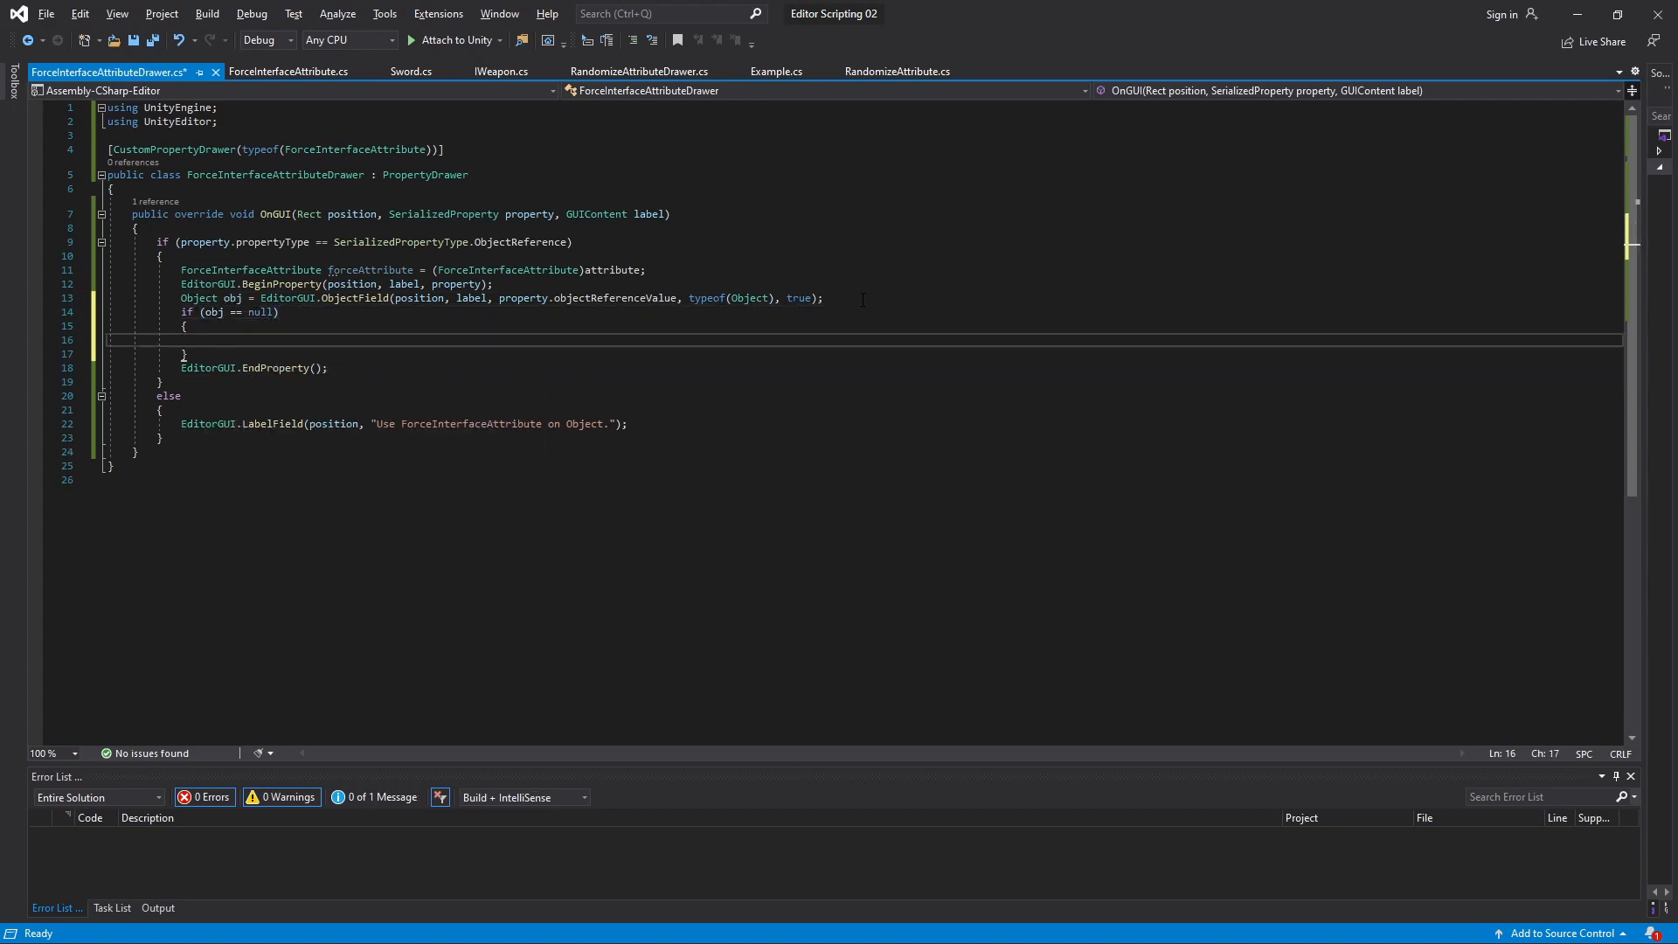
type("property.objectReferenceValue = n")
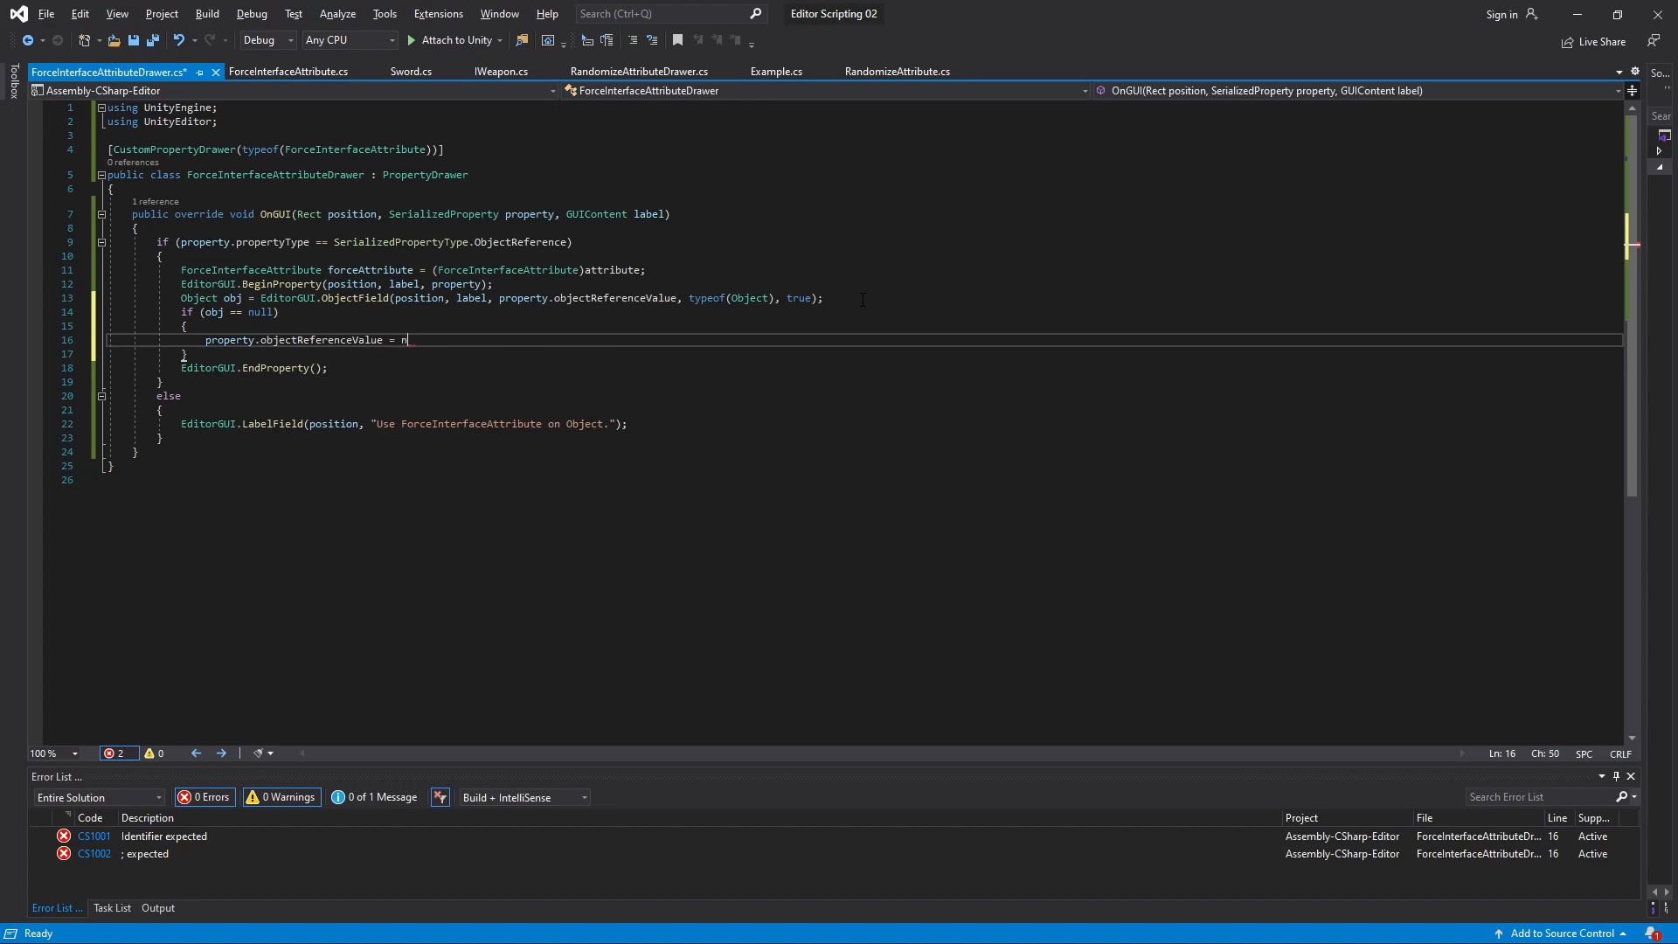
type("ull;")
type("else if (forceAttribute.interfaceType")
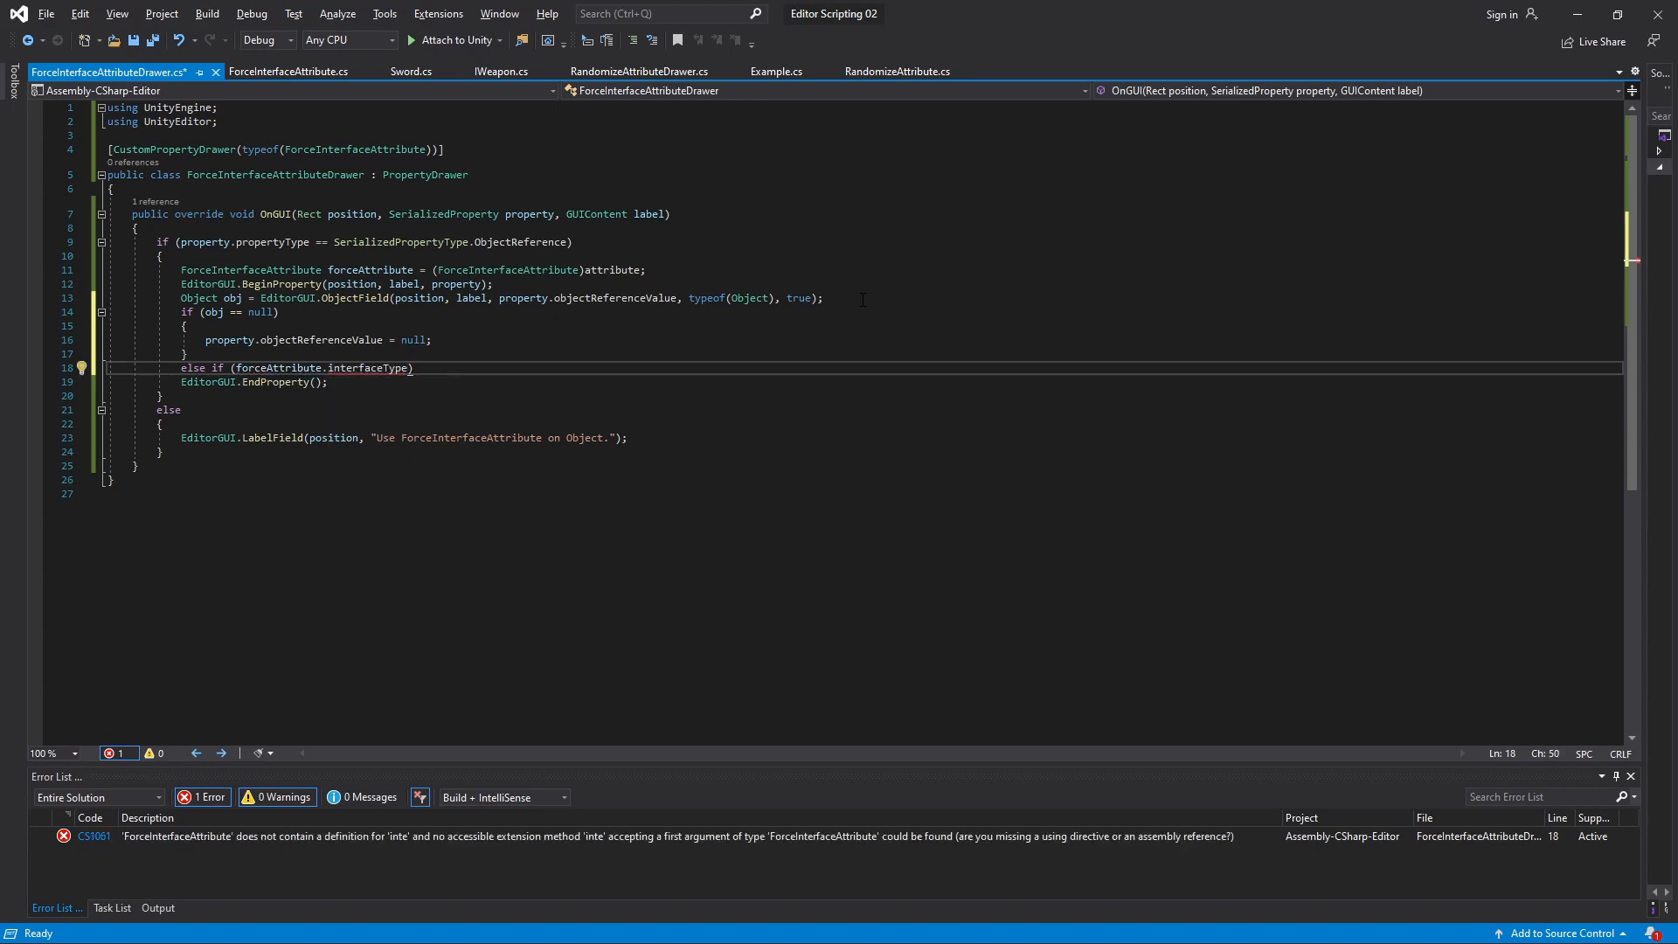
Assign obj to the property when interfaceType.IsAssignableFrom(obj.GetType()) holds
type(".")
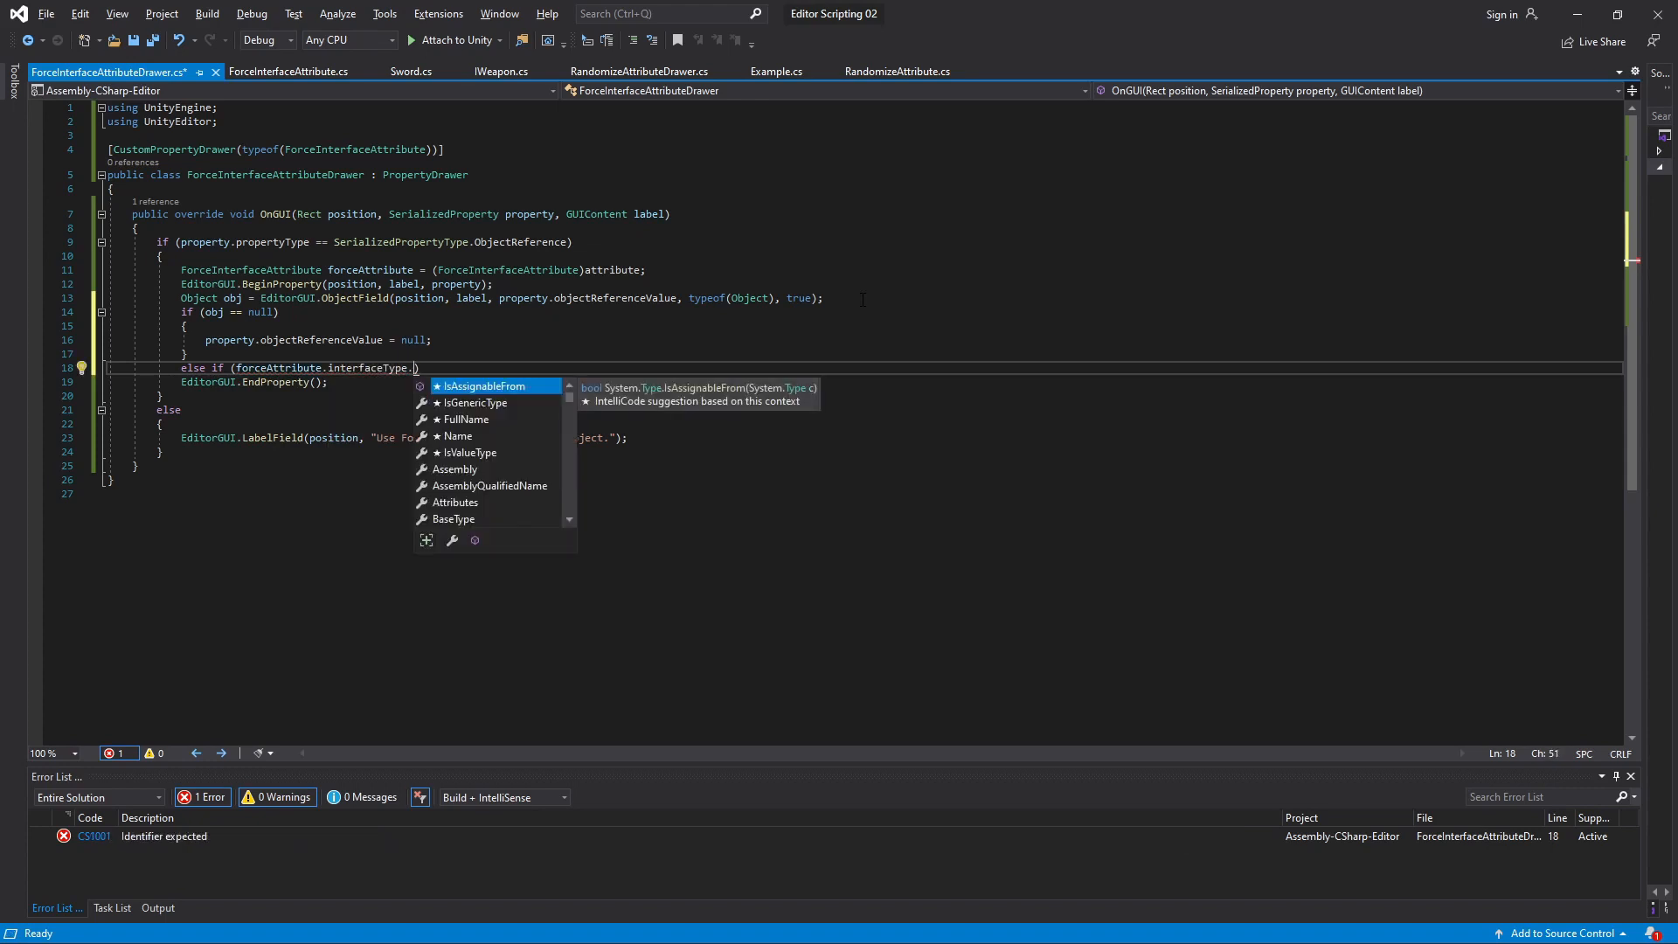
type("IsAssignableFrom(obj.GetType(")
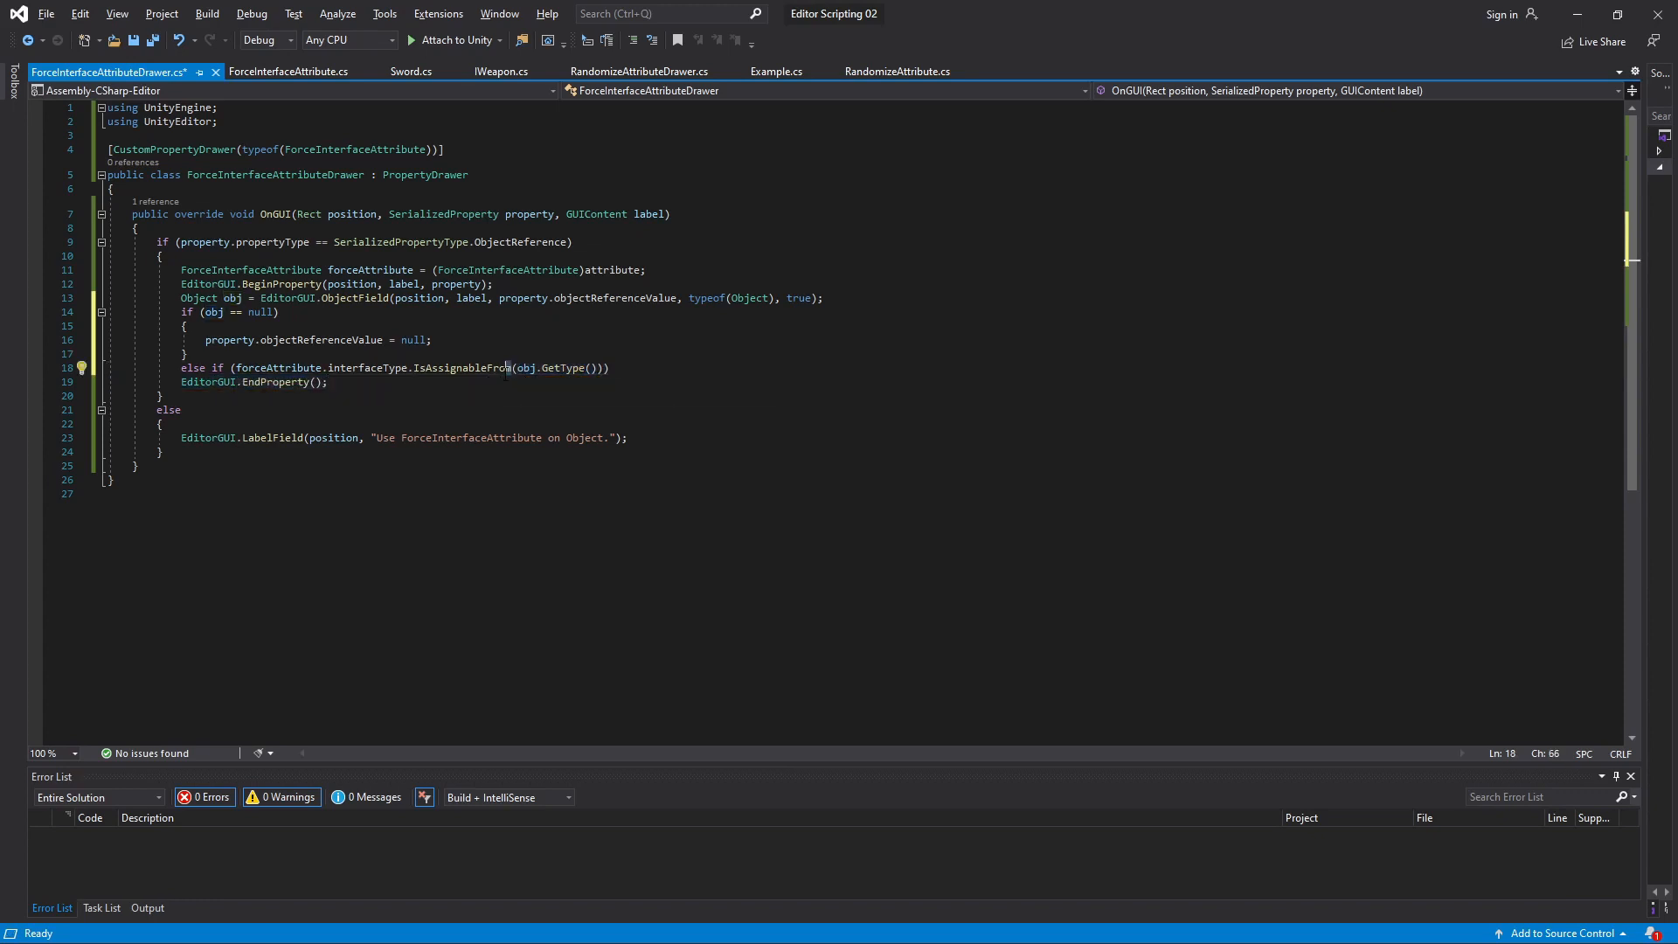
double_click(396, 367)
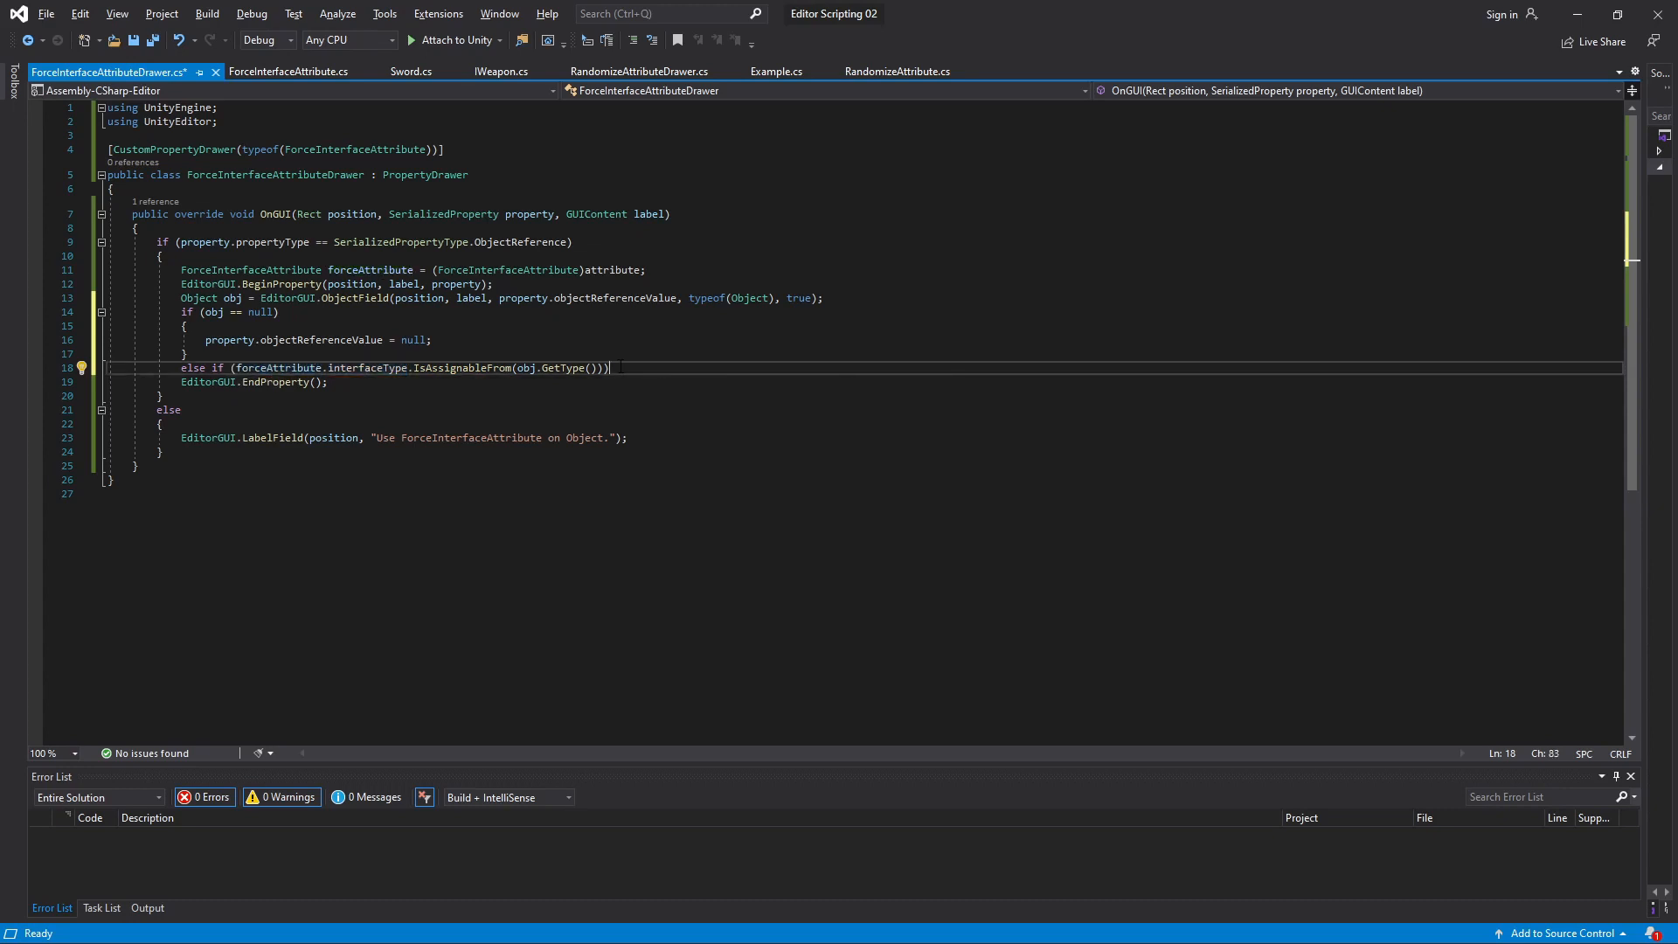
type("pr")
type("else")
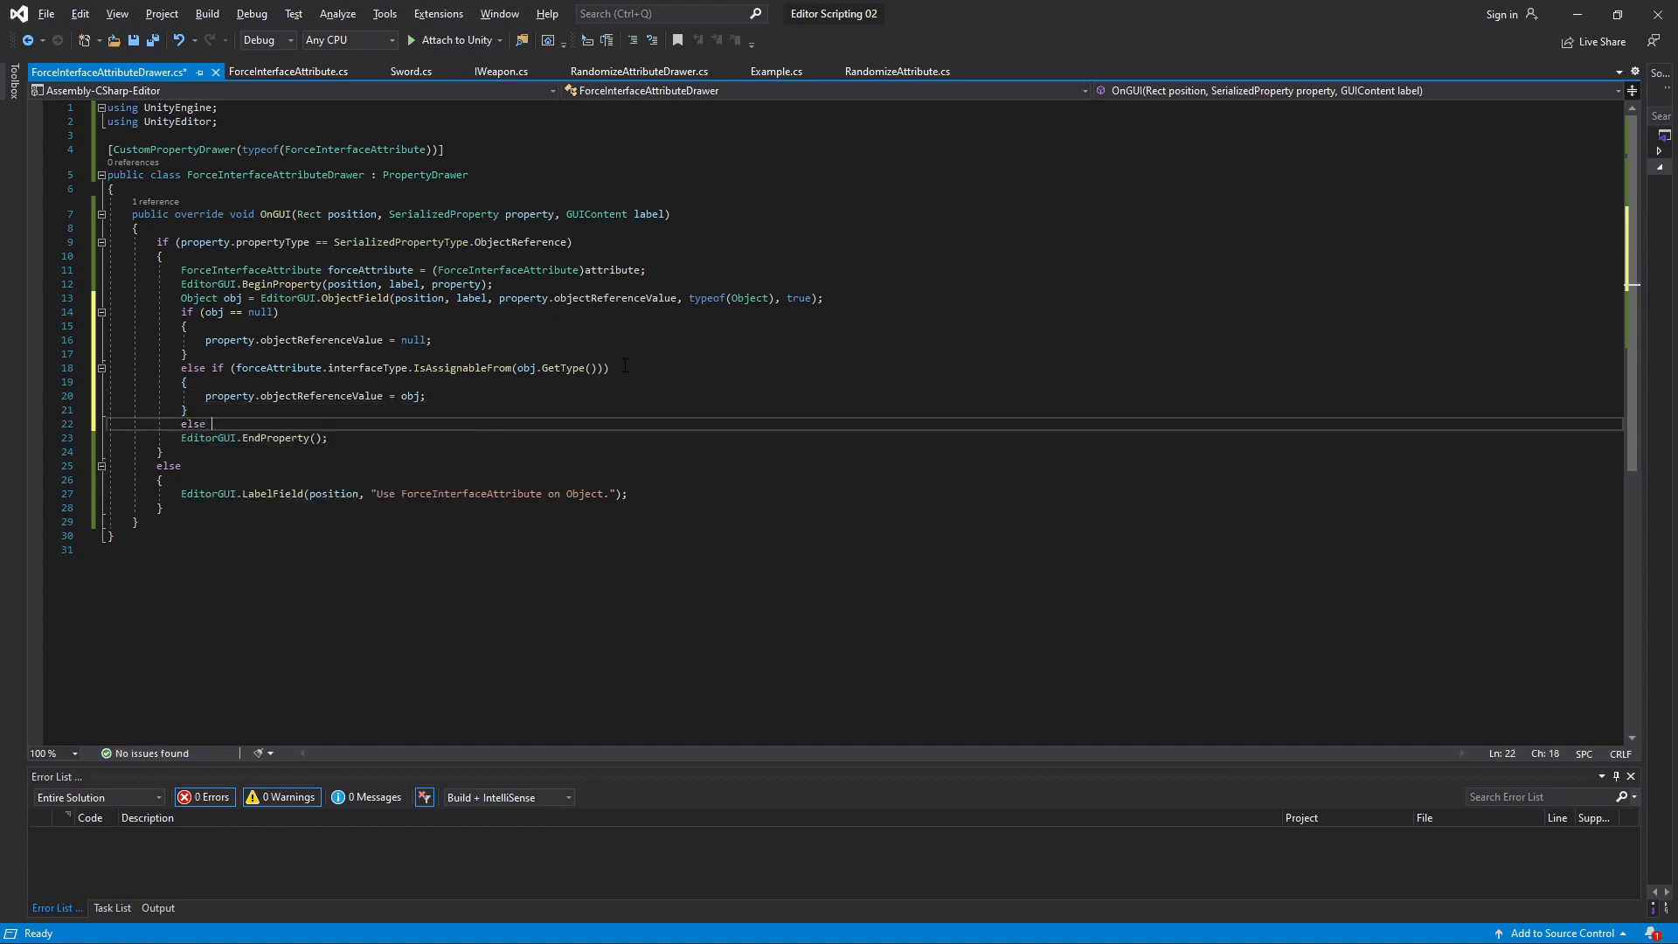
Add a GameObject branch that gets the component of forceAttribute.interfaceType
type("if ()")
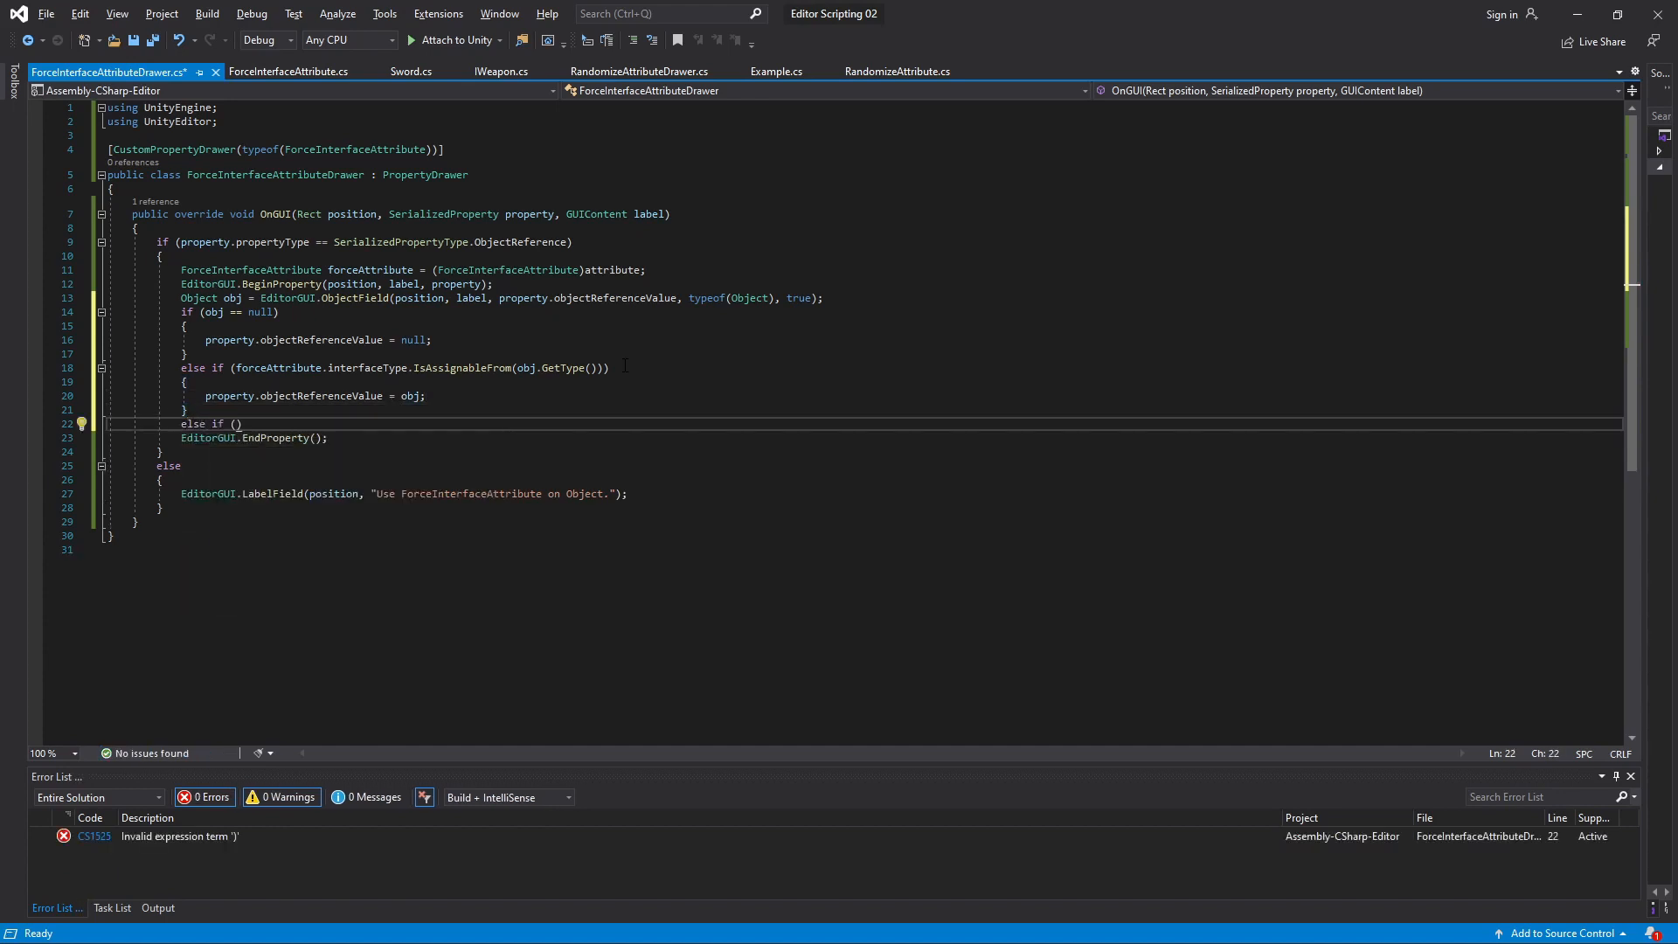
type("obj is GameObject")
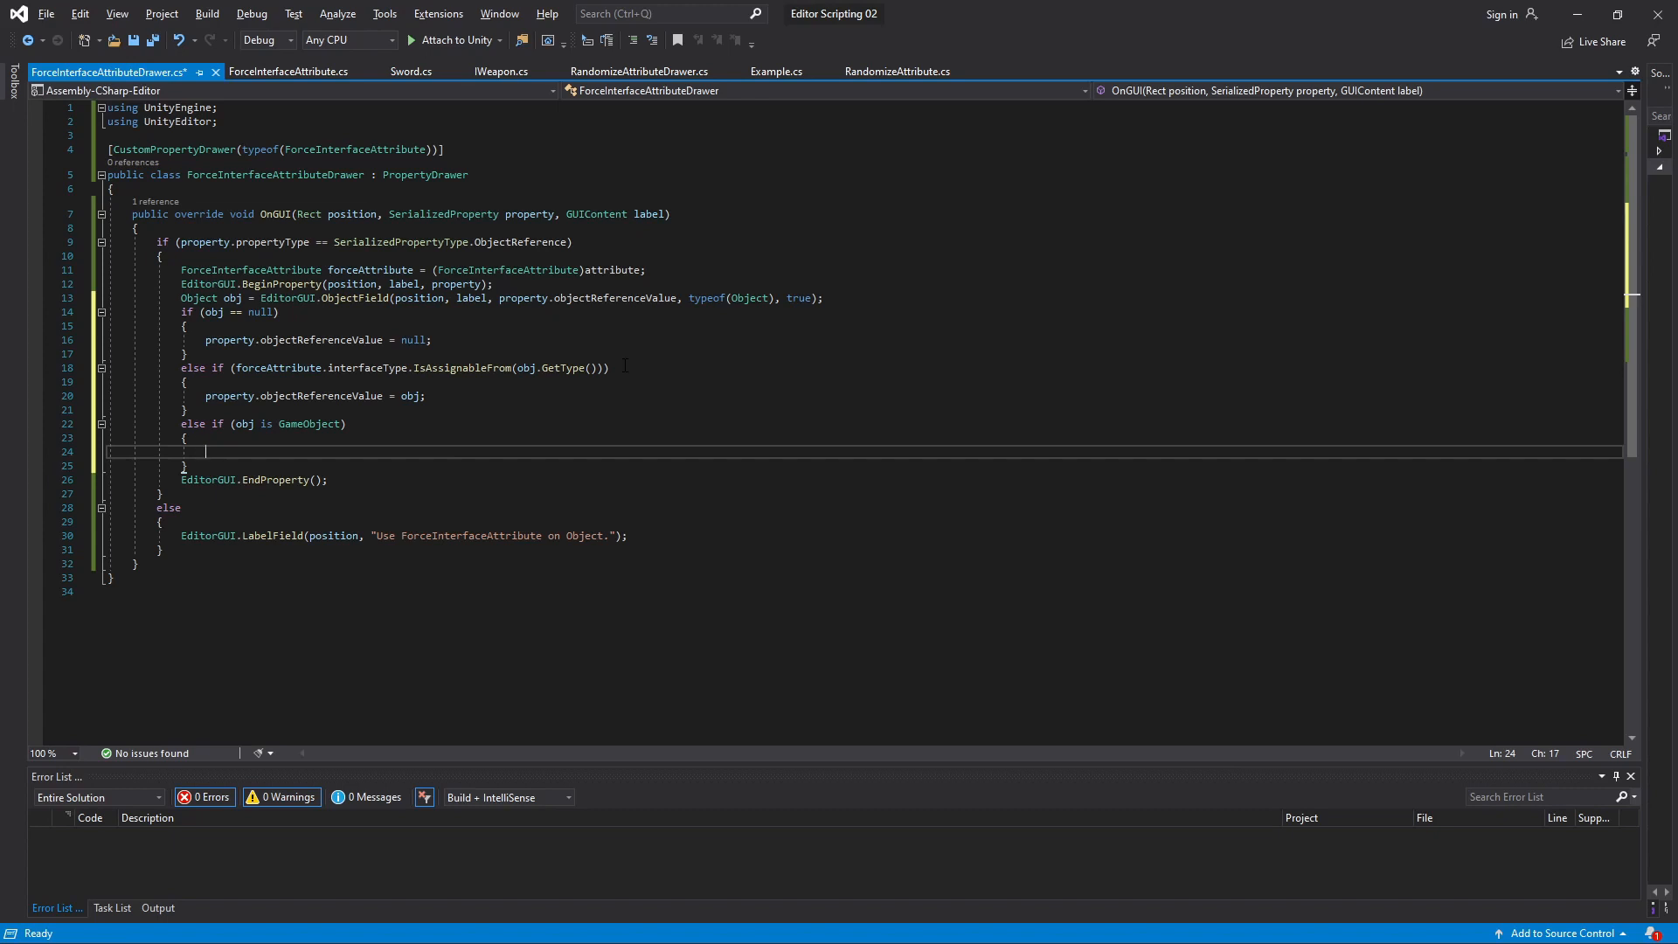
type("MonoBehaviour component =")
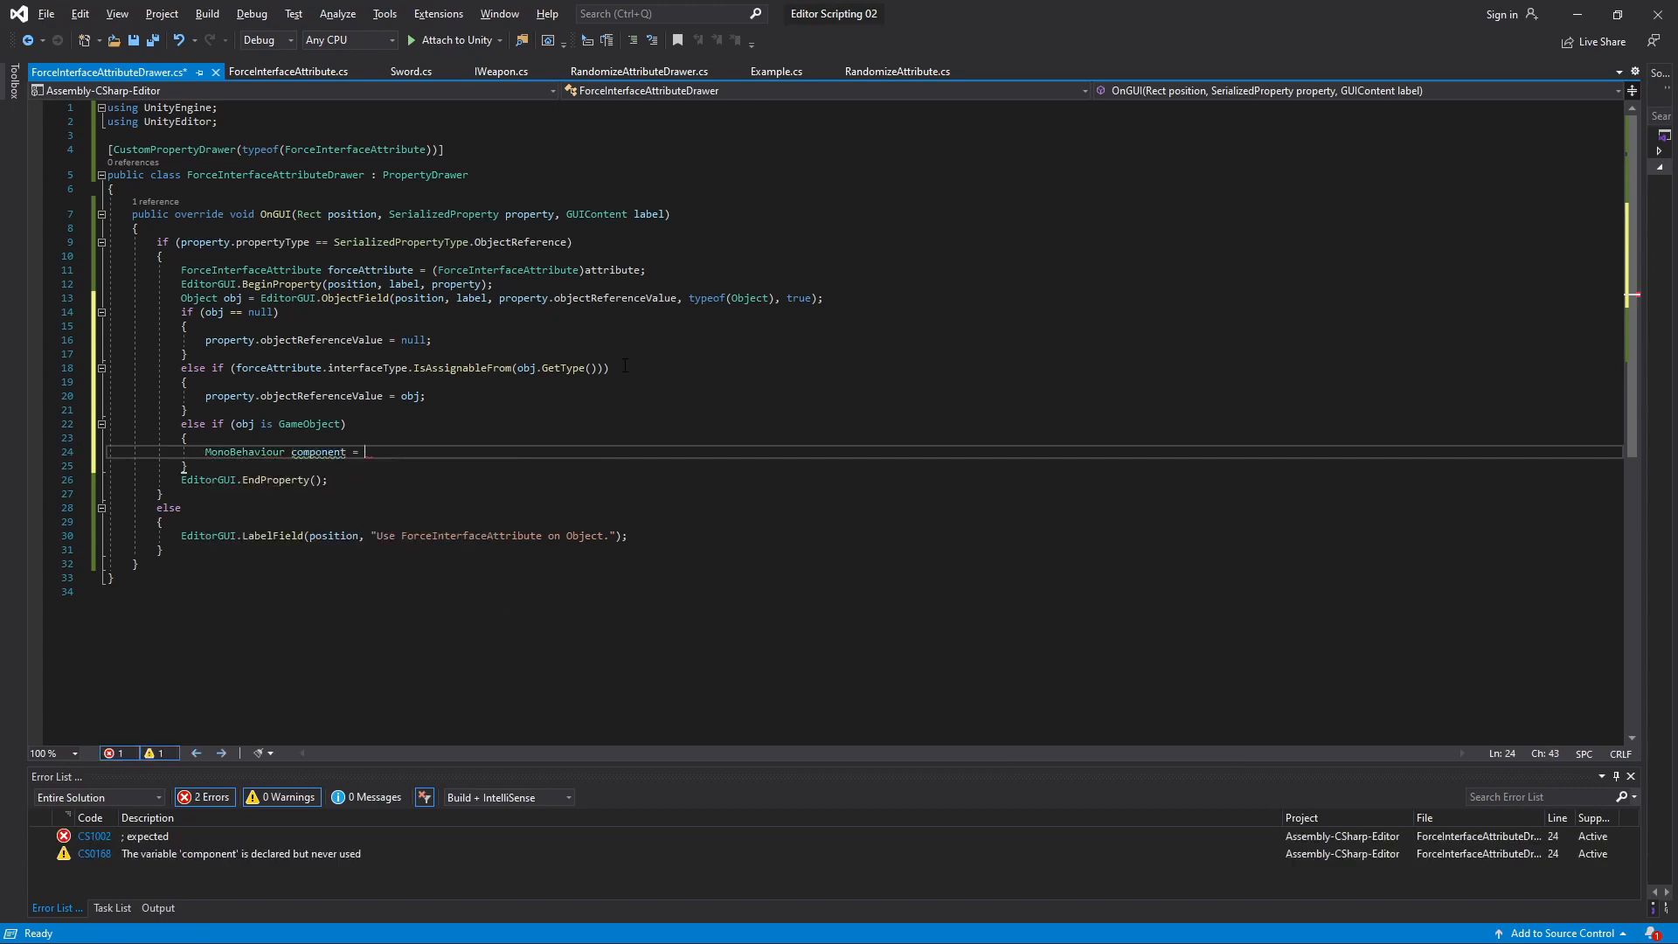
type("((GameObject)obj")
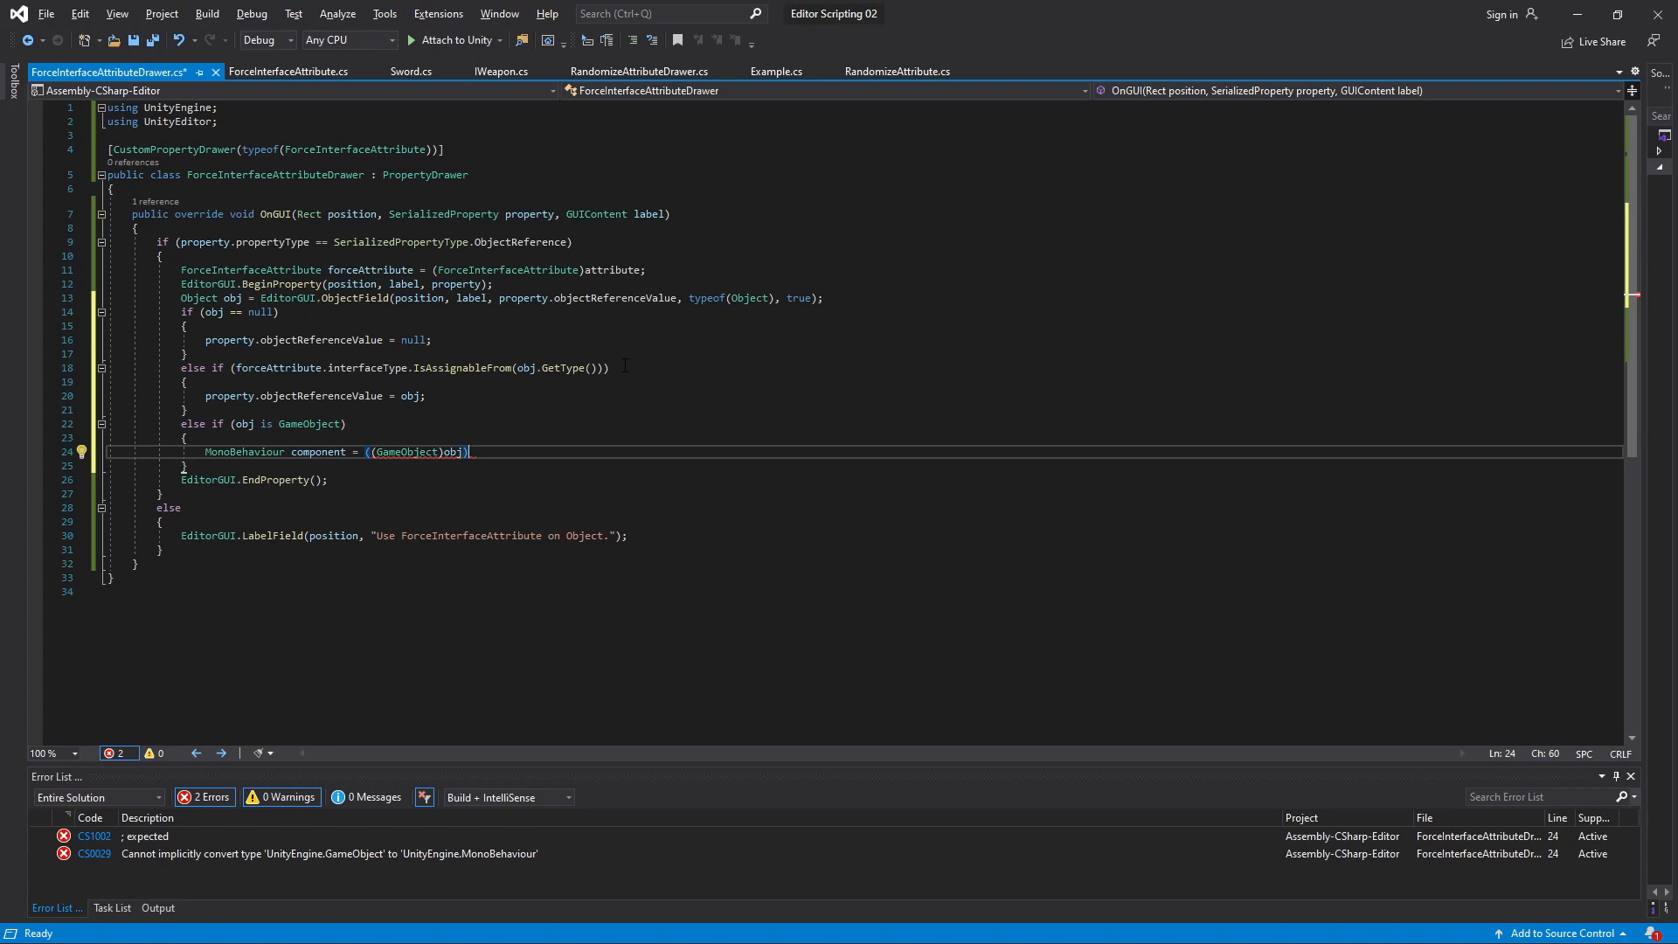
type(".GetComponent")
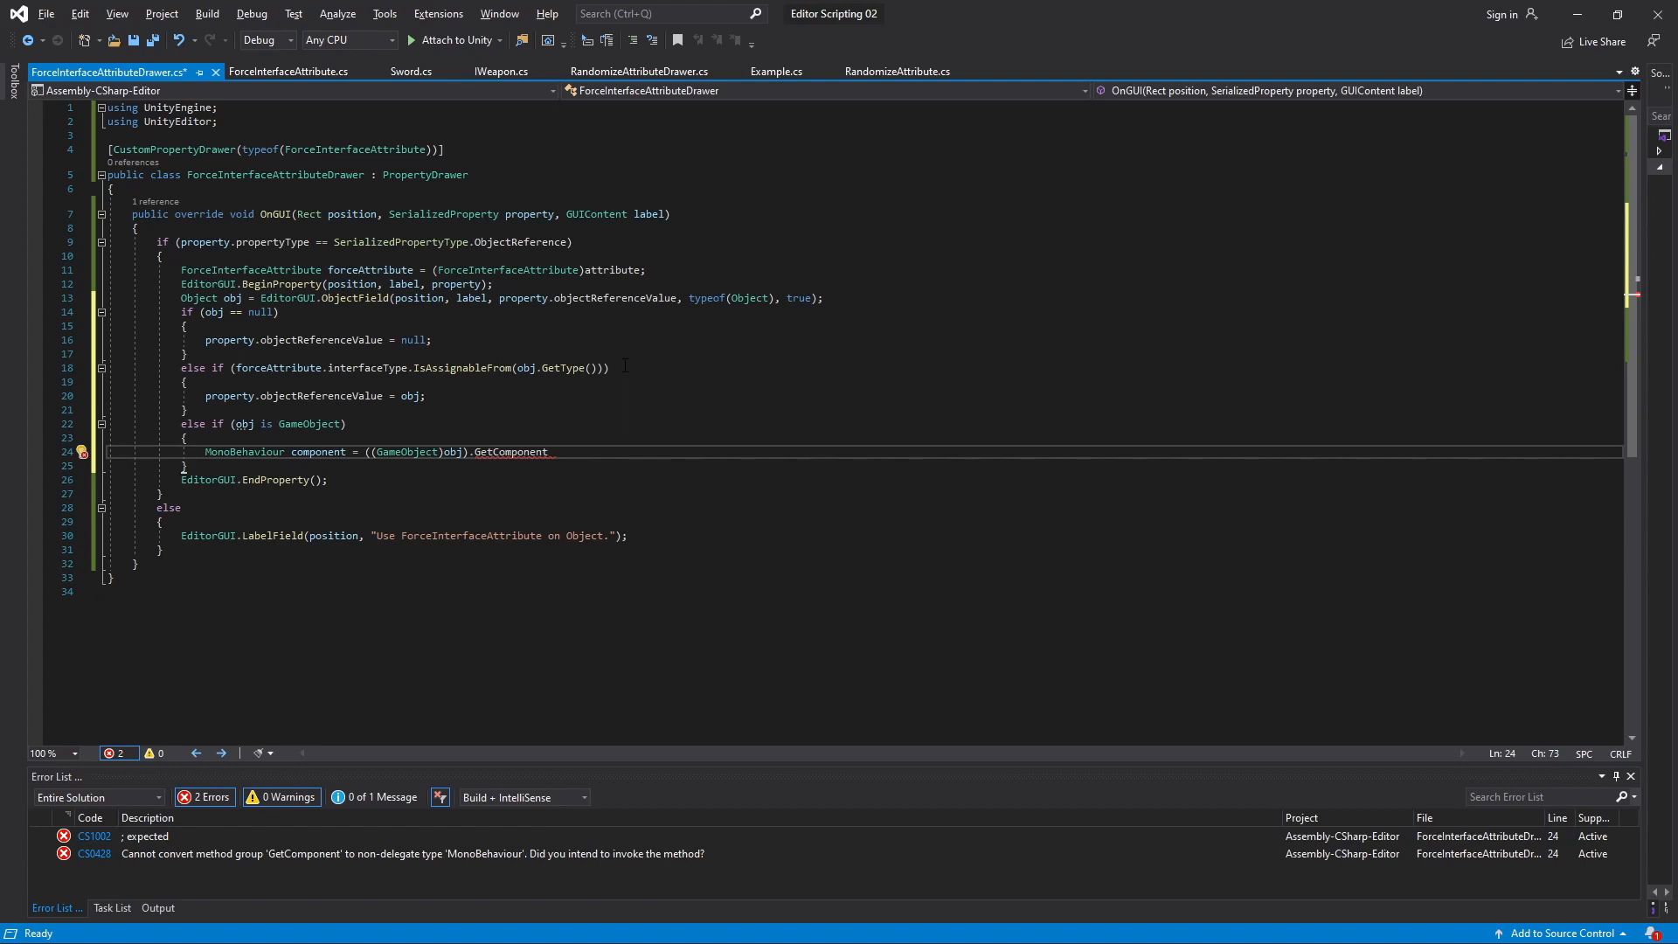
type("(f")
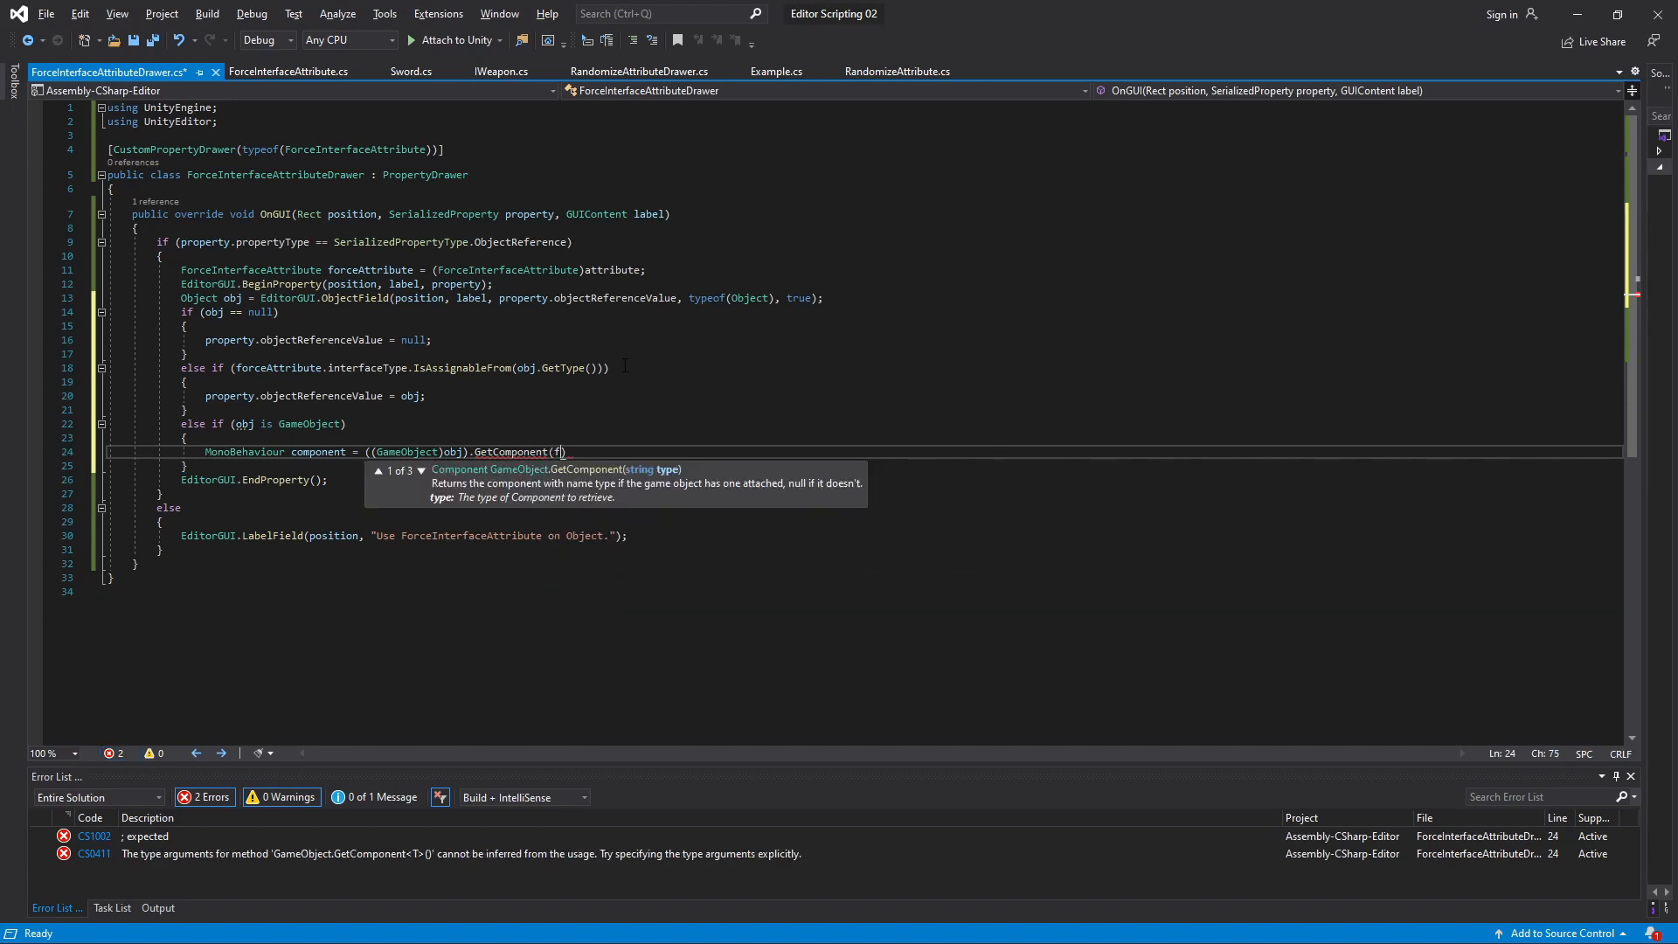
type("orceAttribute.interfaceType")
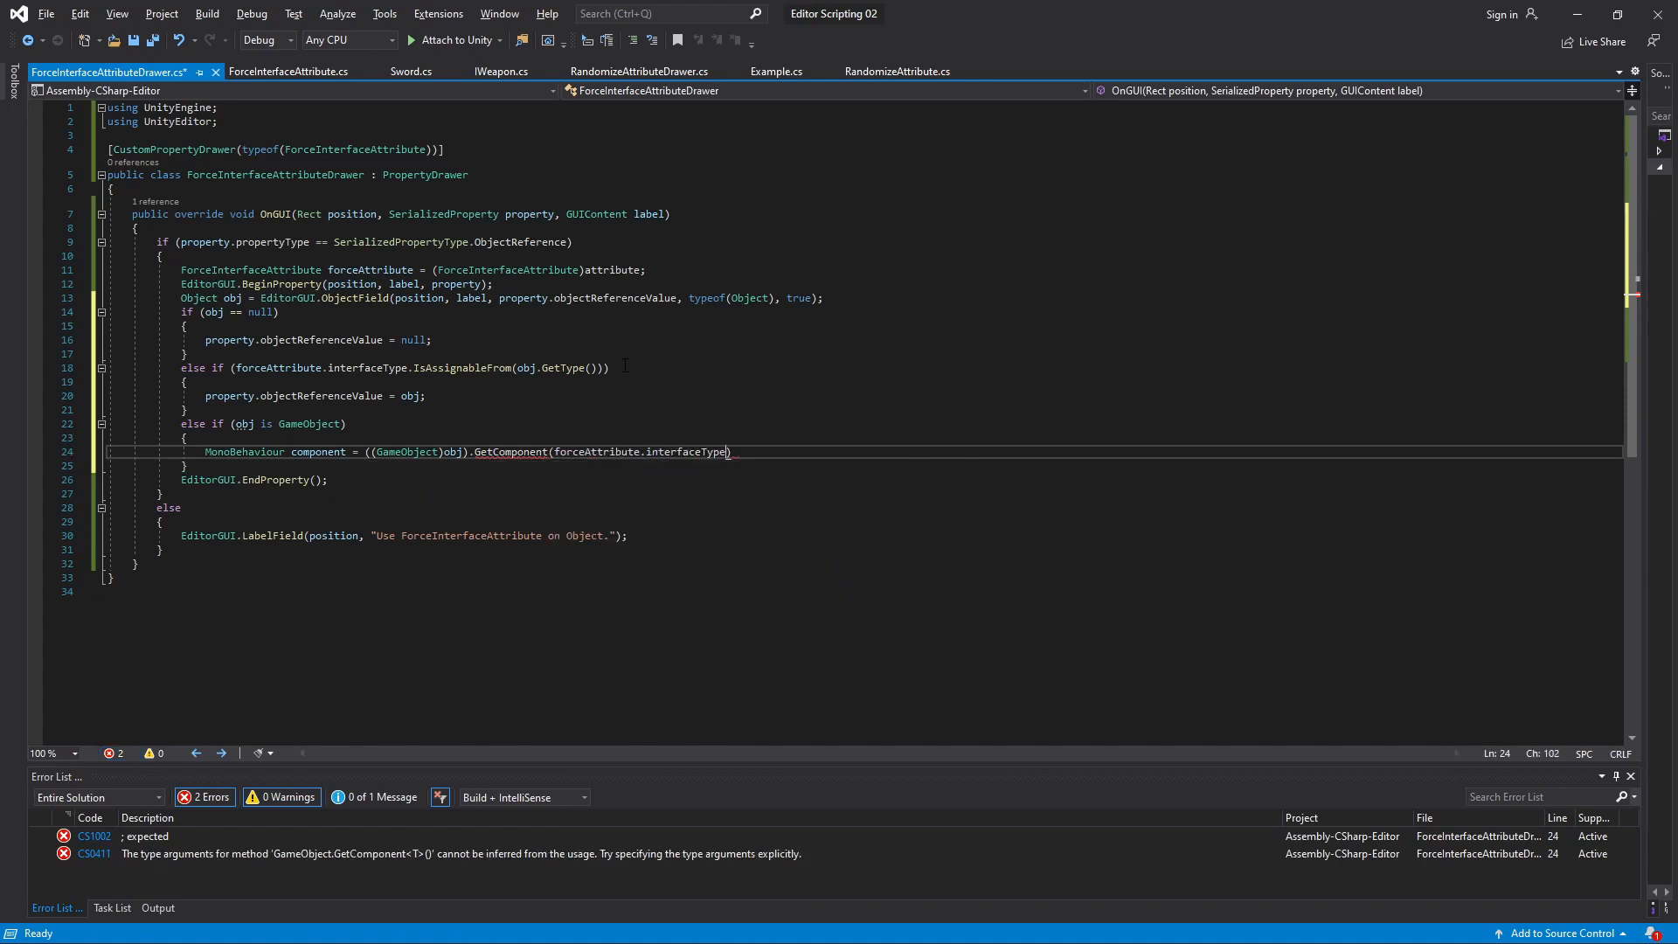
double_click(686, 451)
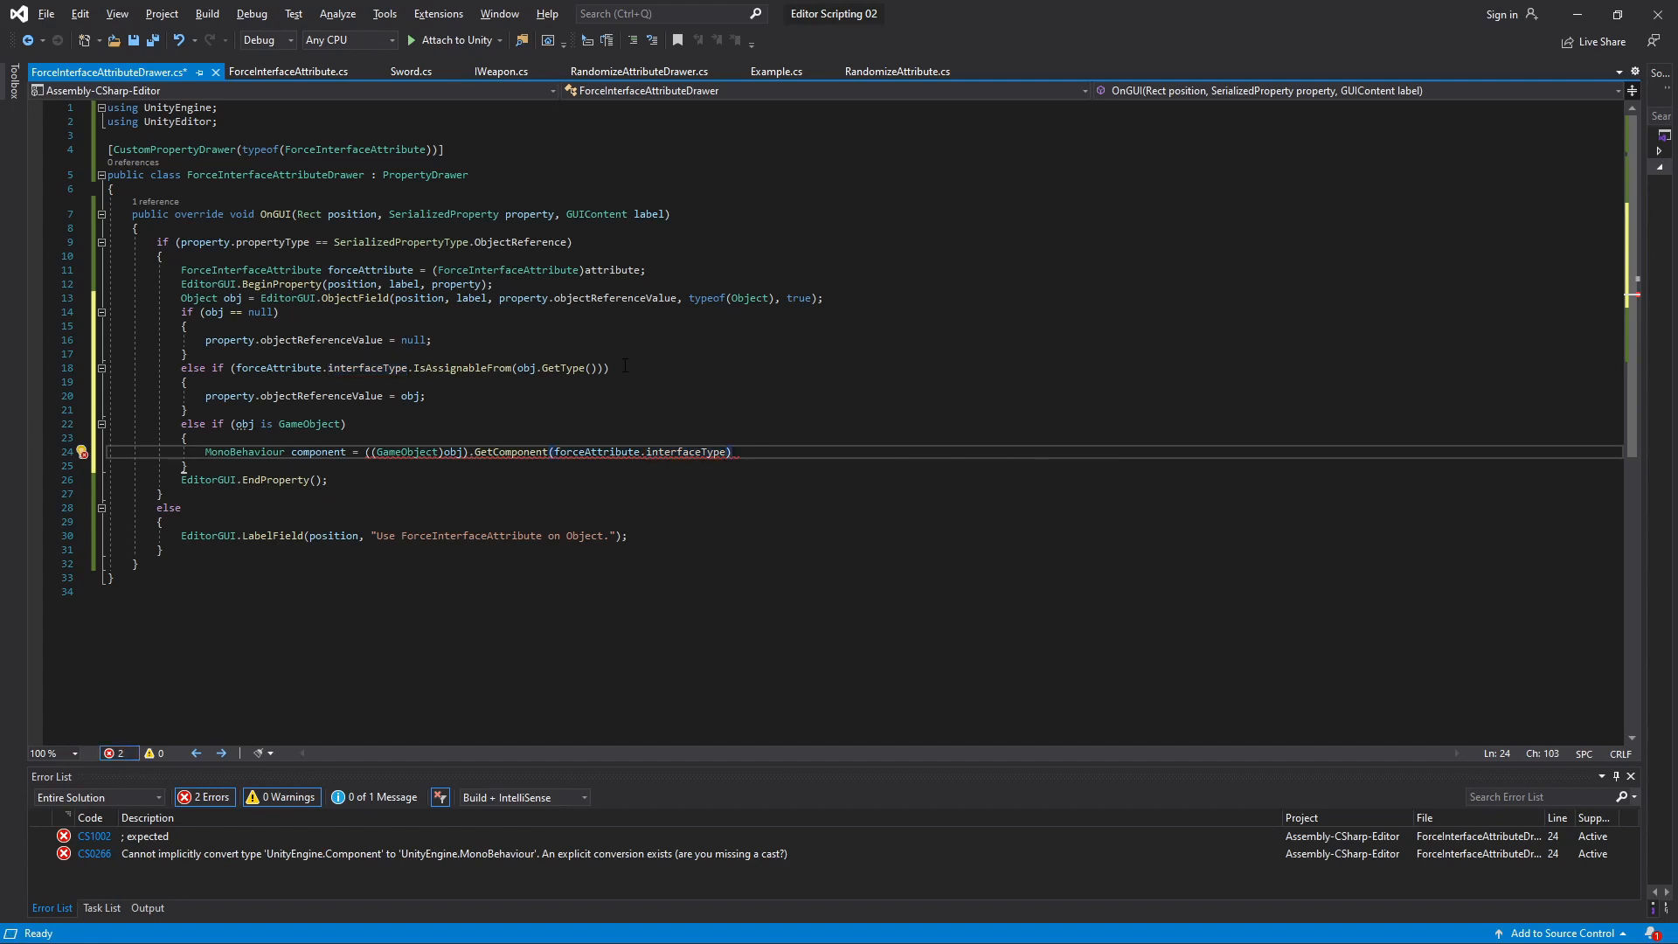
type(";")
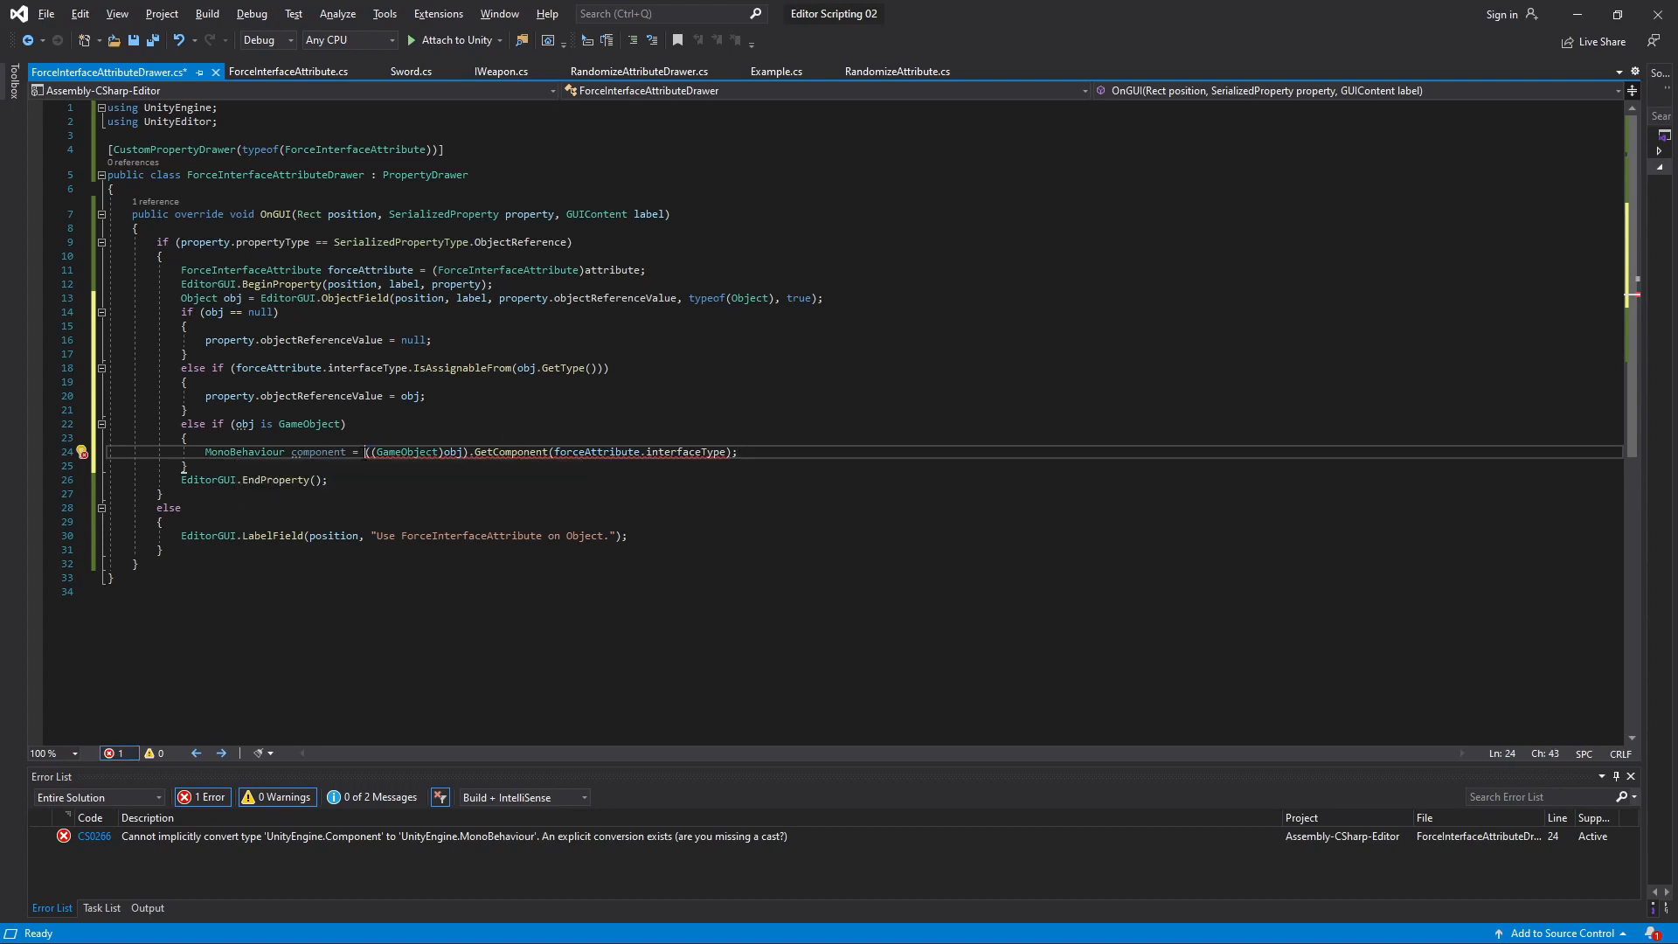
Cast the component to MonoBehaviour and assign it to the property when not null
type("Mono")
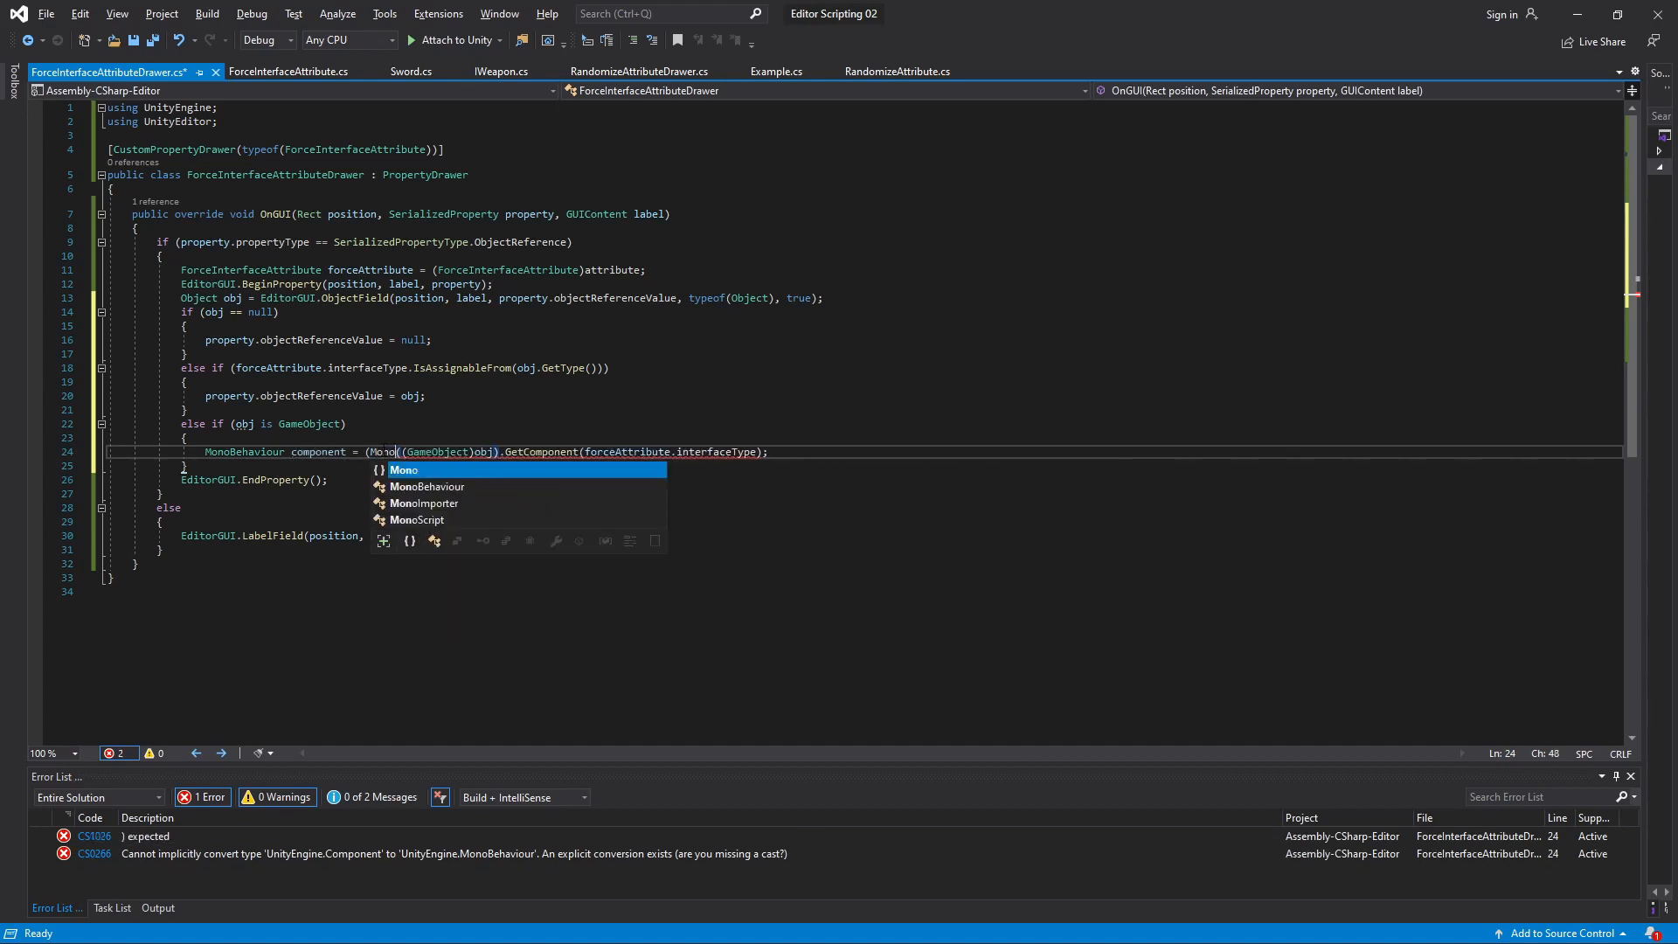
key("Tab")
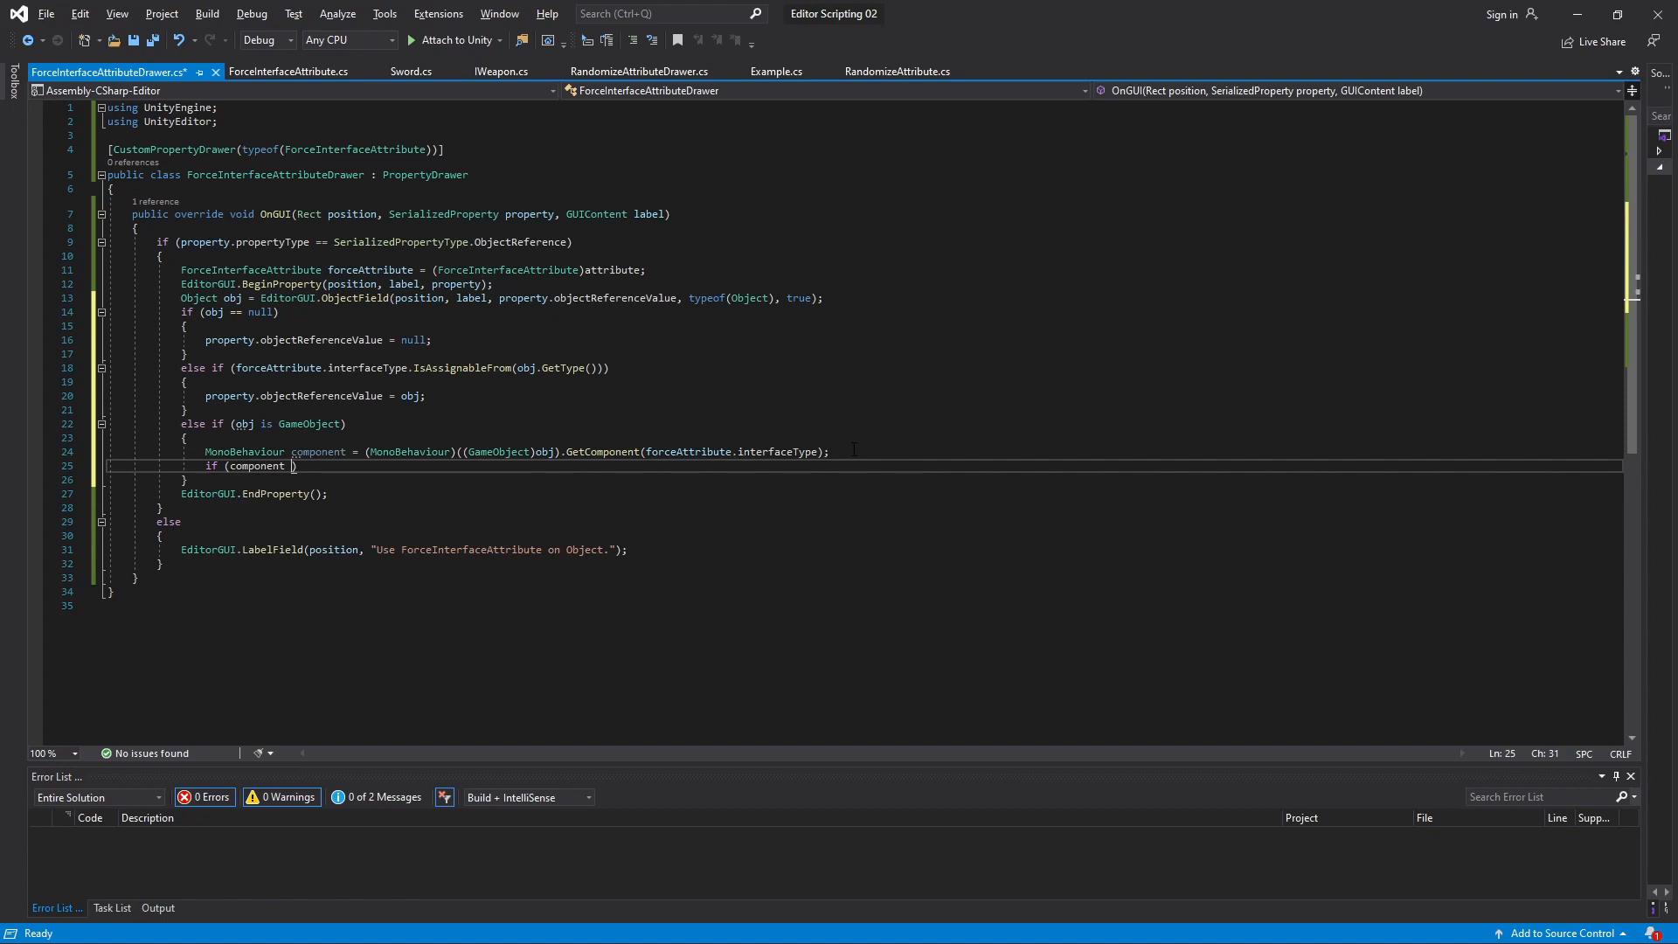
type("!= null)")
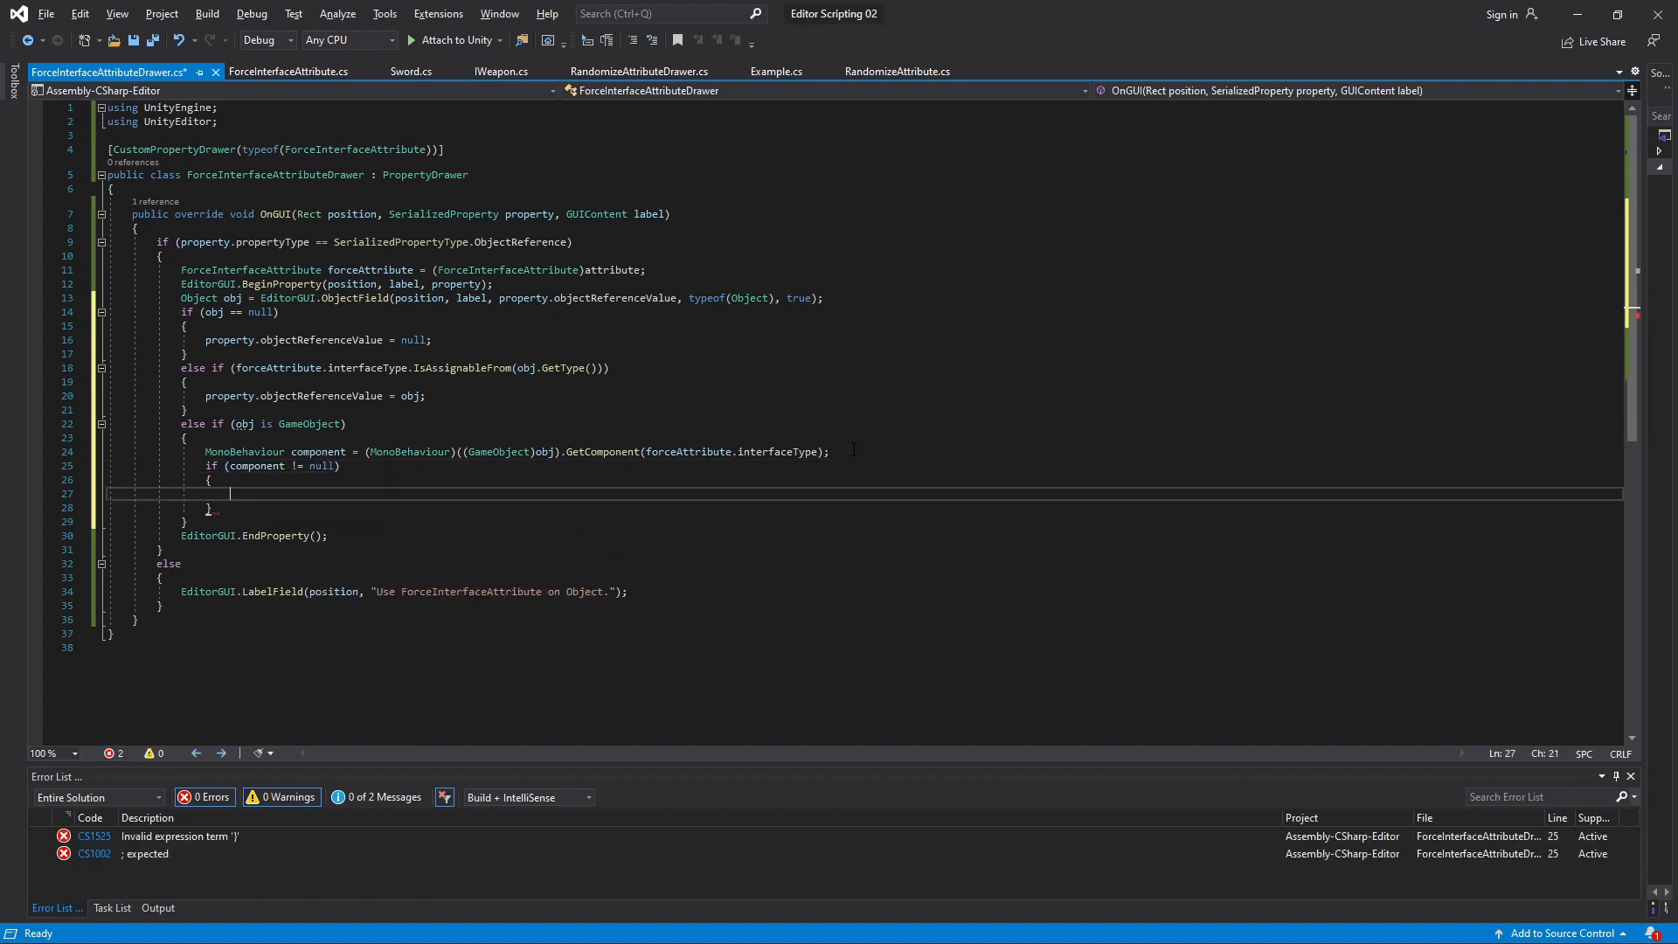
type("property.objectReferenceValue =")
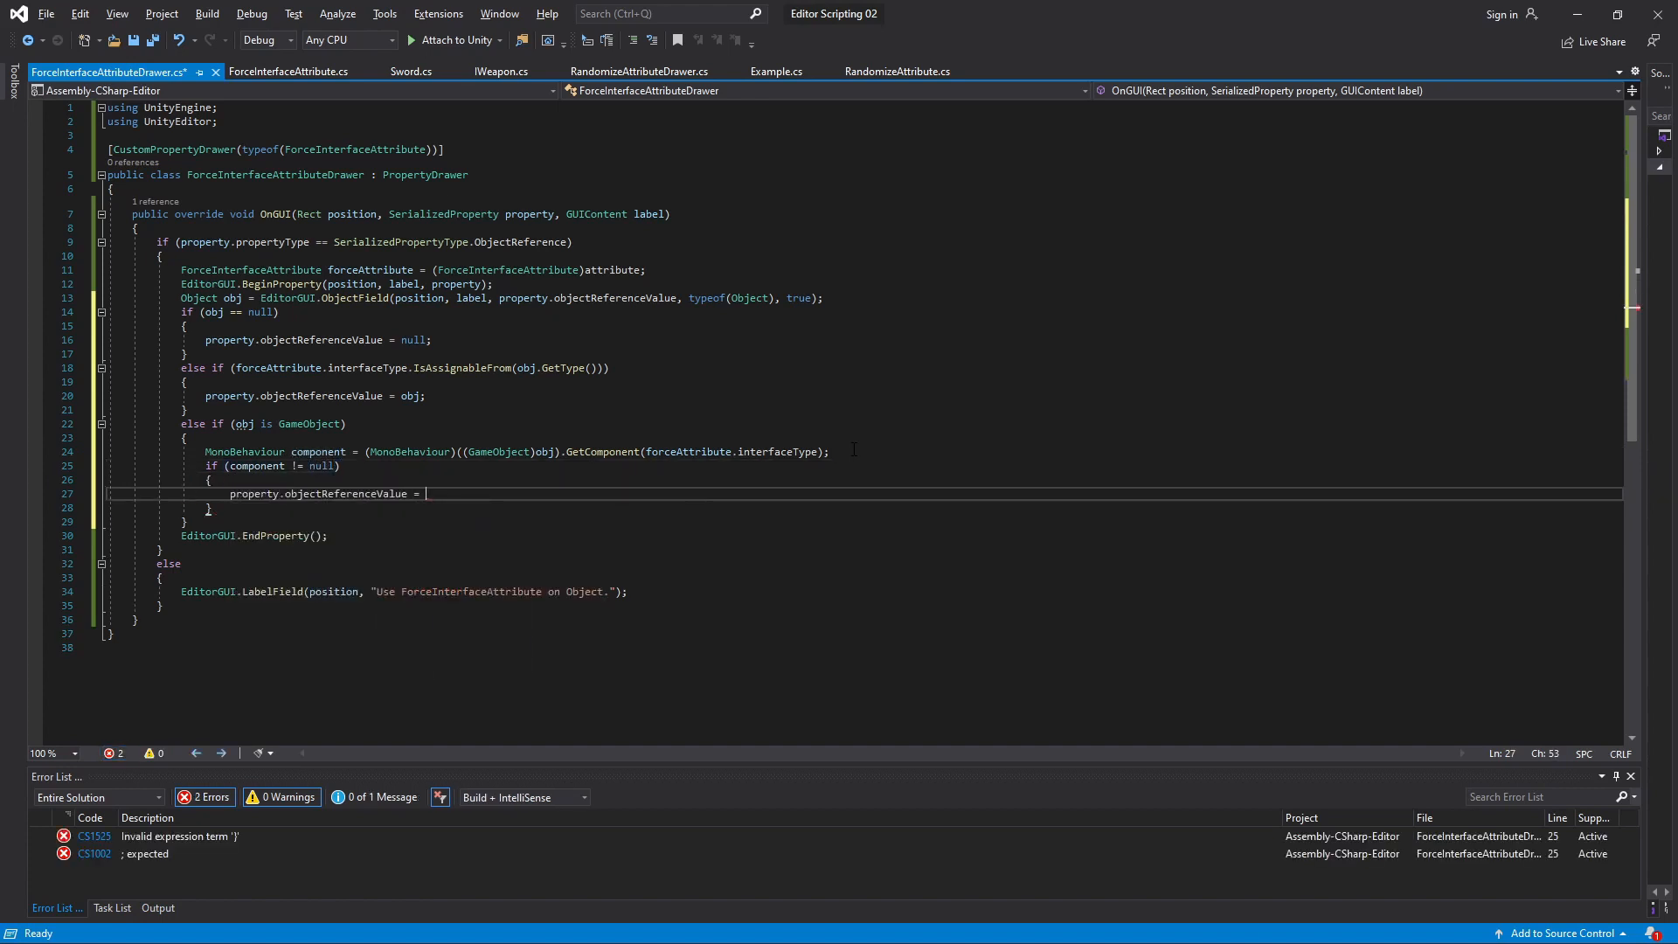
type("component")
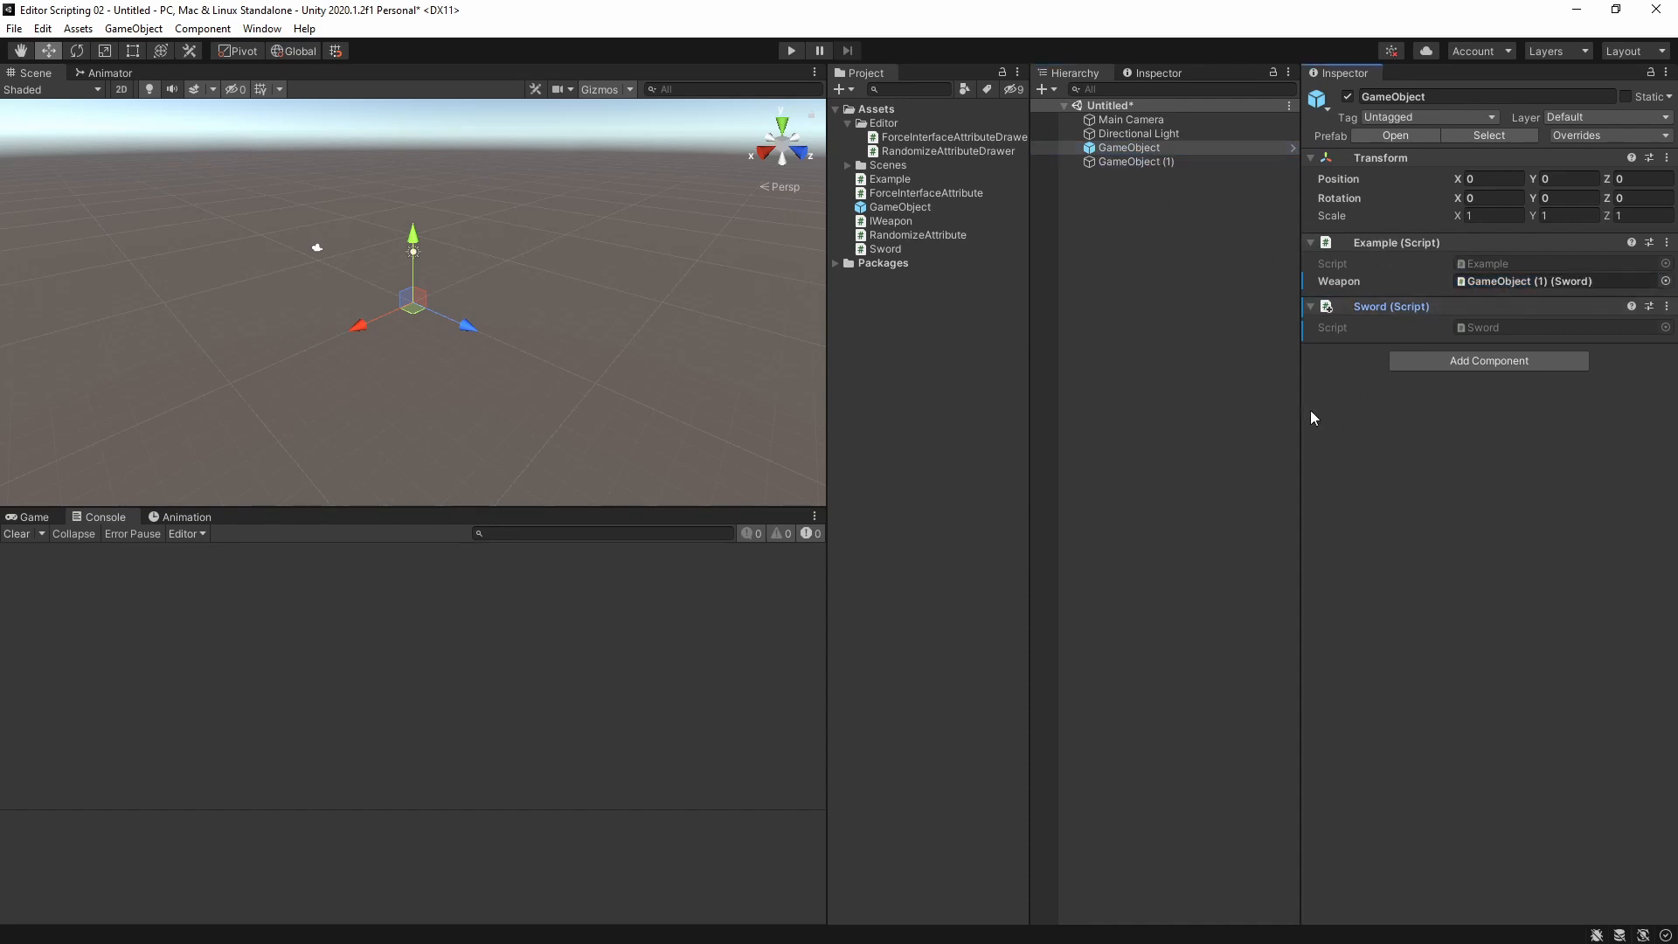
Compare both GameObjects' Weapon fields and point GameObject (1)'s Example Weapon at its own Sword
left_click(1557, 280)
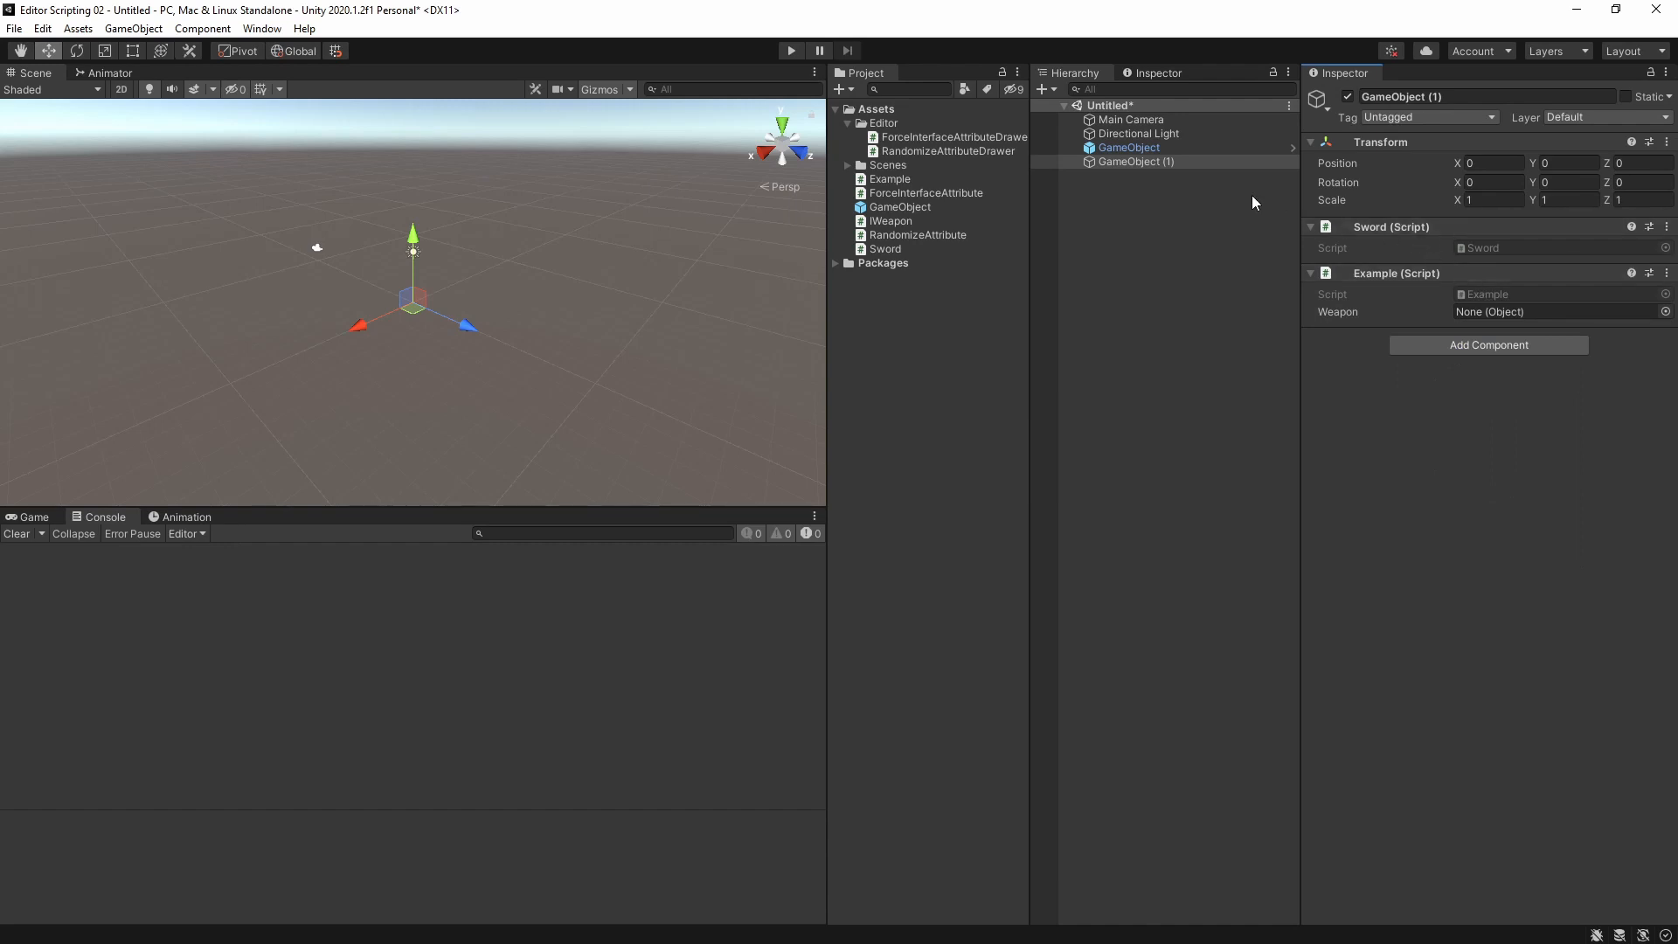
left_click(1129, 147)
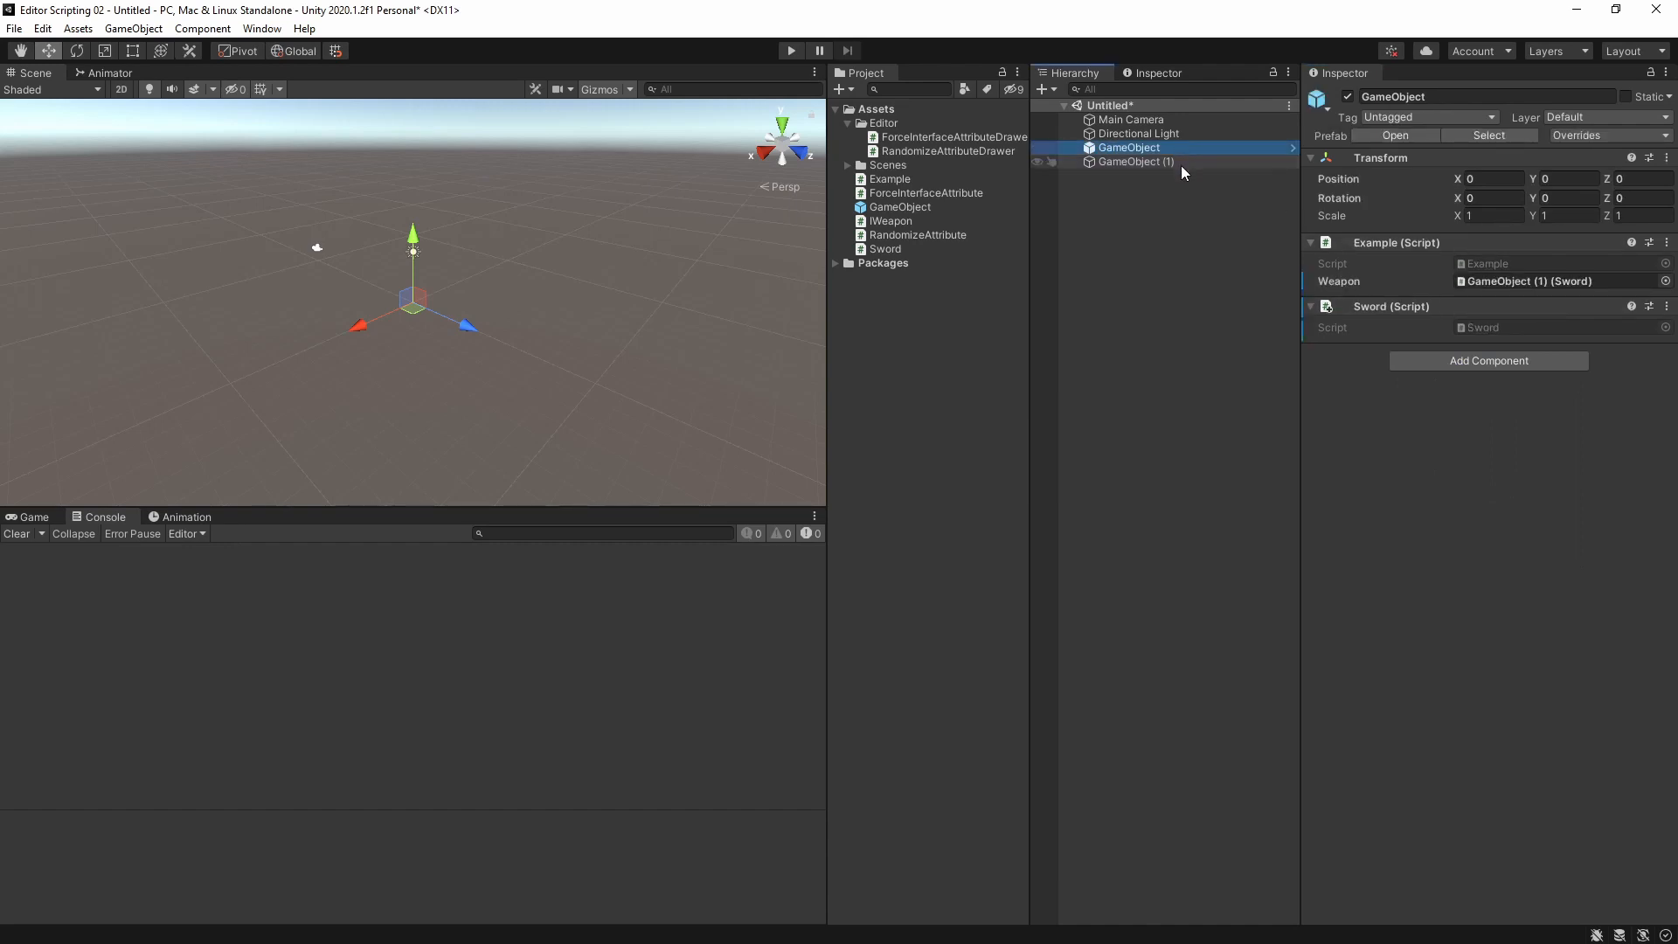
left_click(1134, 162)
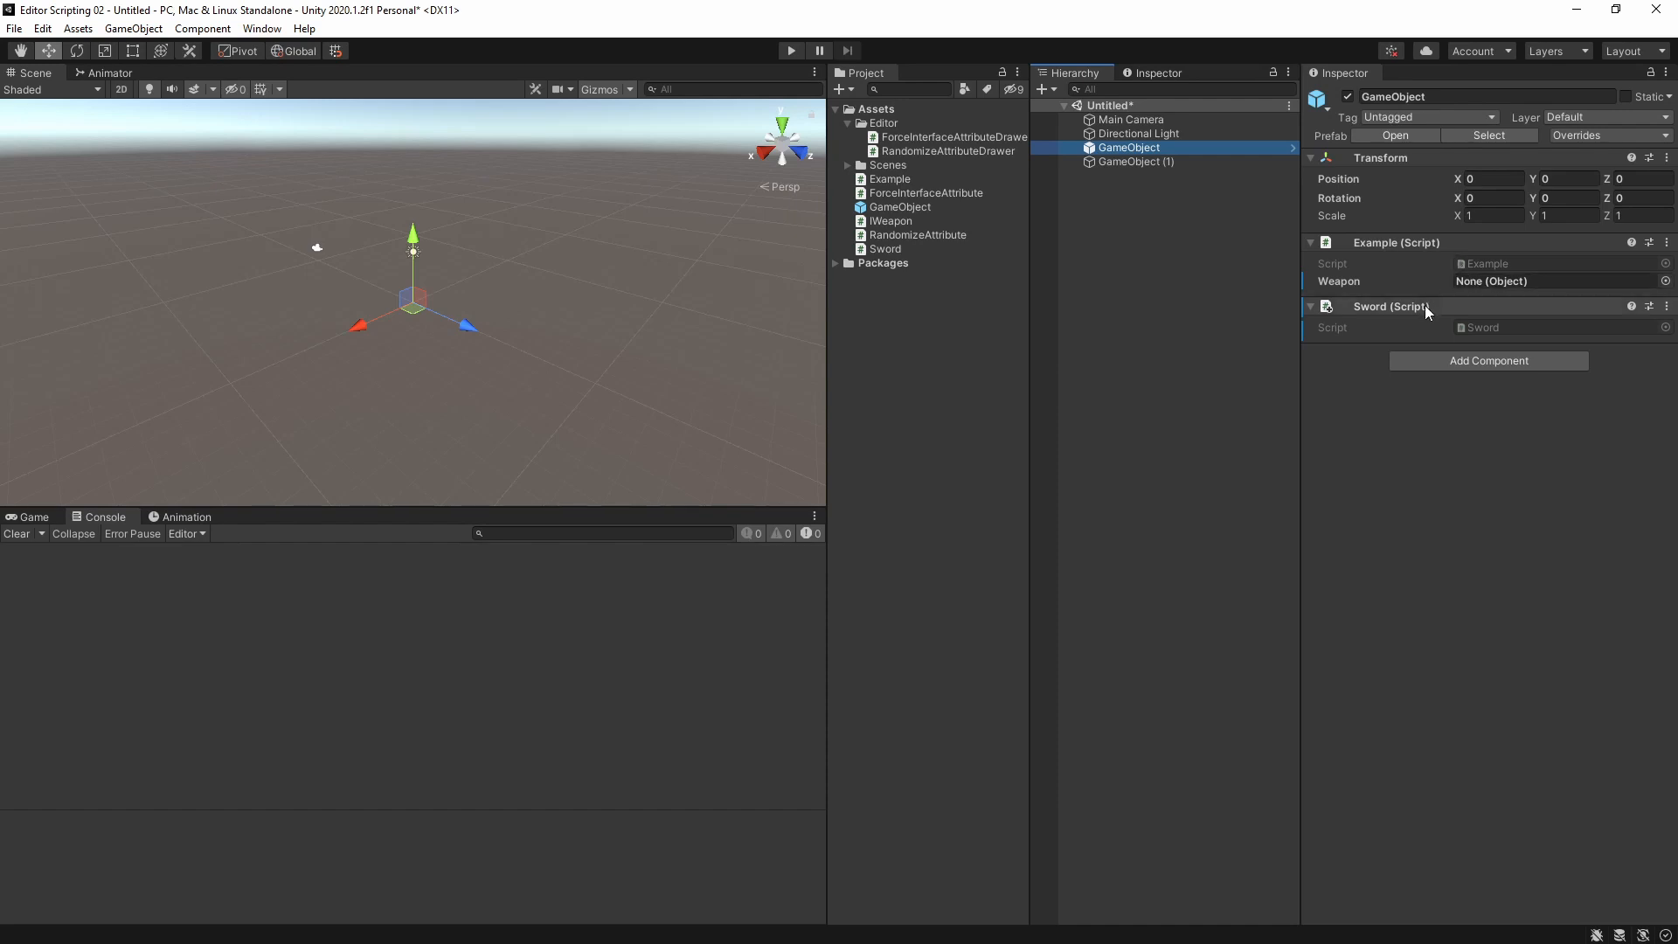
left_click(1136, 162)
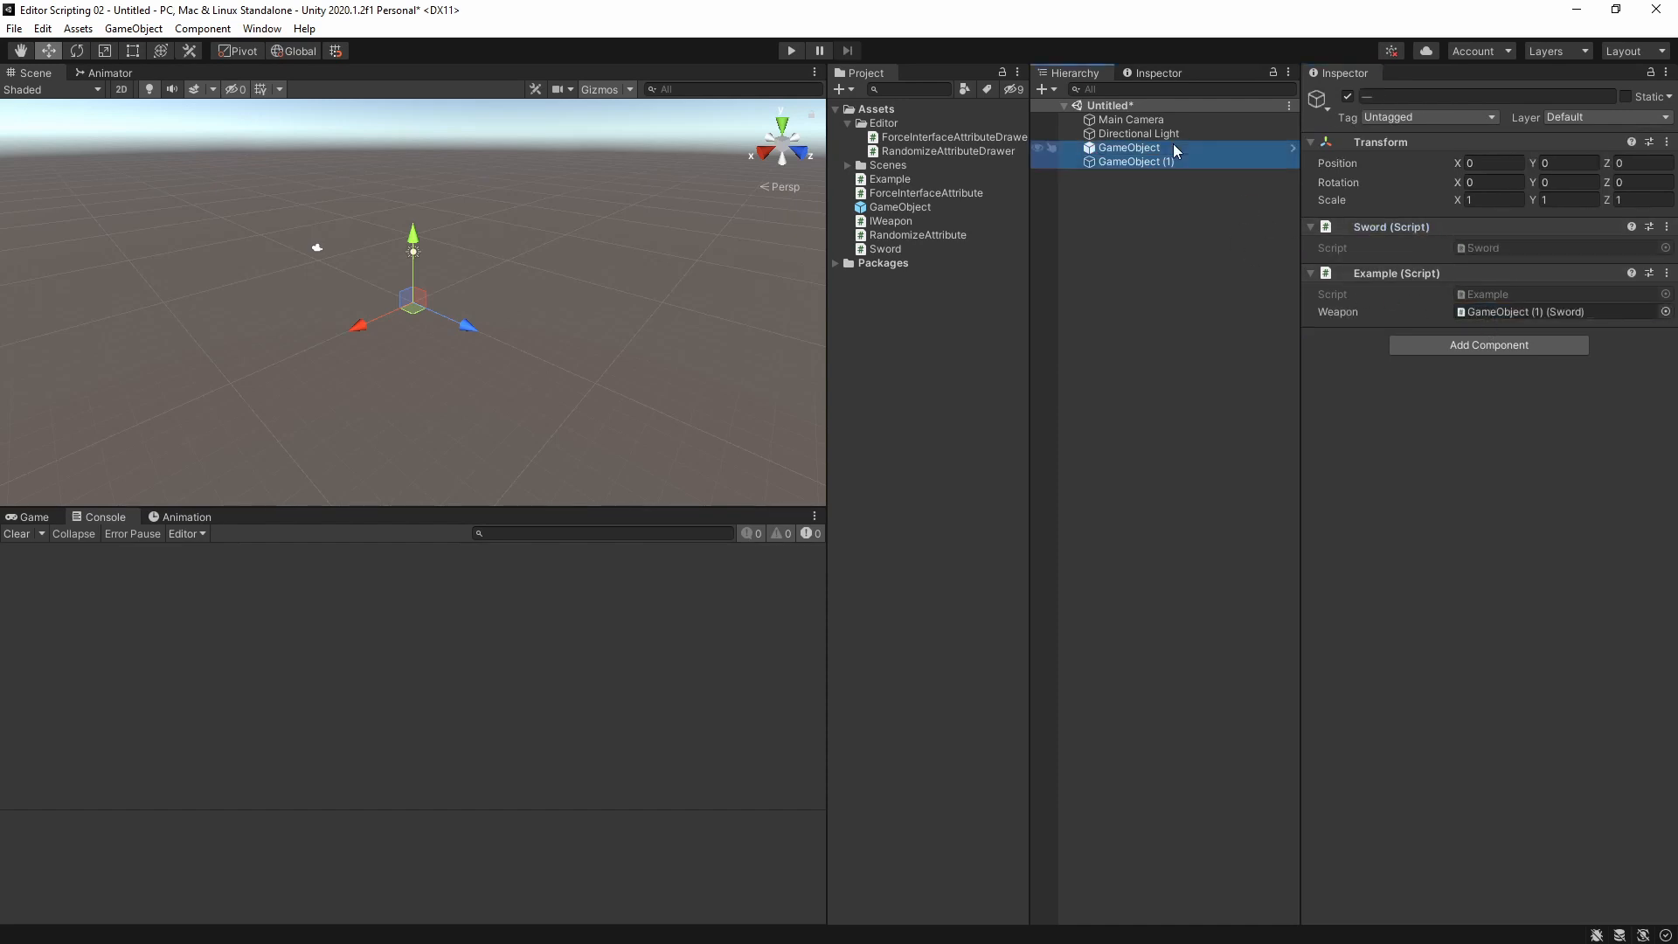
left_click(1135, 162)
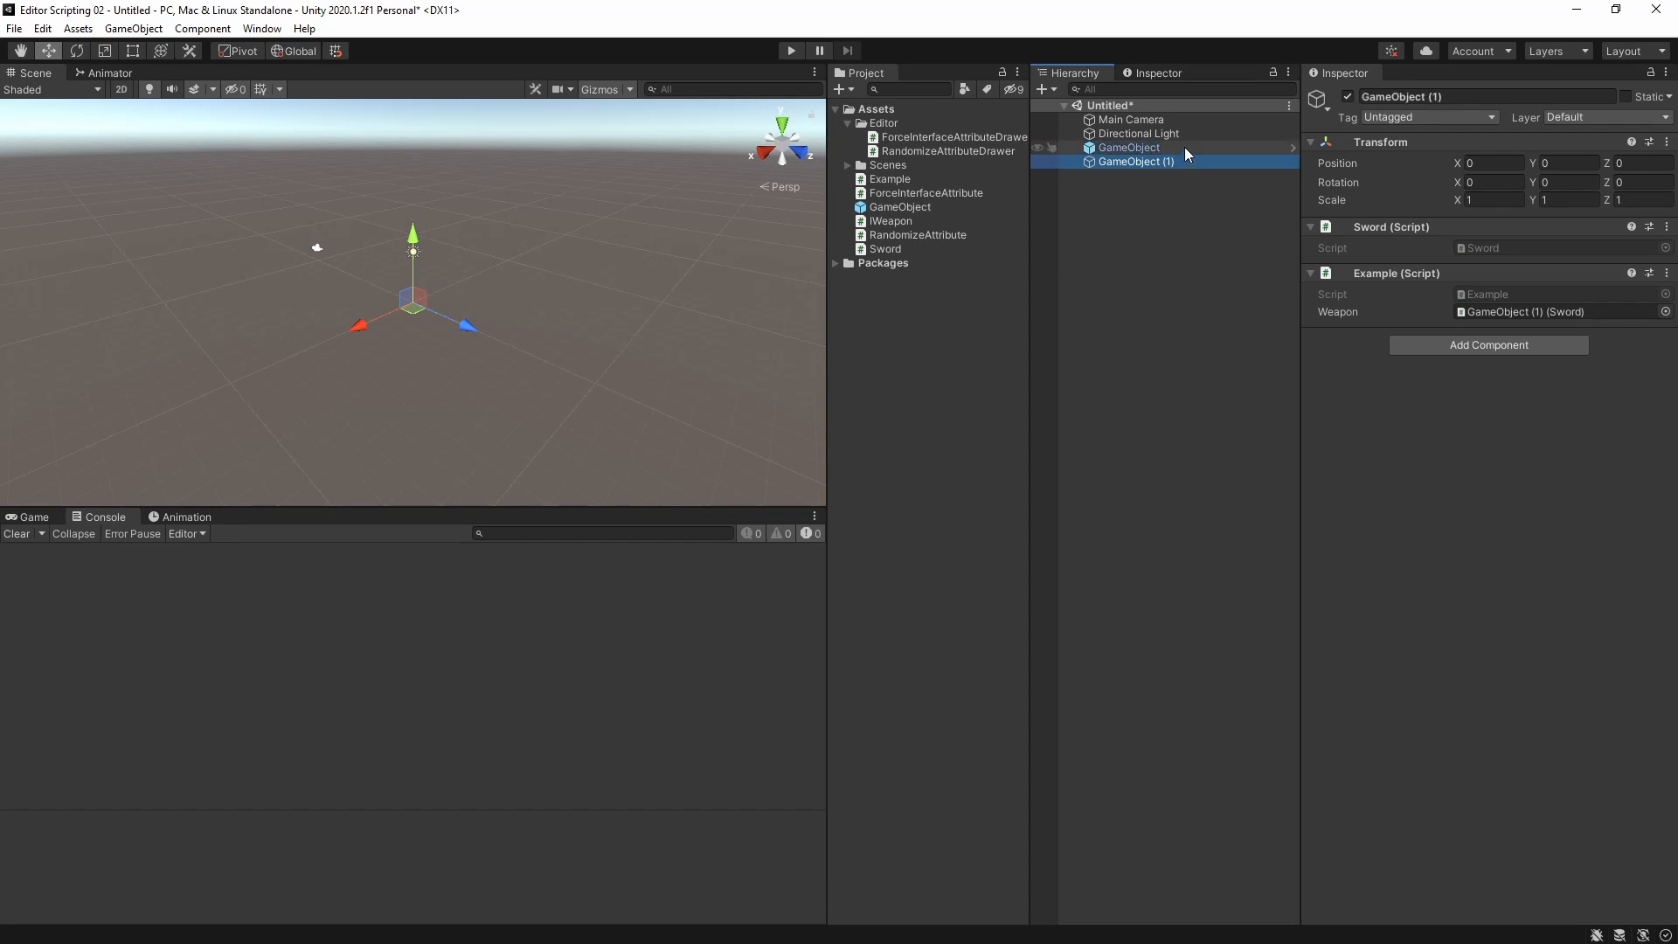
left_click(1129, 147)
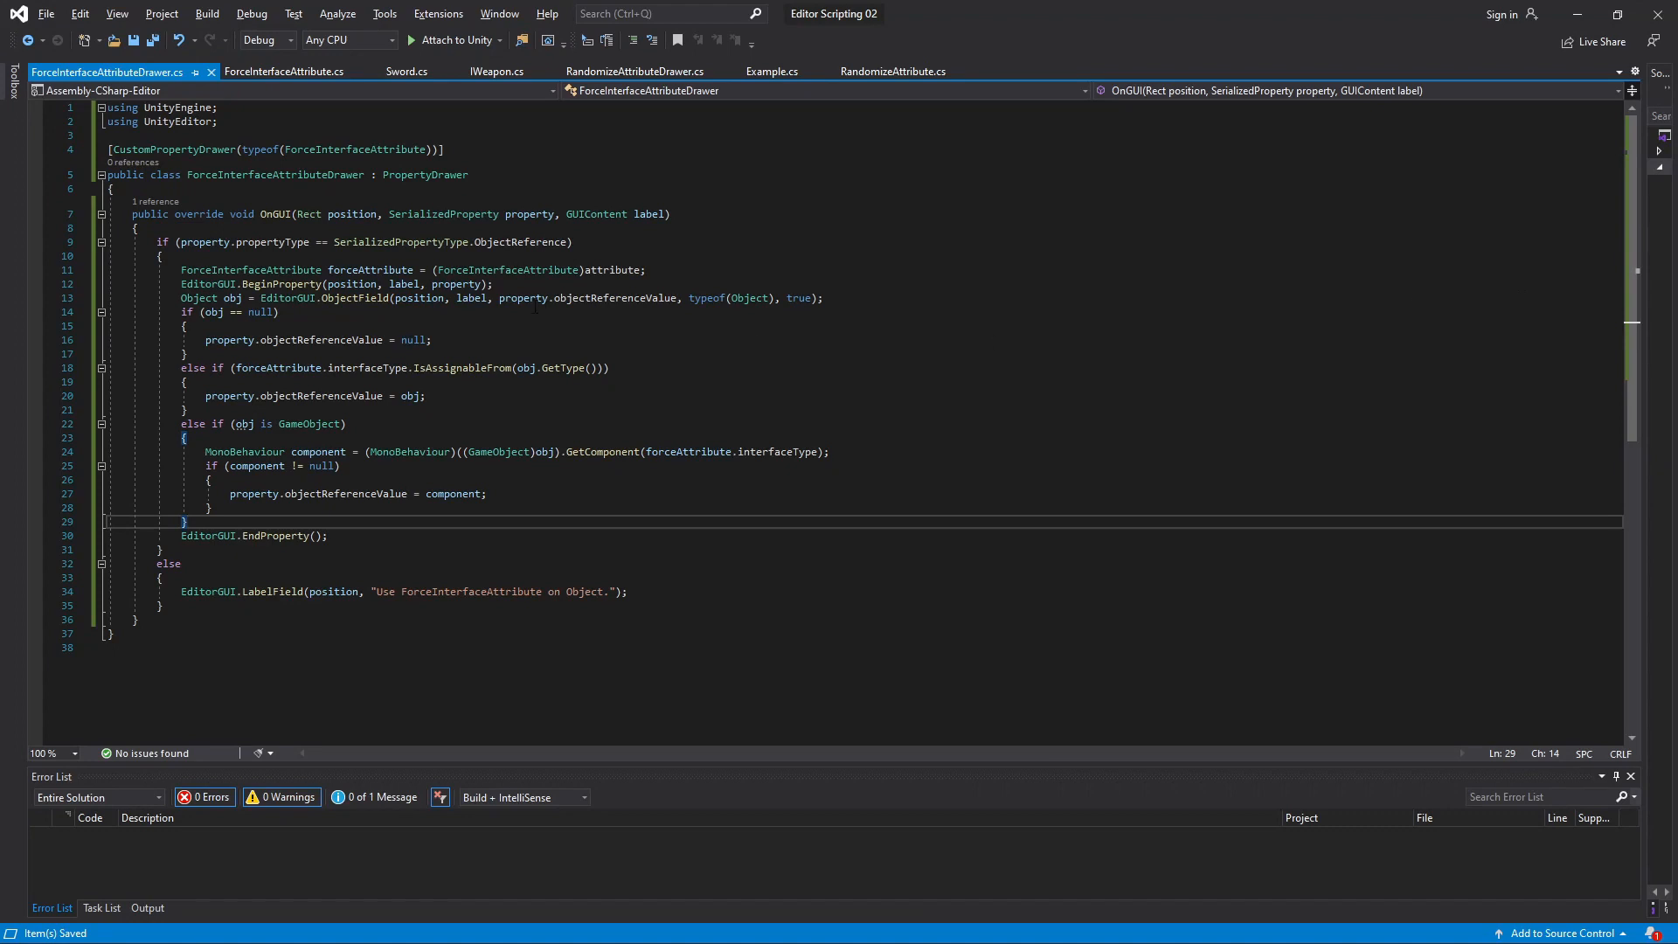
Add EditorGUI.BeginChangeCheck() before ObjectField and wrap the assignments in EndChangeCheck
double_click(588, 297)
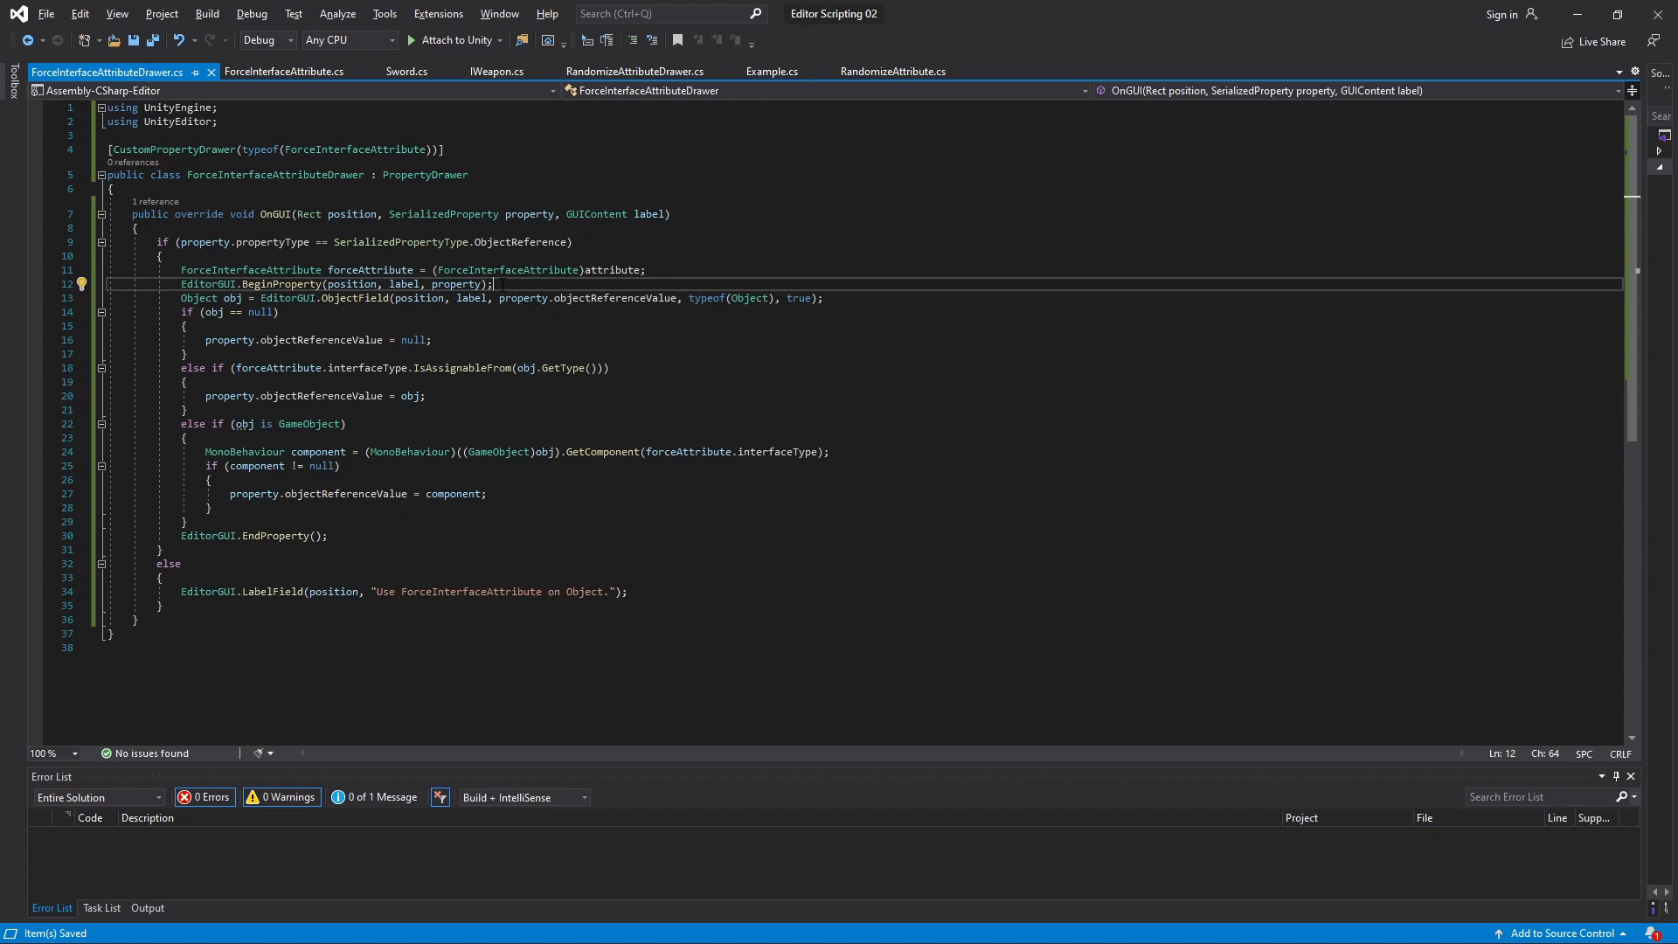
type("Edito")
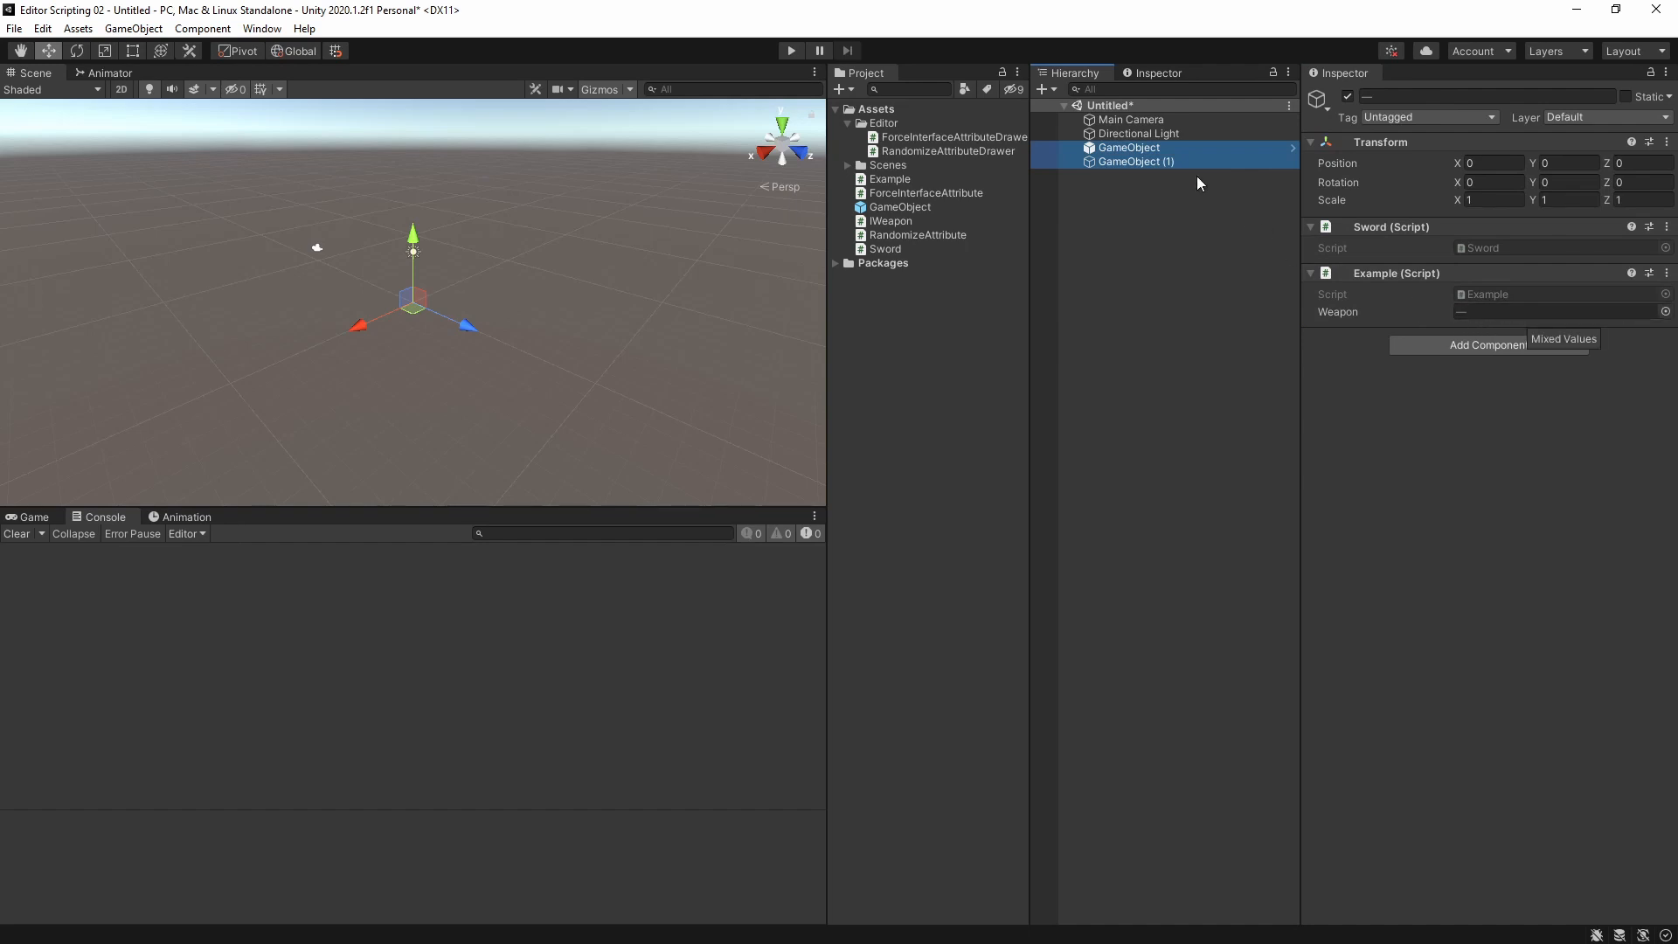
mouse_move(1191, 177)
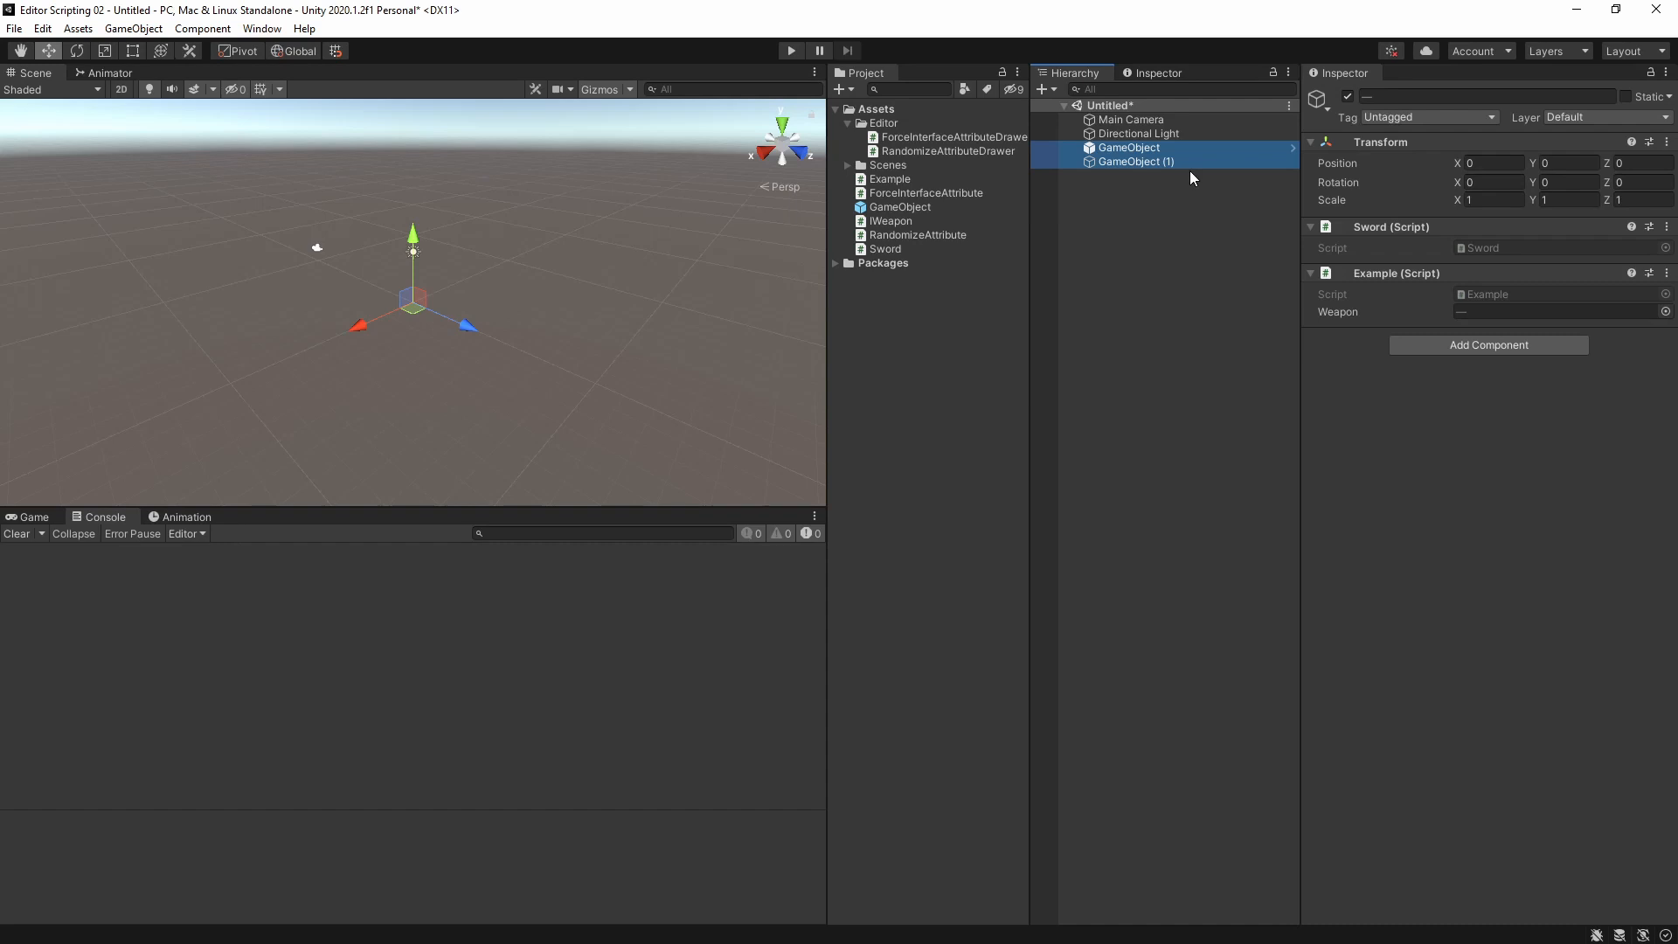
left_click(1134, 161)
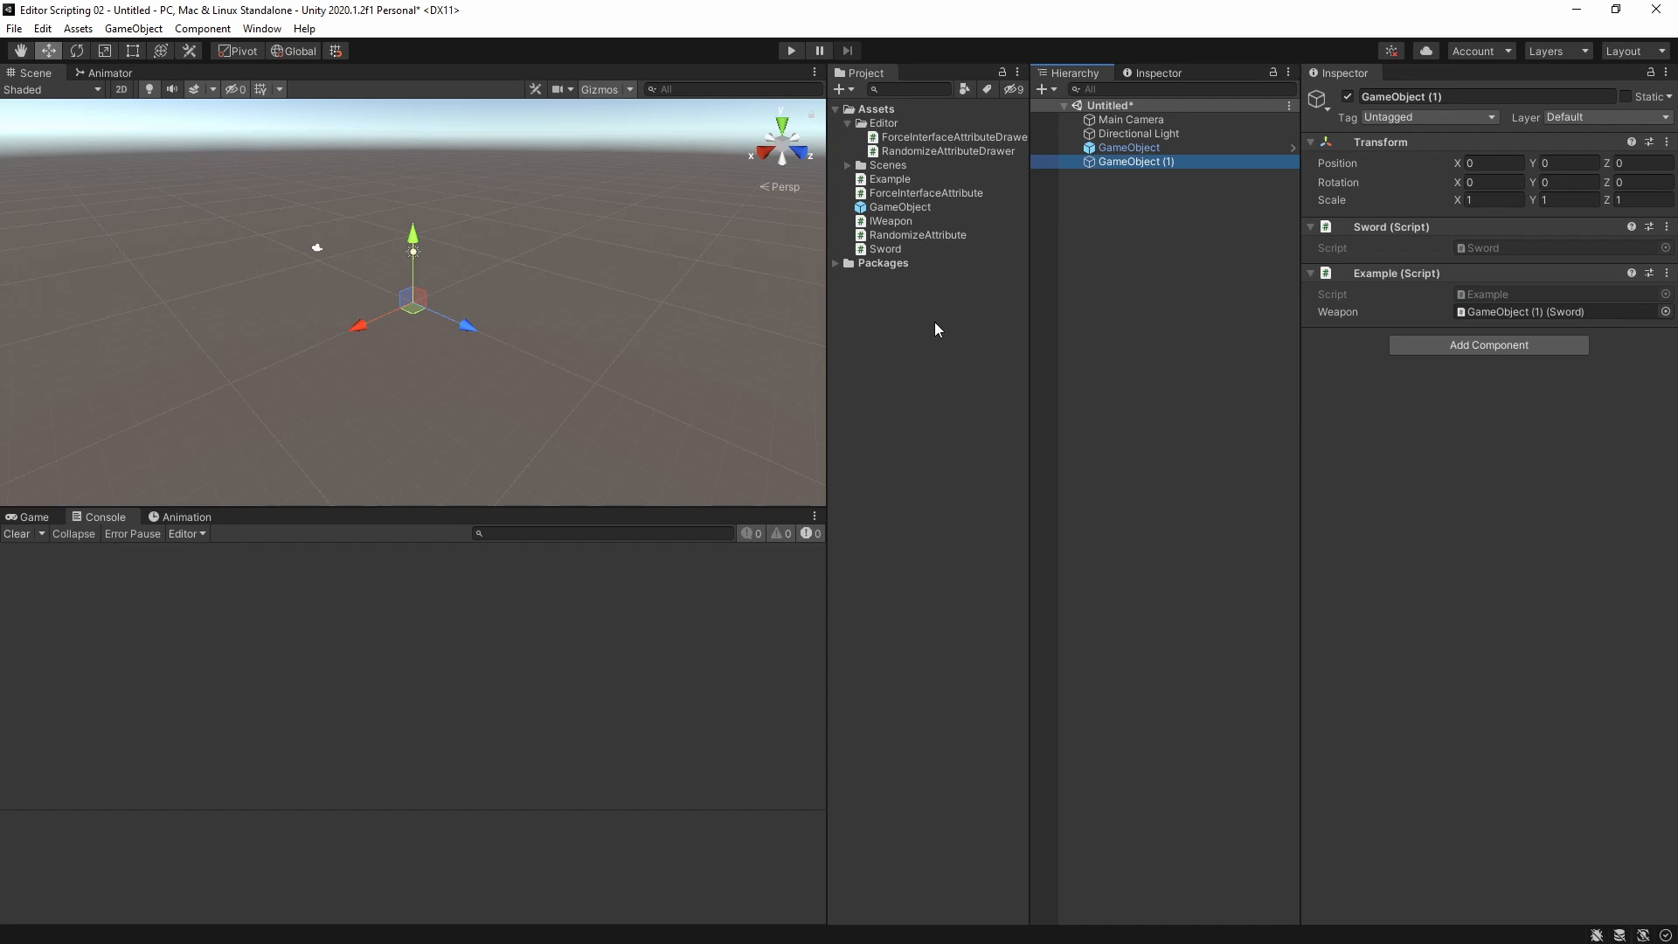
mouse_move(1445, 340)
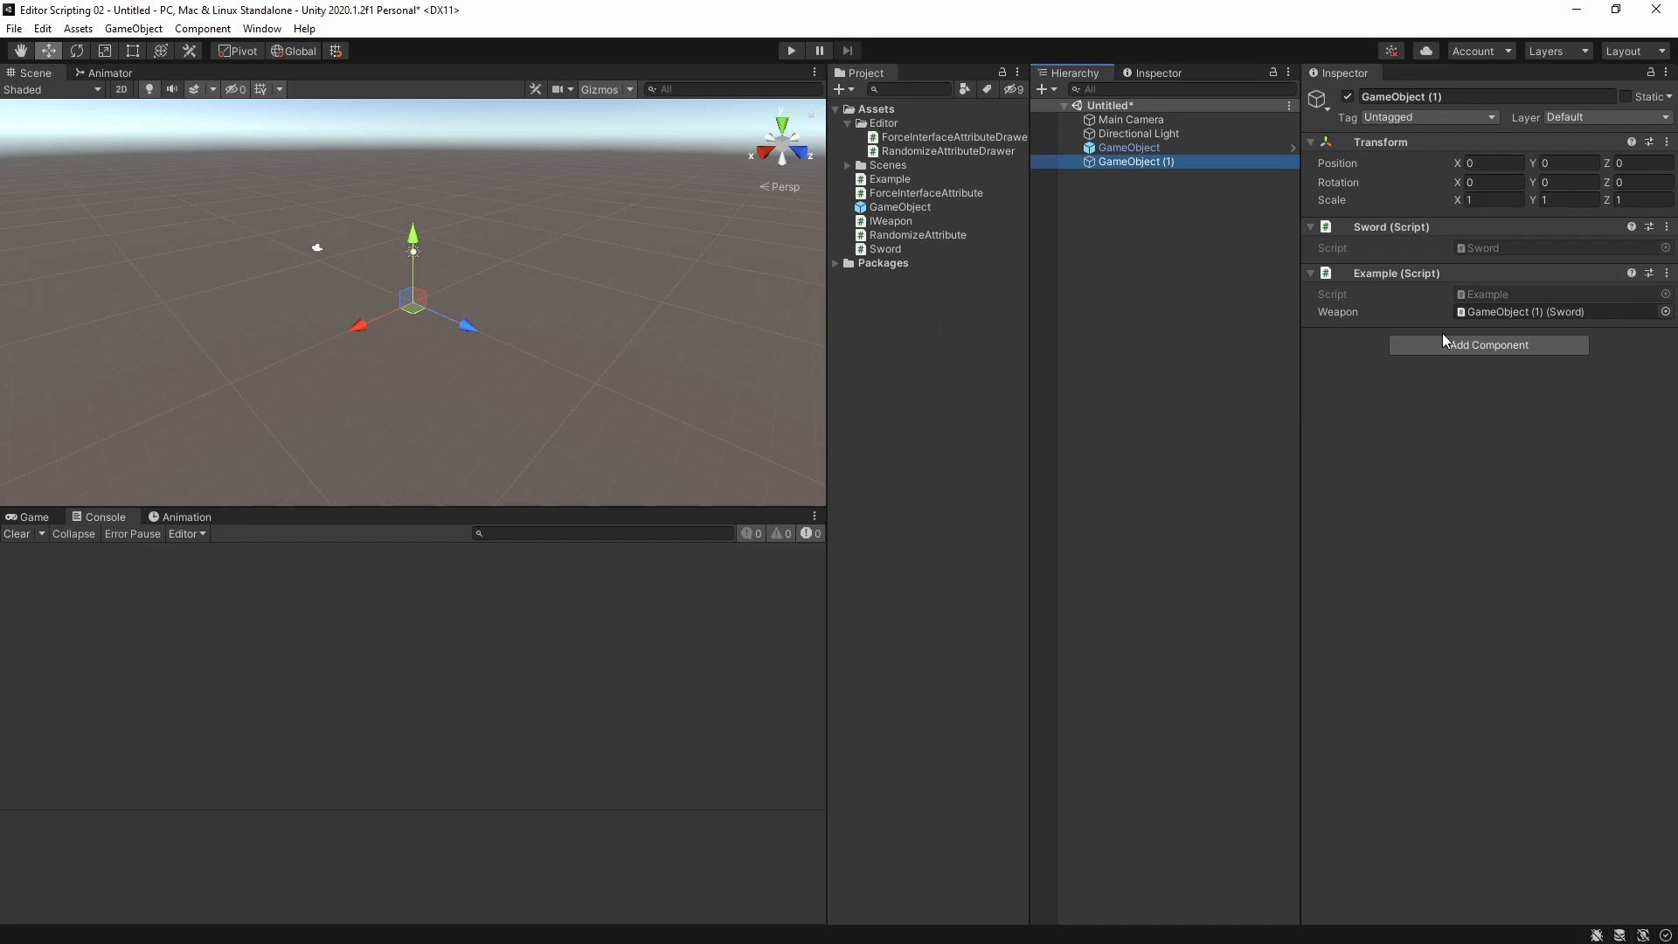
left_click(900, 206)
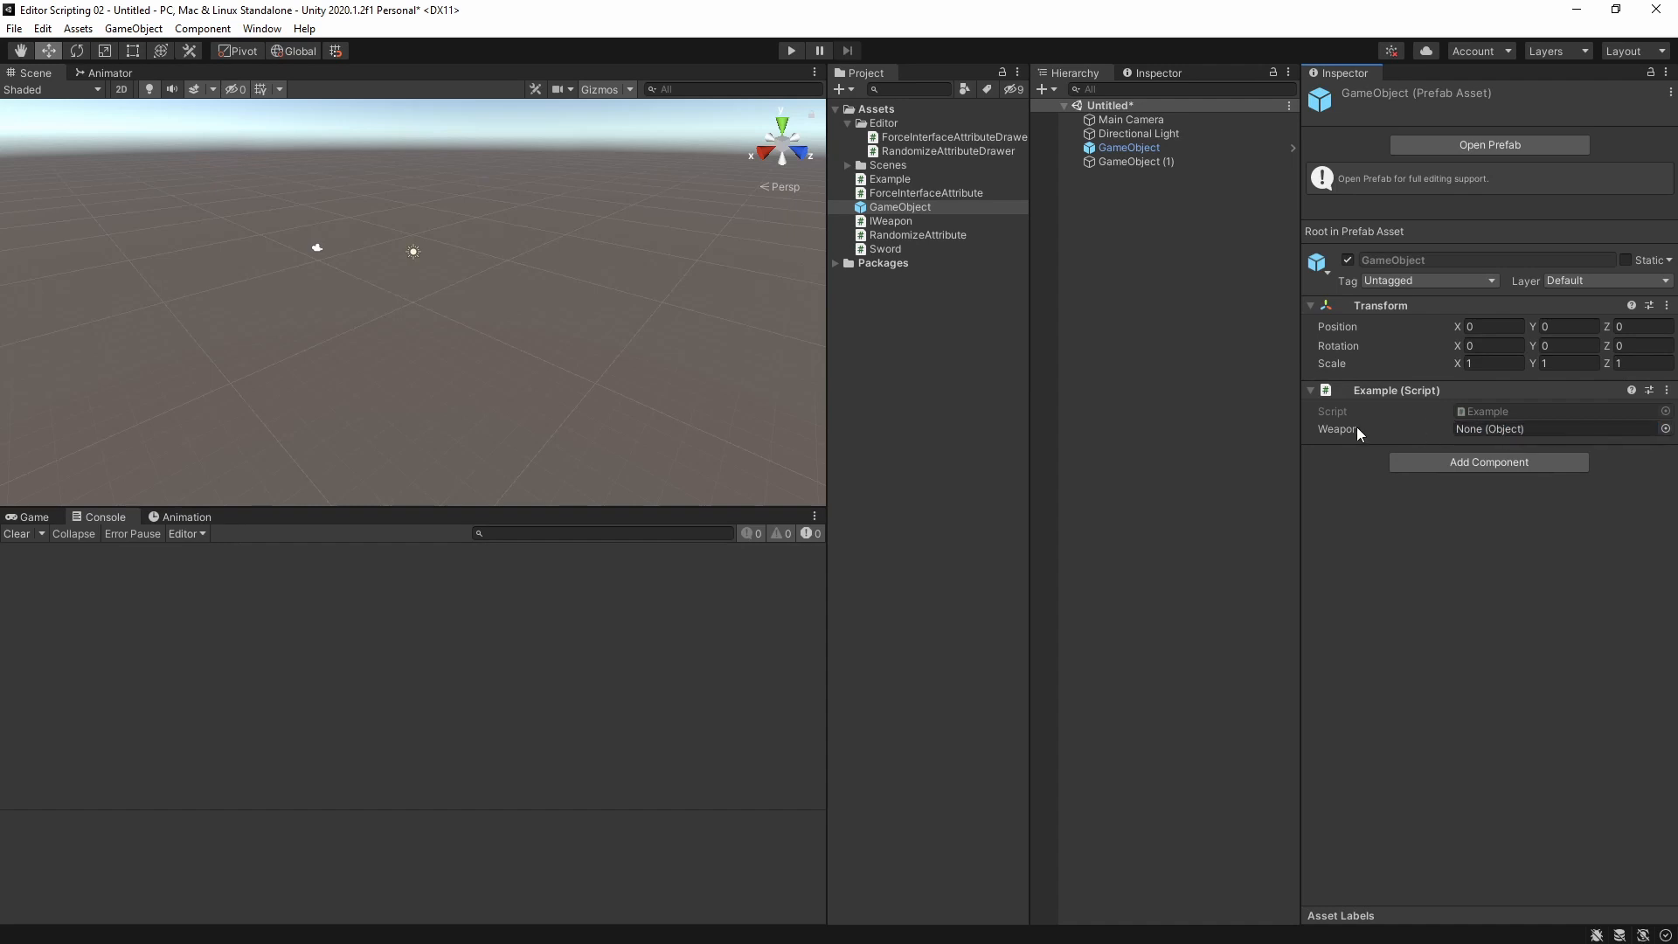
Add the Sword component to the GameObject prefab and try filling its Weapon field
type("swo")
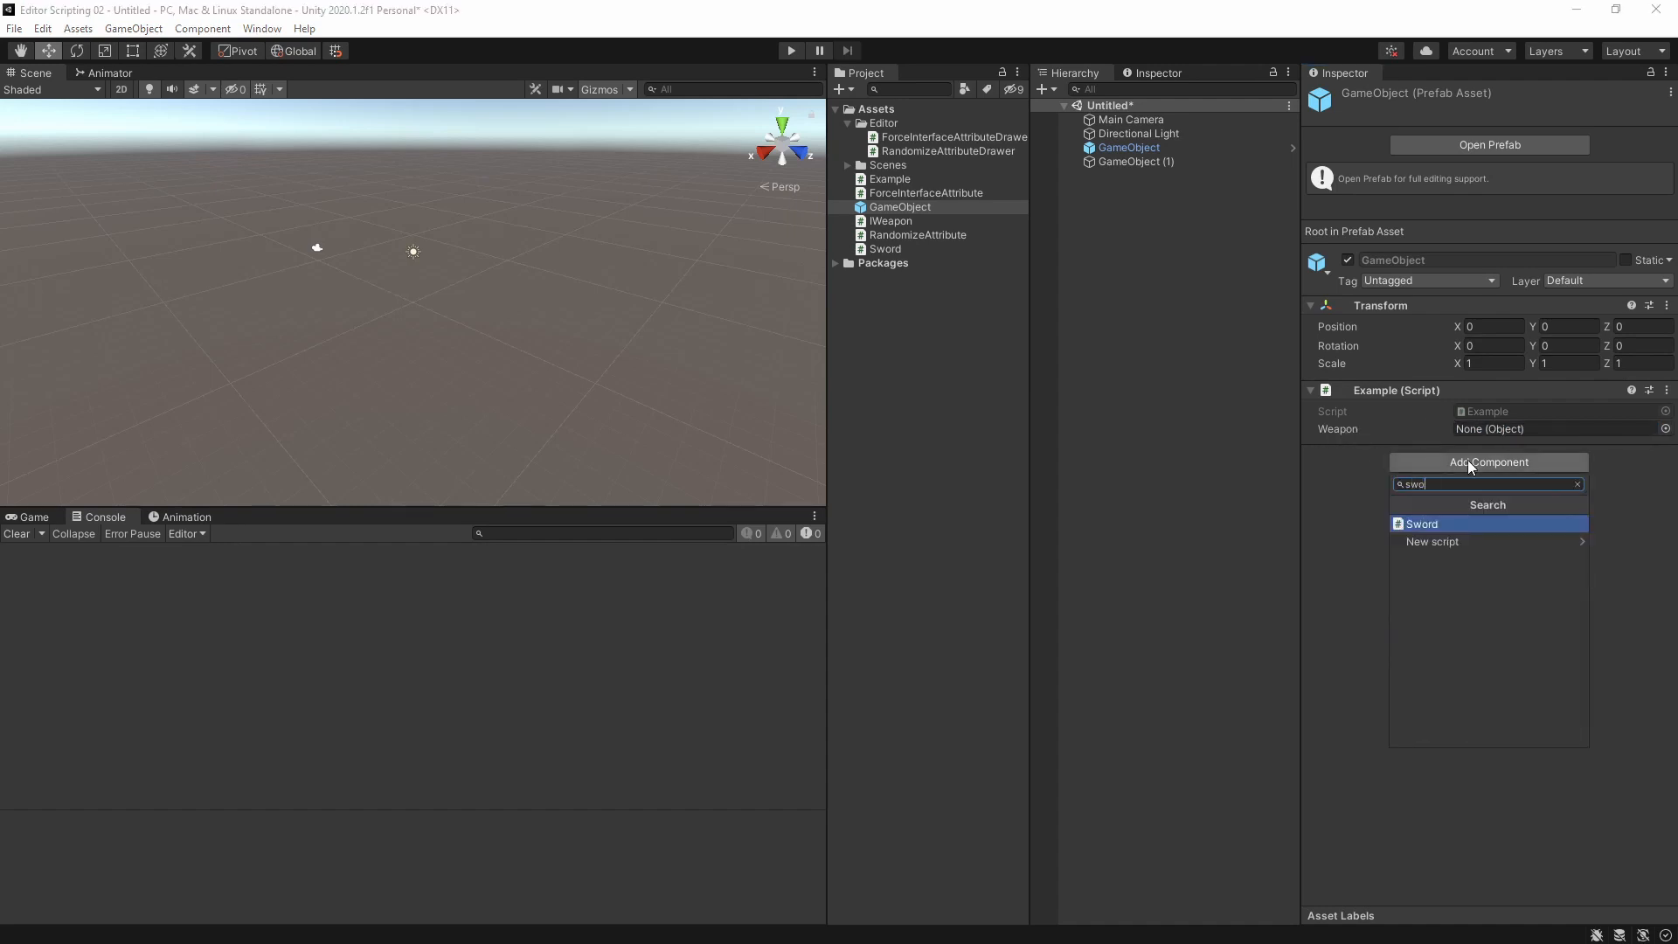
left_click(1421, 523)
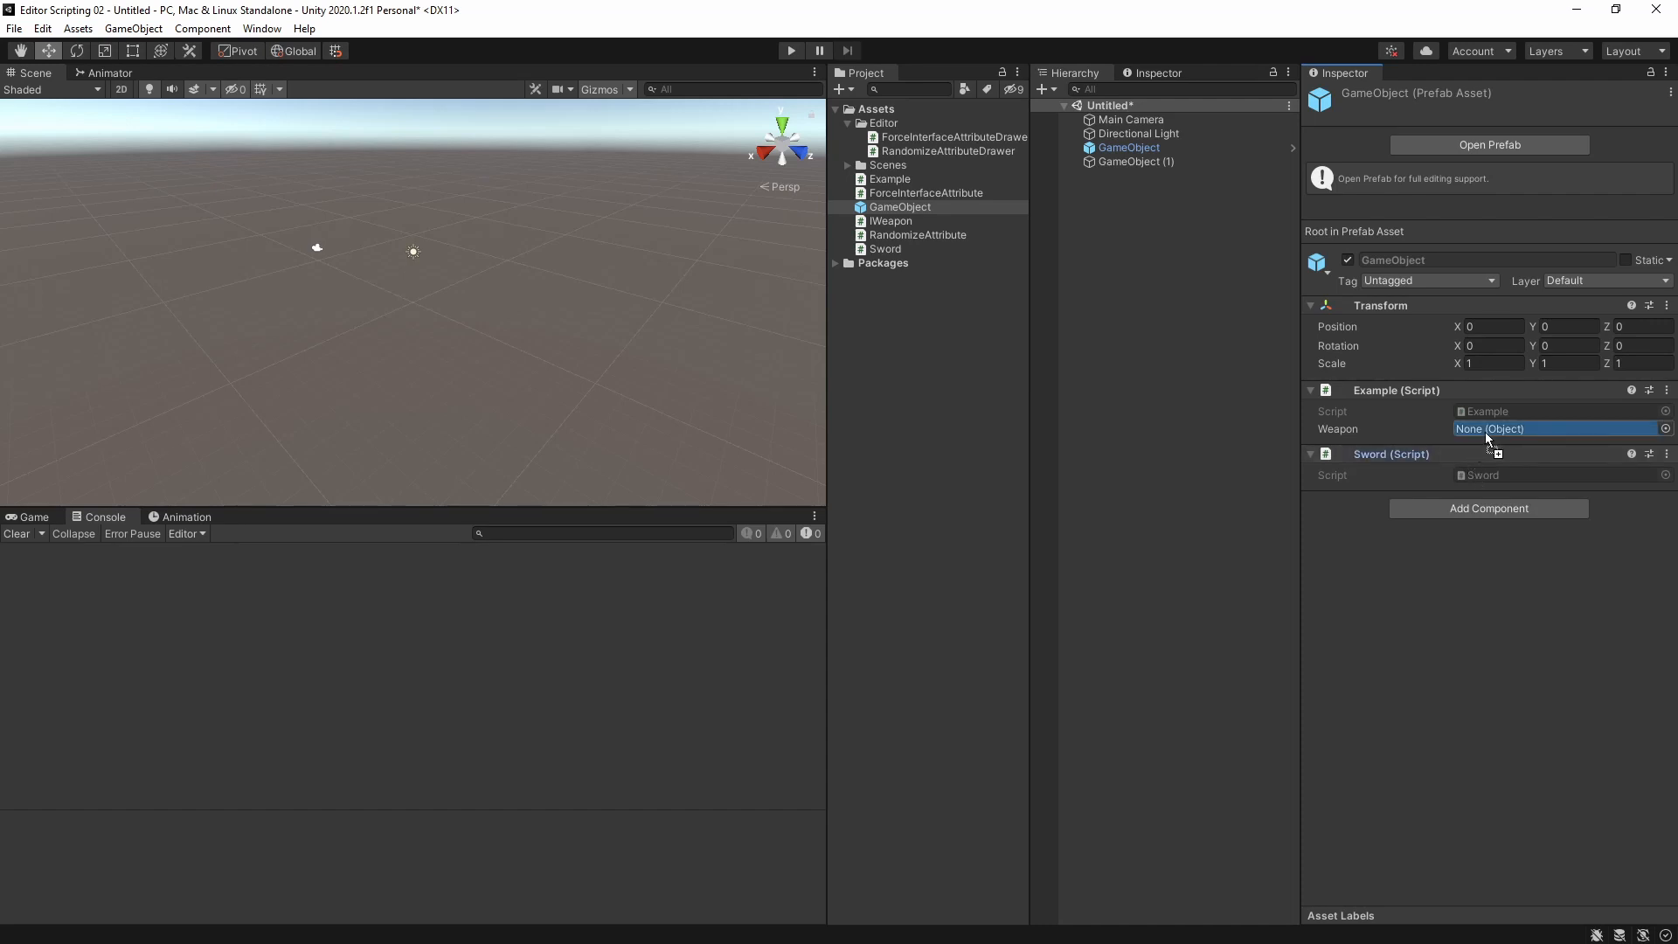
left_click(1487, 428)
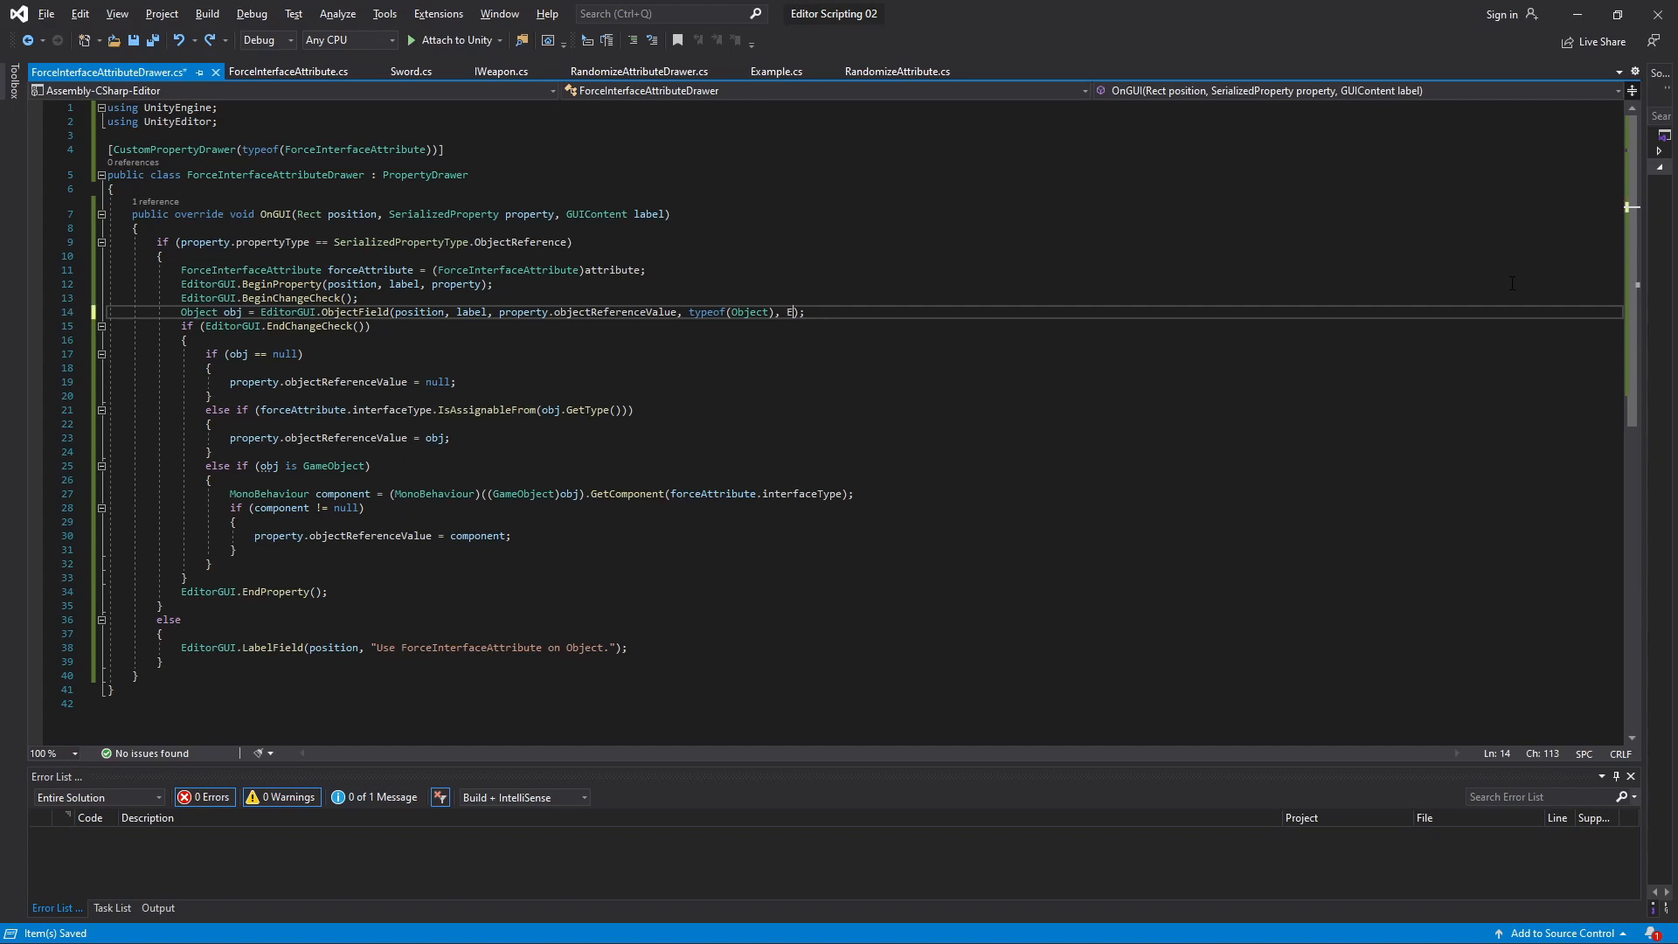
Pass !EditorUtility.IsPersistent(property.serializedObject.targetObject) as the ObjectField's scene-object argument
type("ditorUtility.IsPersistent")
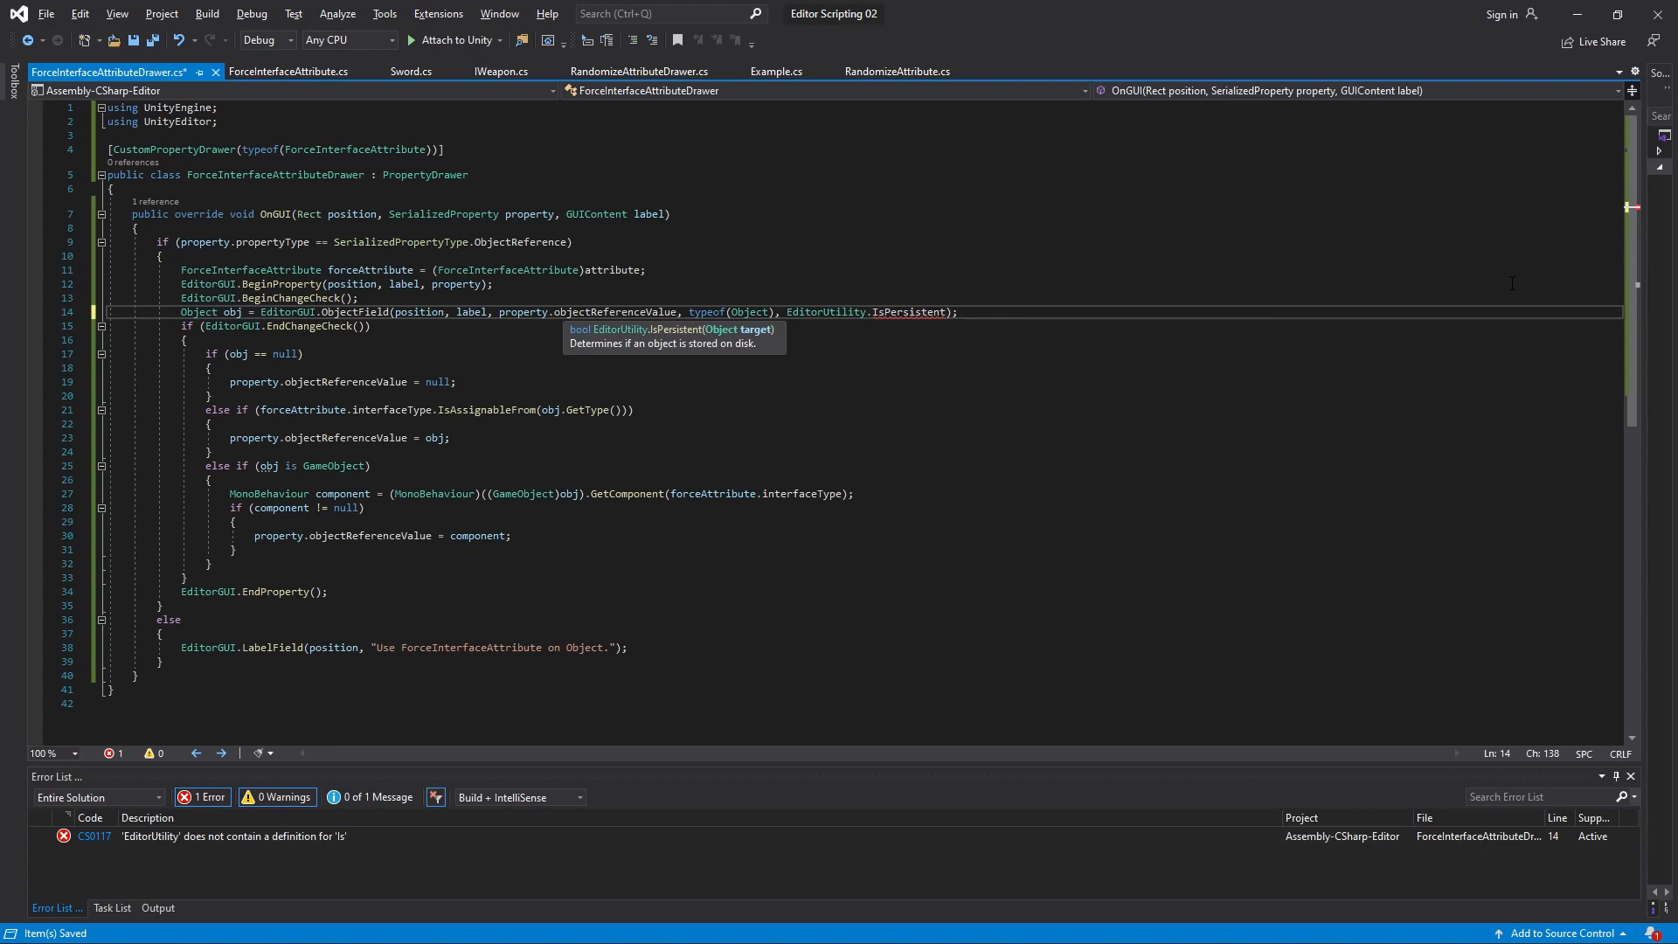
type("property.serializedObject")
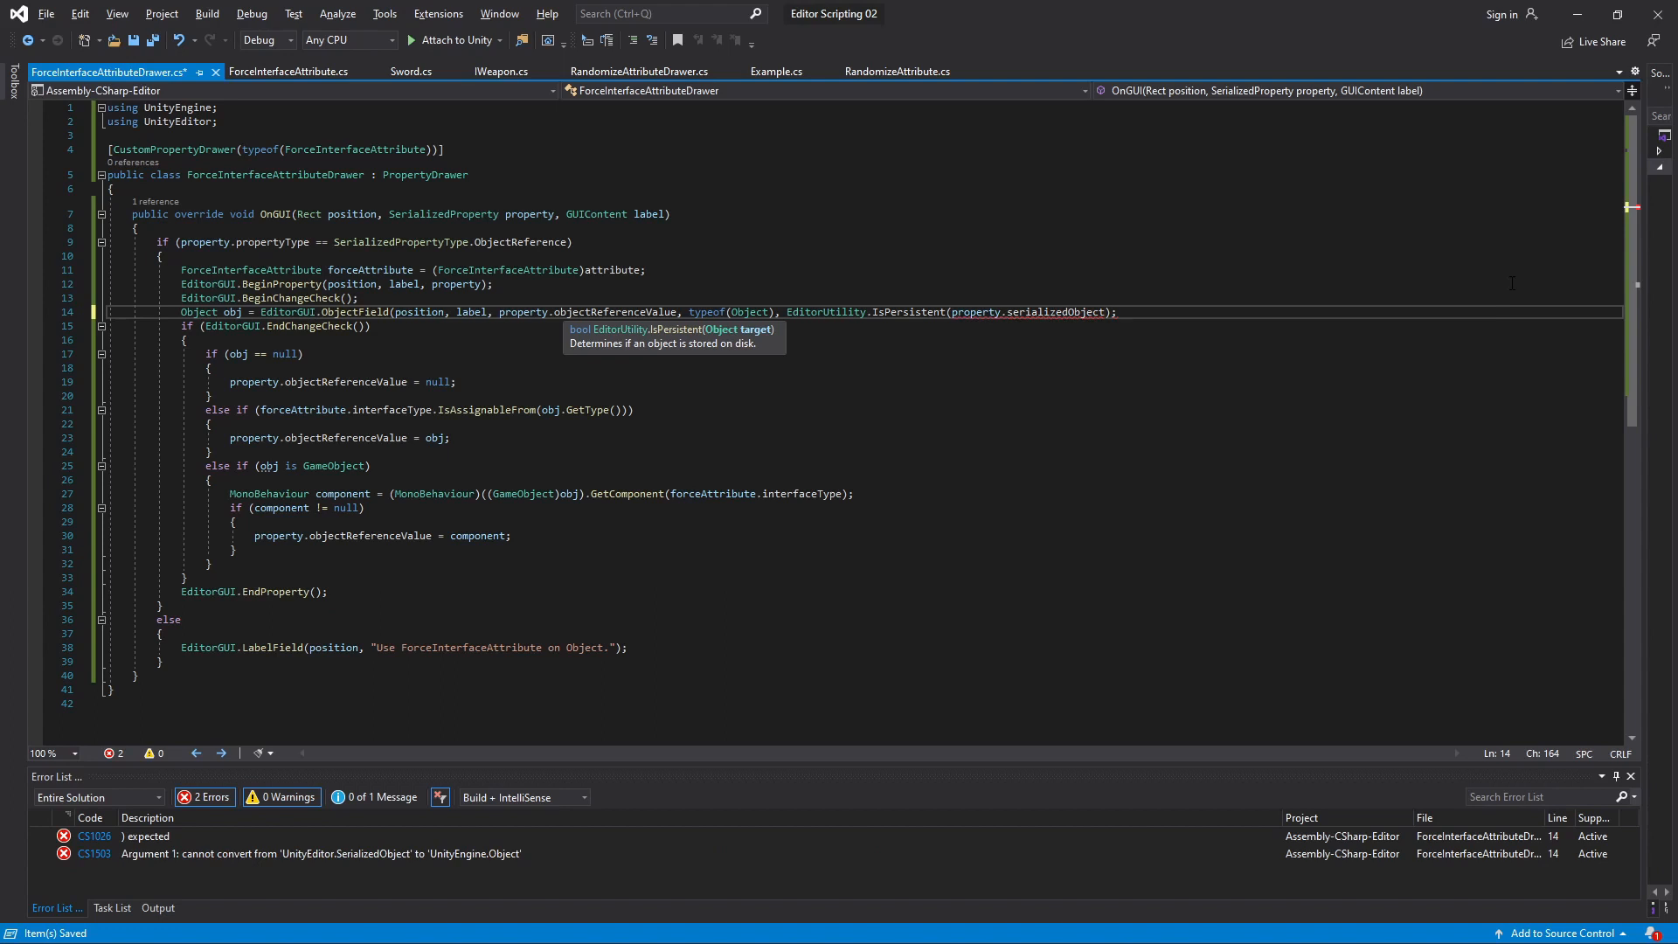
type(".targetObject)")
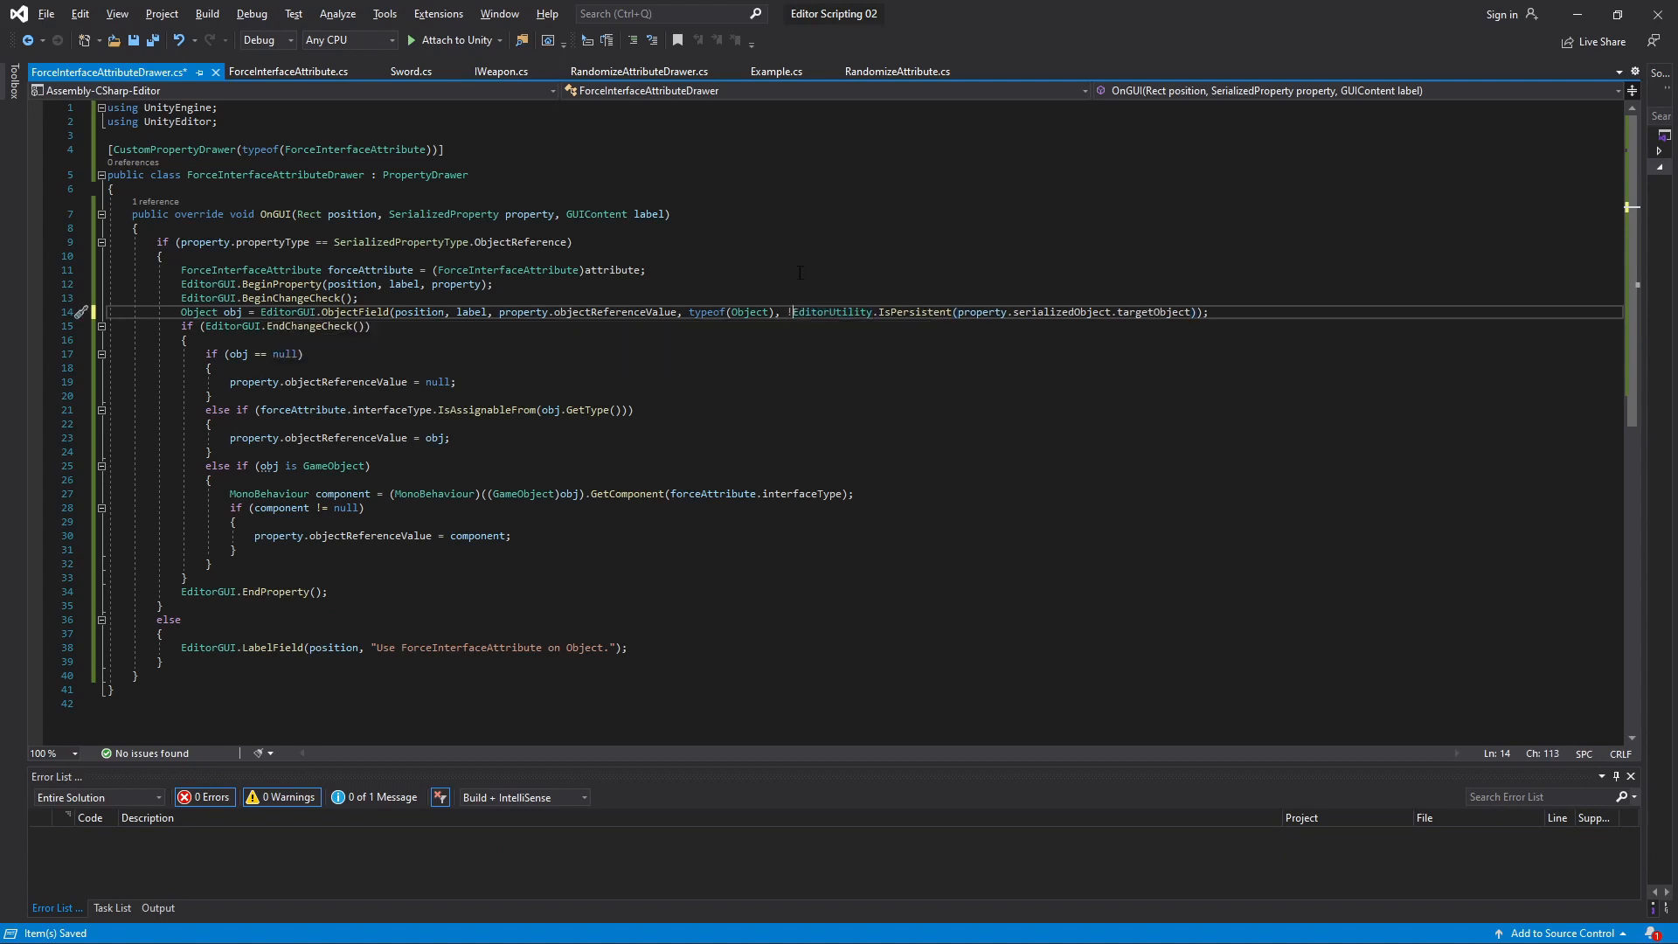
double_click(831, 311)
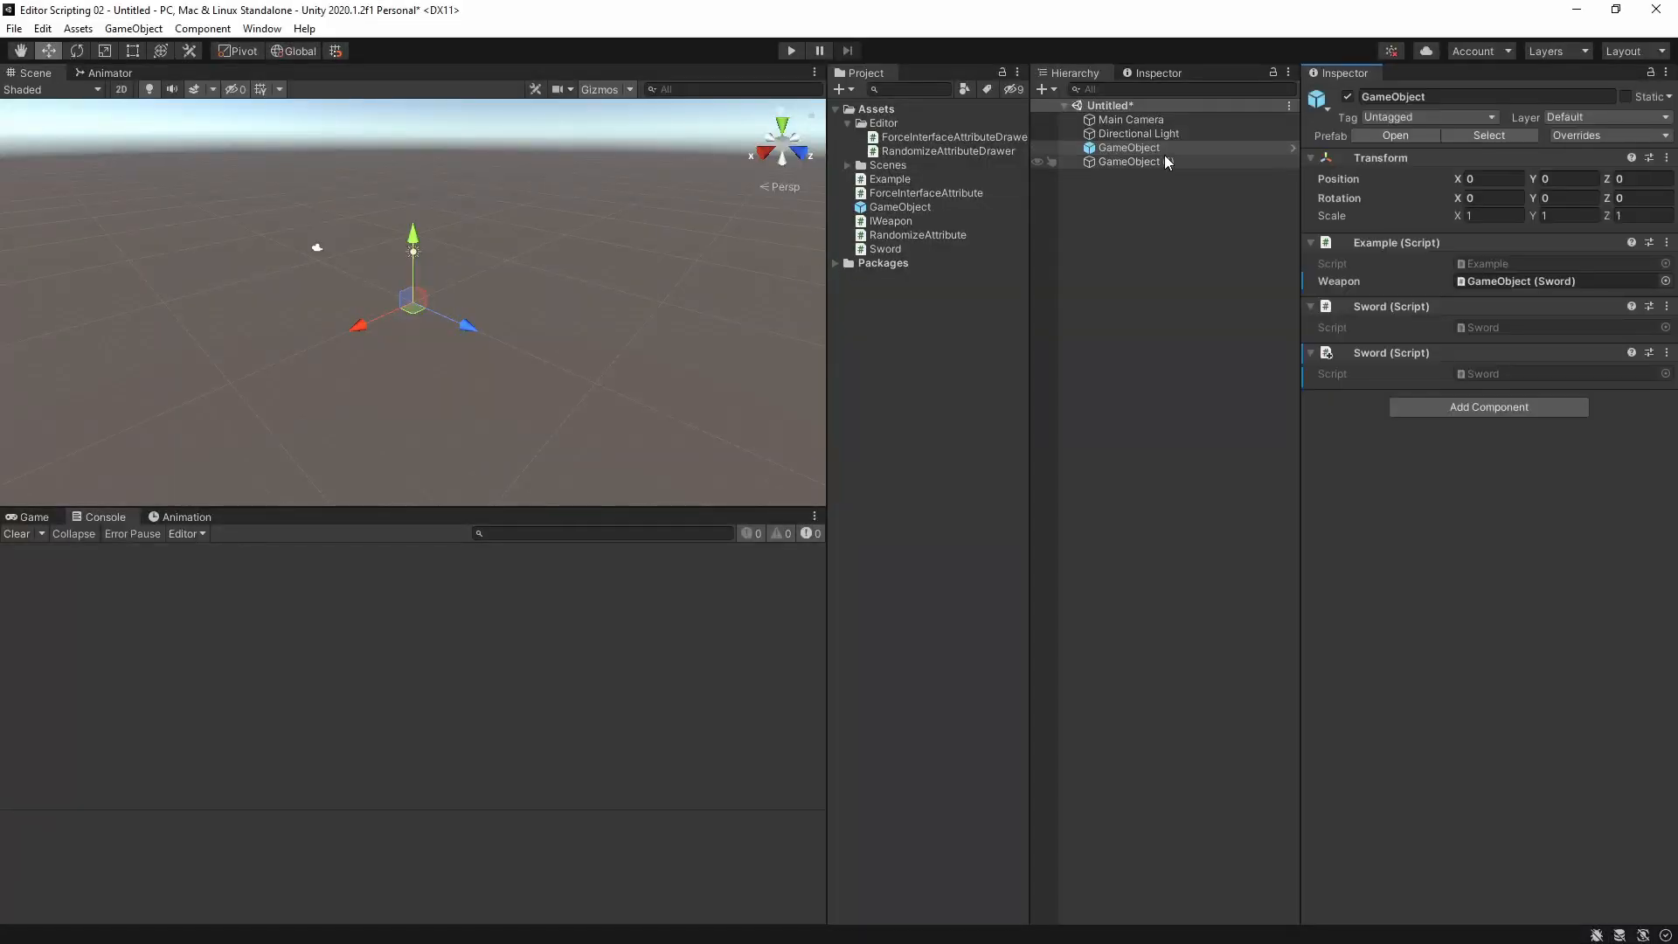
Delete GameObject (1) and add Debug.Log((IWeapon)weapon) to Example's Start method
left_click(1128, 147)
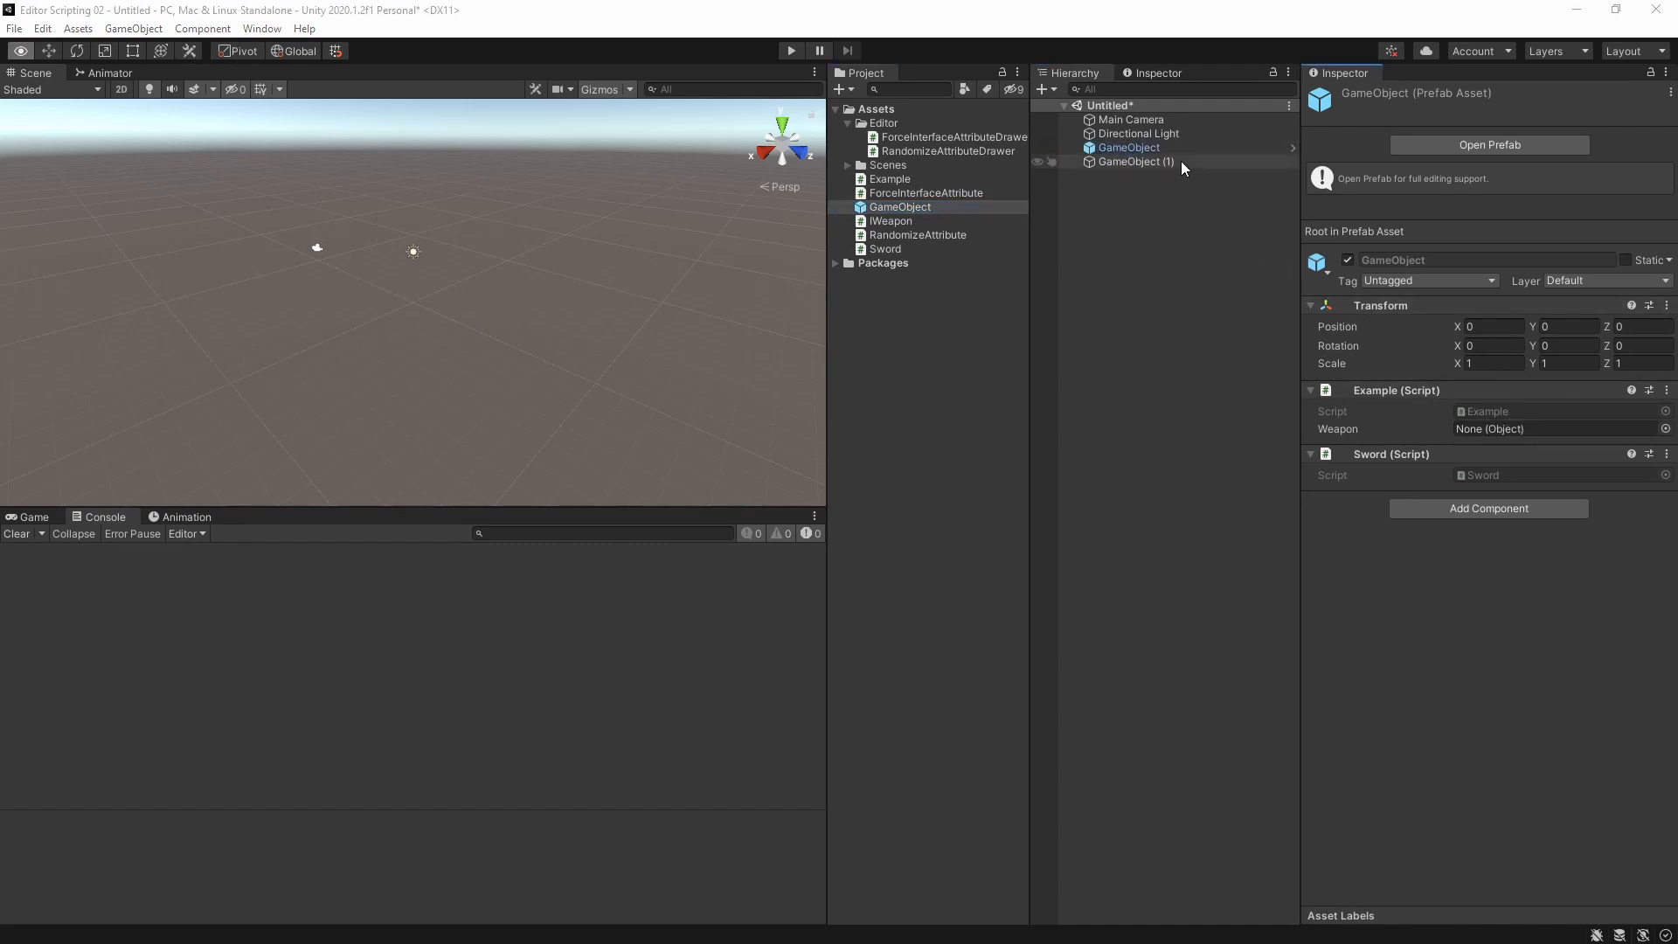
left_click(890, 178)
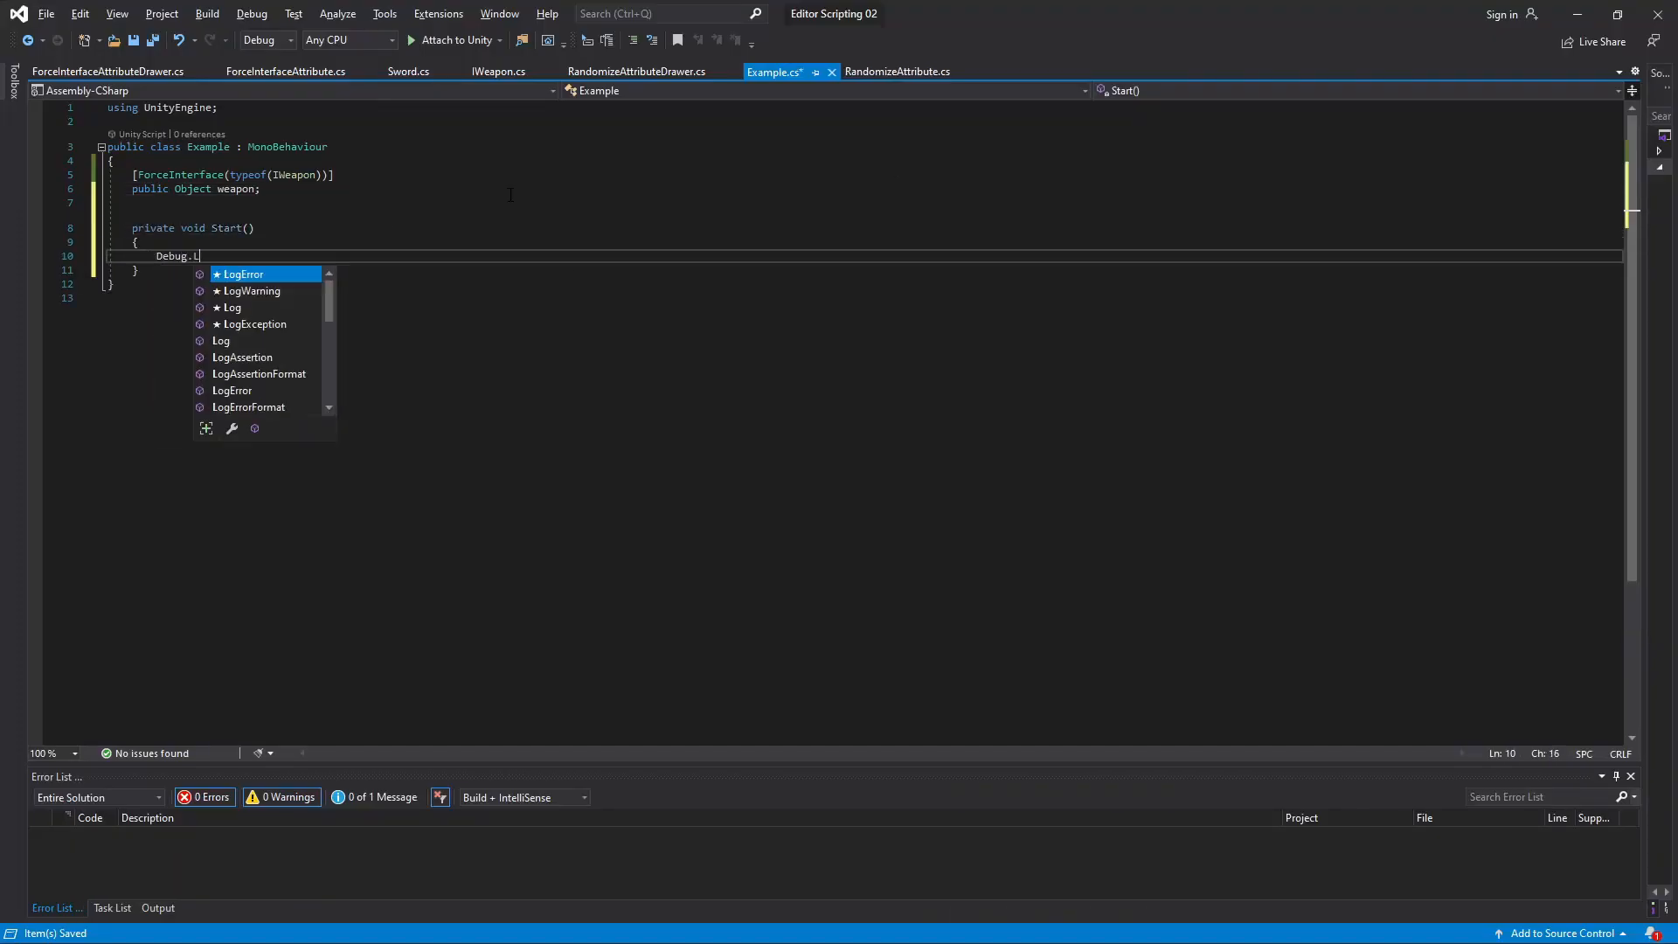
type("og((IWeapon))")
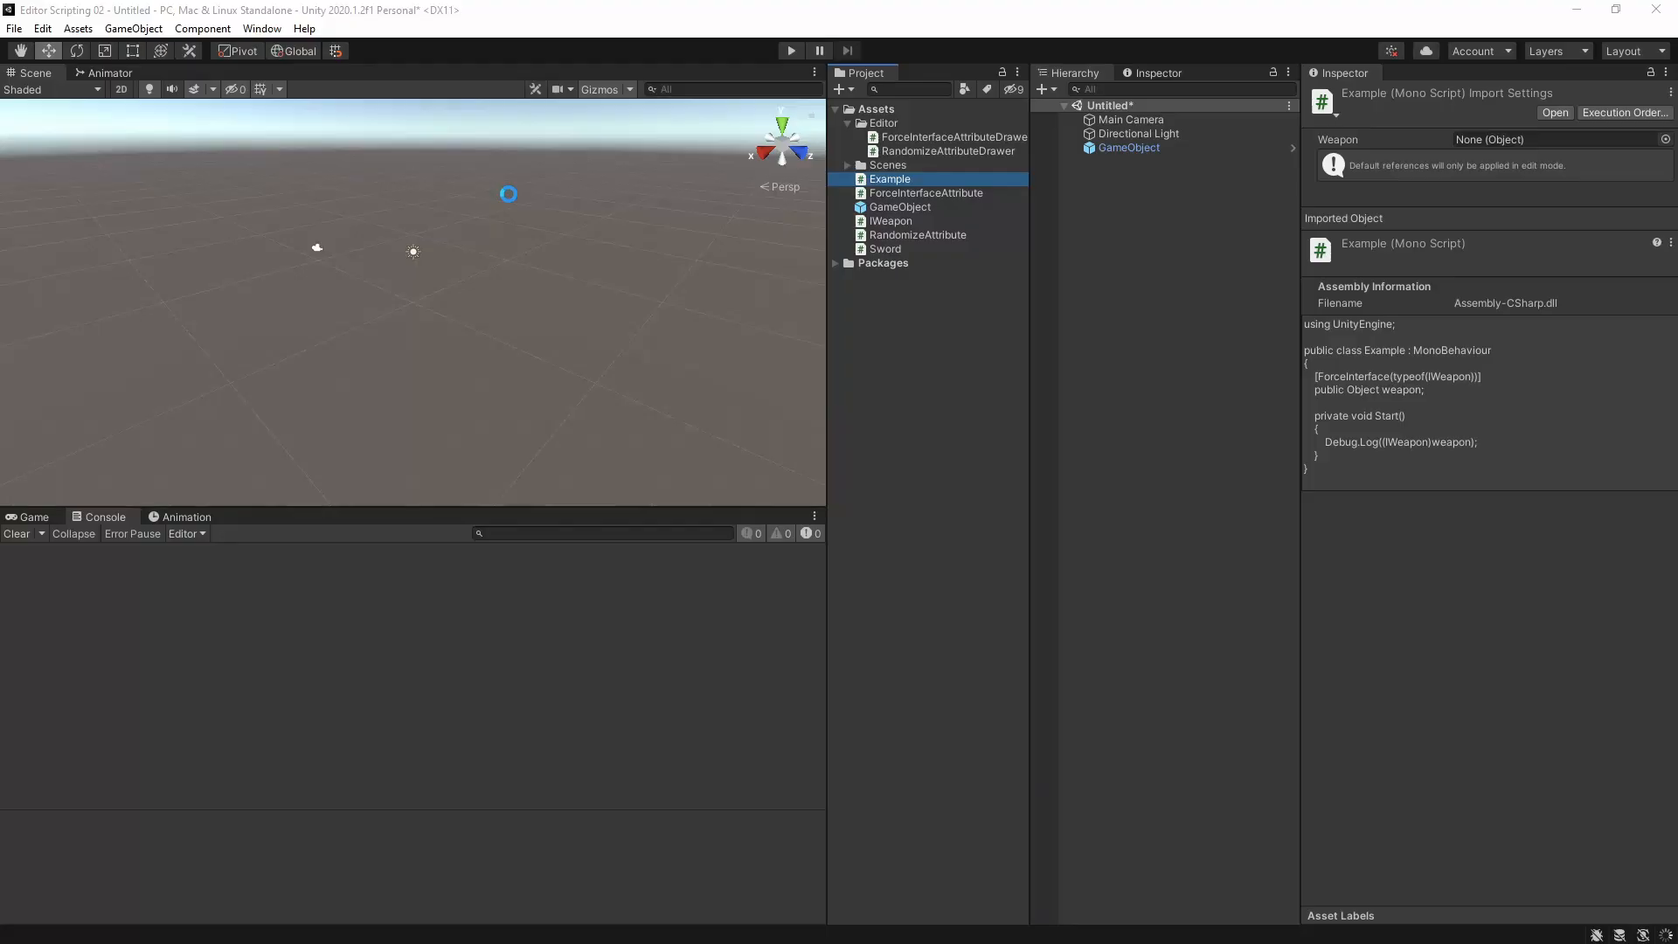
Select GameObject and enter Play mode so the console logs GameObject (Sword)
left_click(1129, 147)
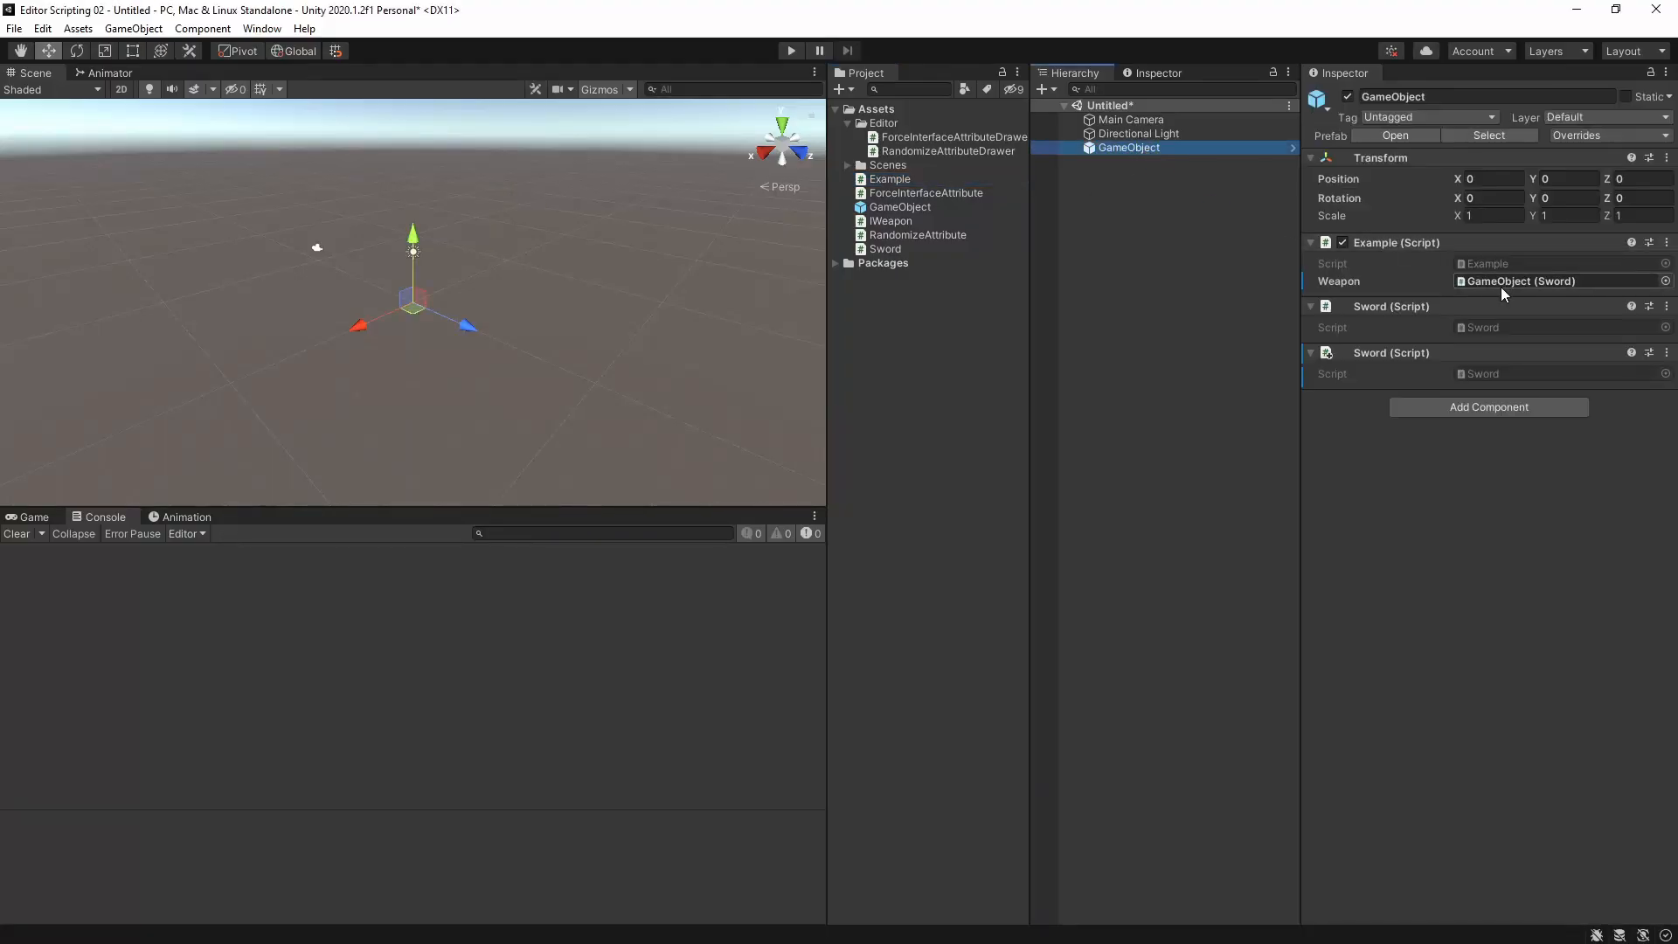
left_click(790, 51)
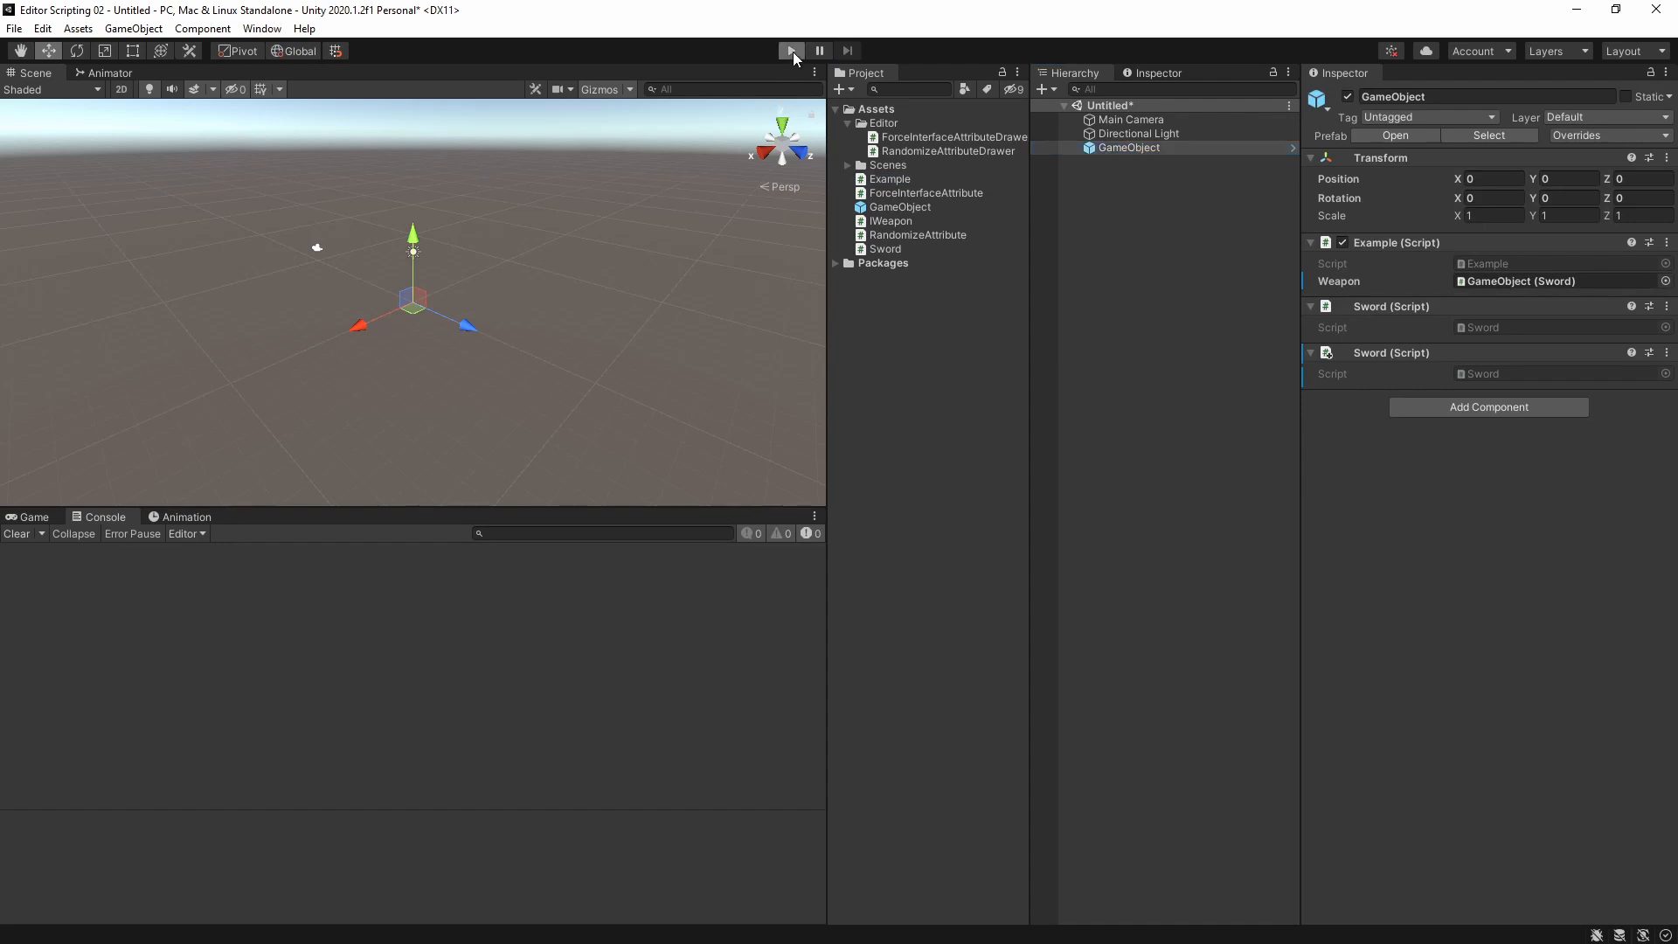
left_click(790, 51)
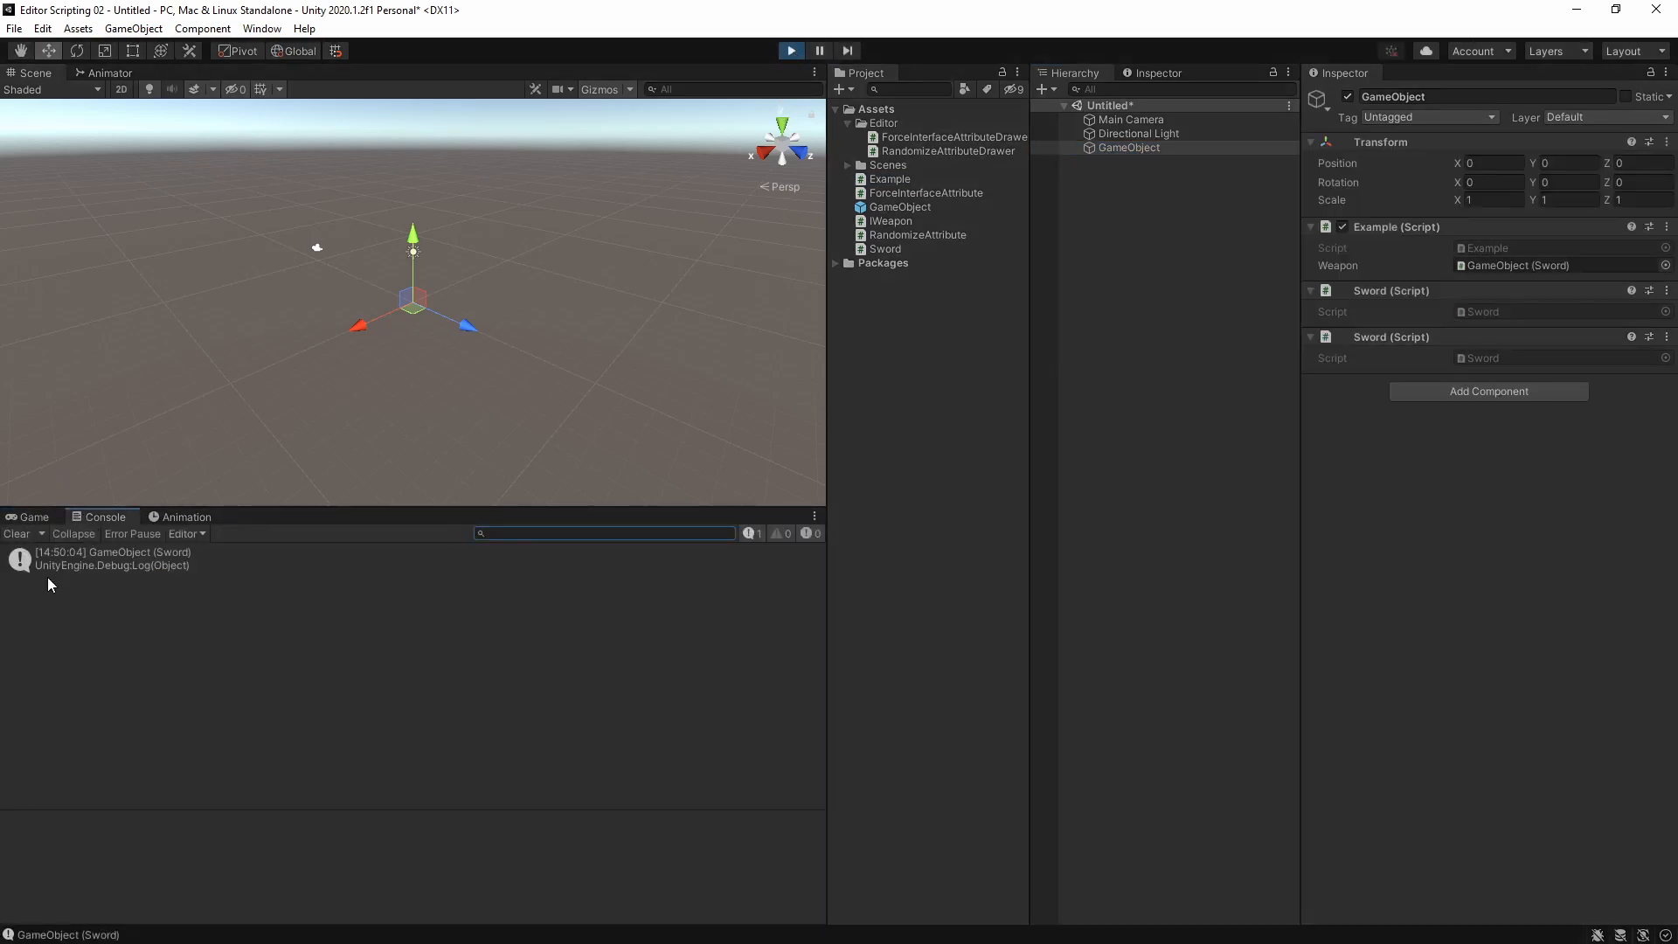